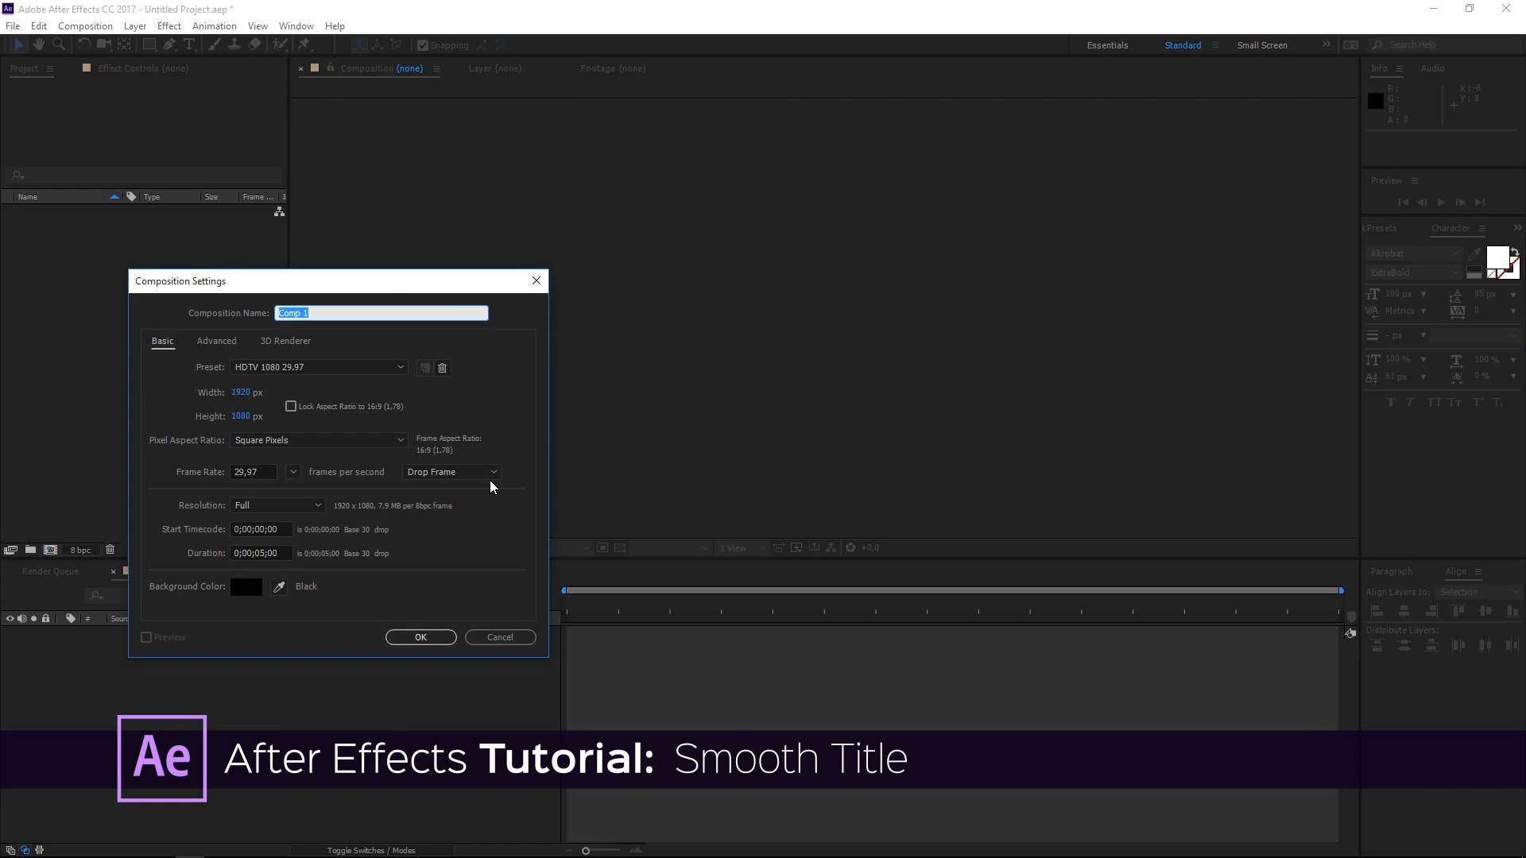
- Name the new 1920×1080, 29.97 fps composition Main with duration 0;00;02;15
type("Ma")
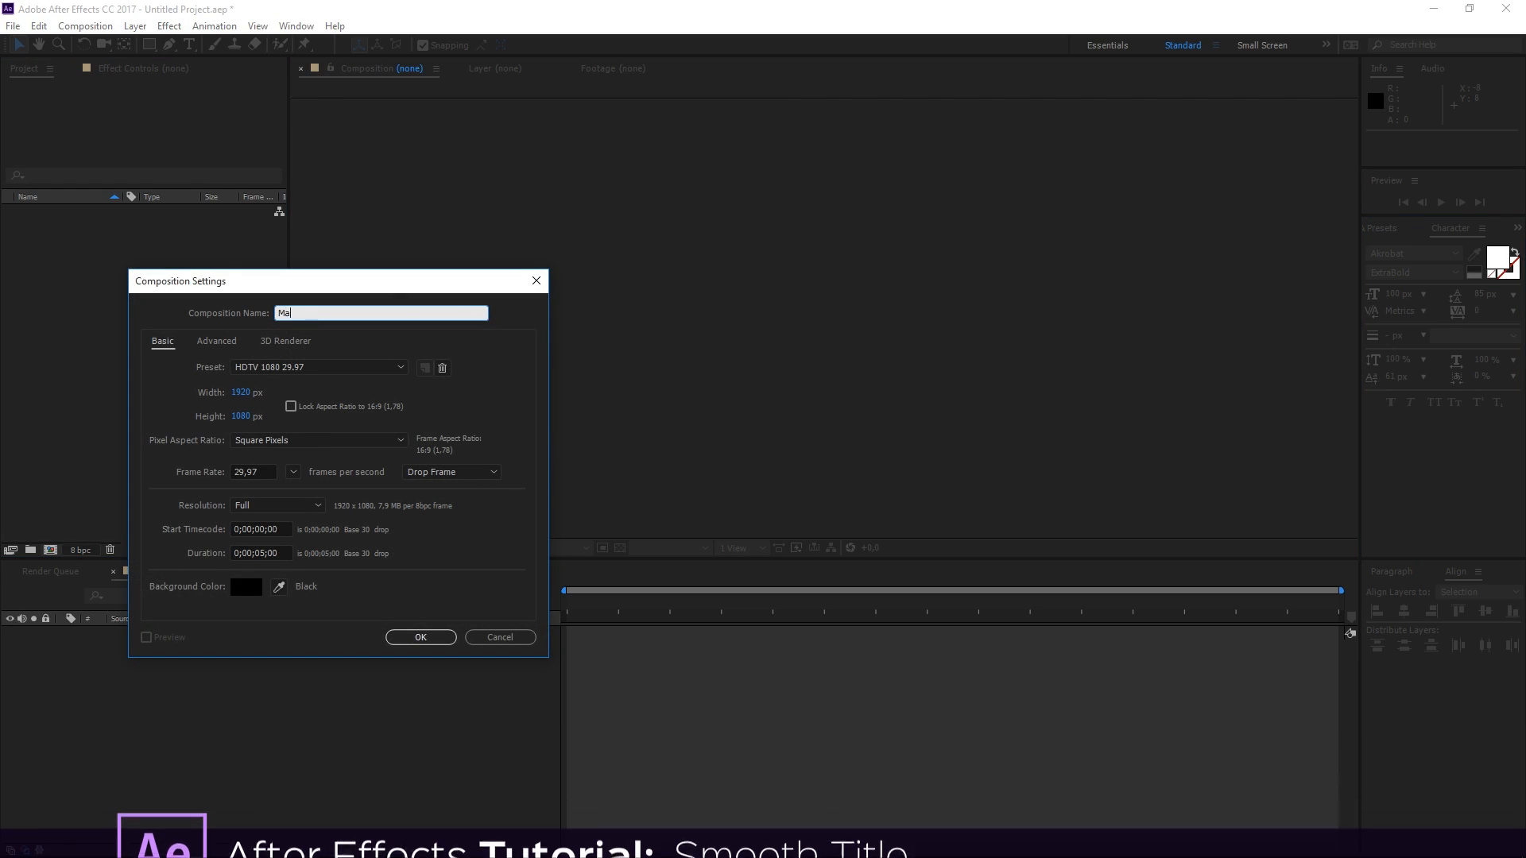
type("in")
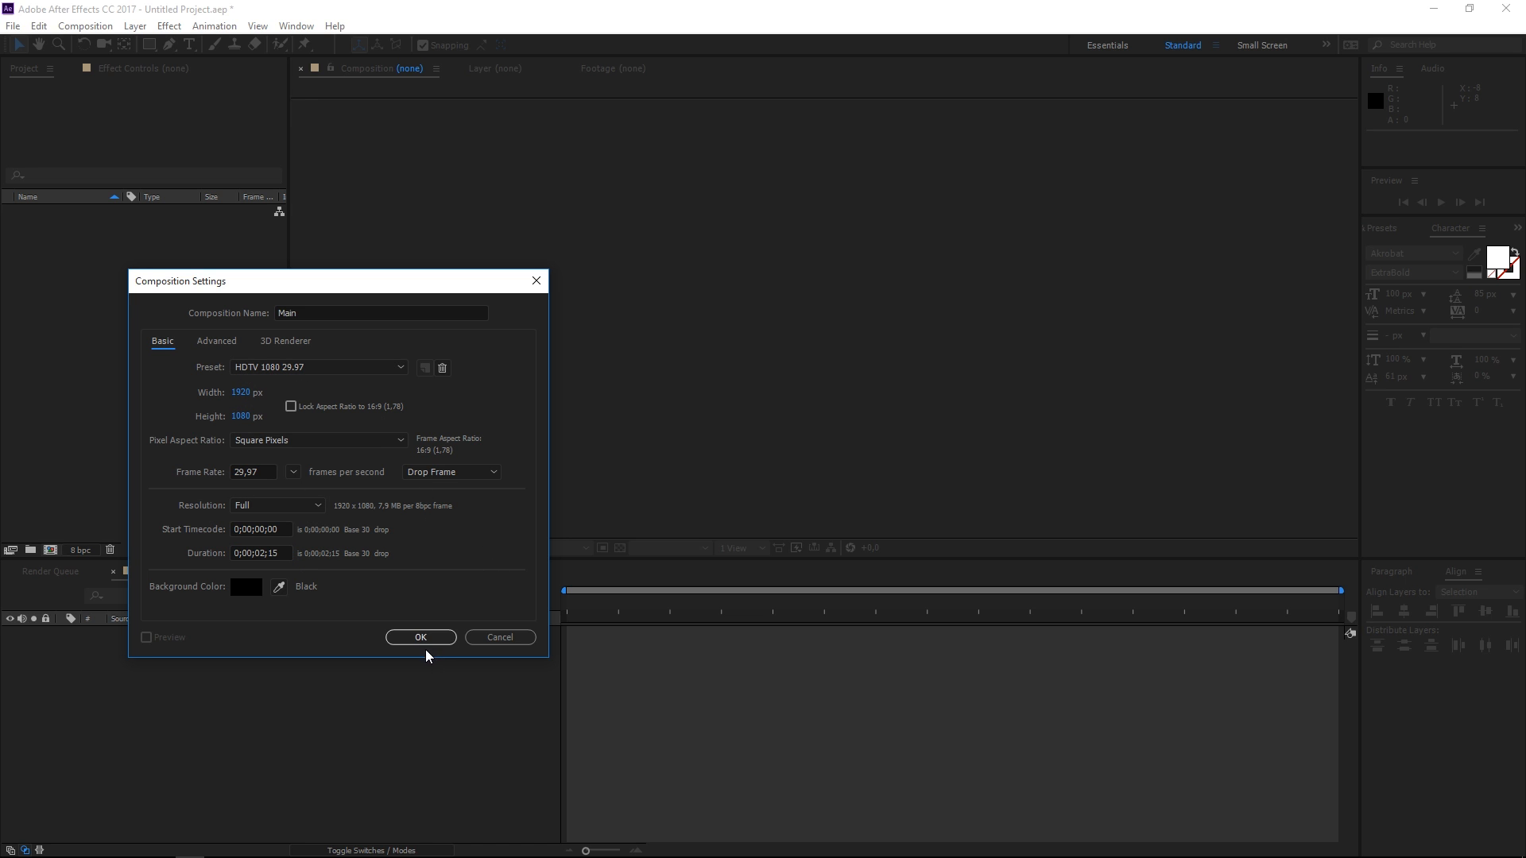
- Create the comp and add a centred two-line white text layer reading 'smooth title'
left_click(420, 638)
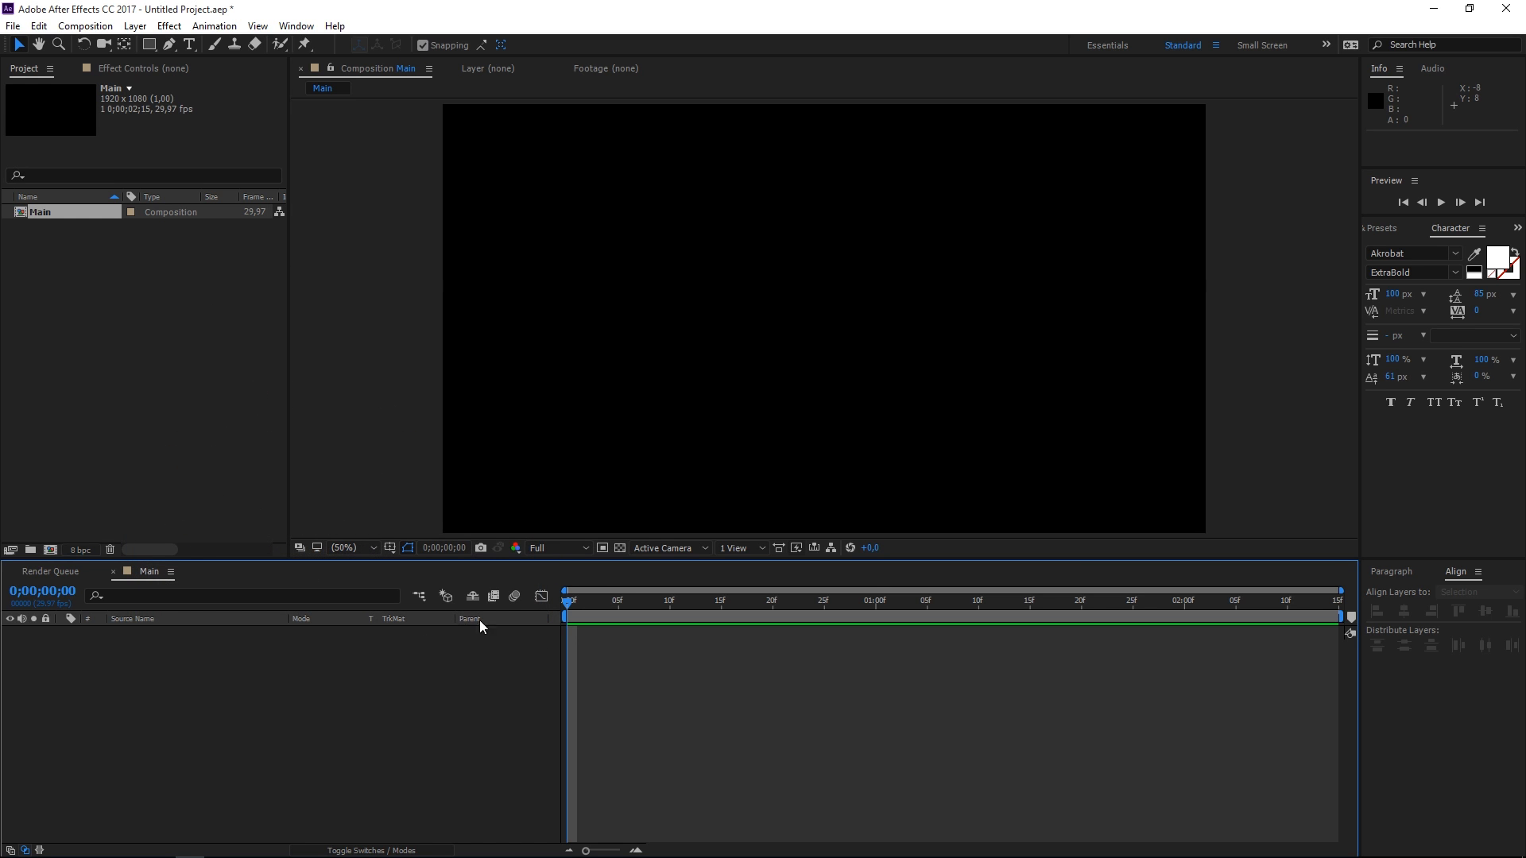
mouse_move(194, 85)
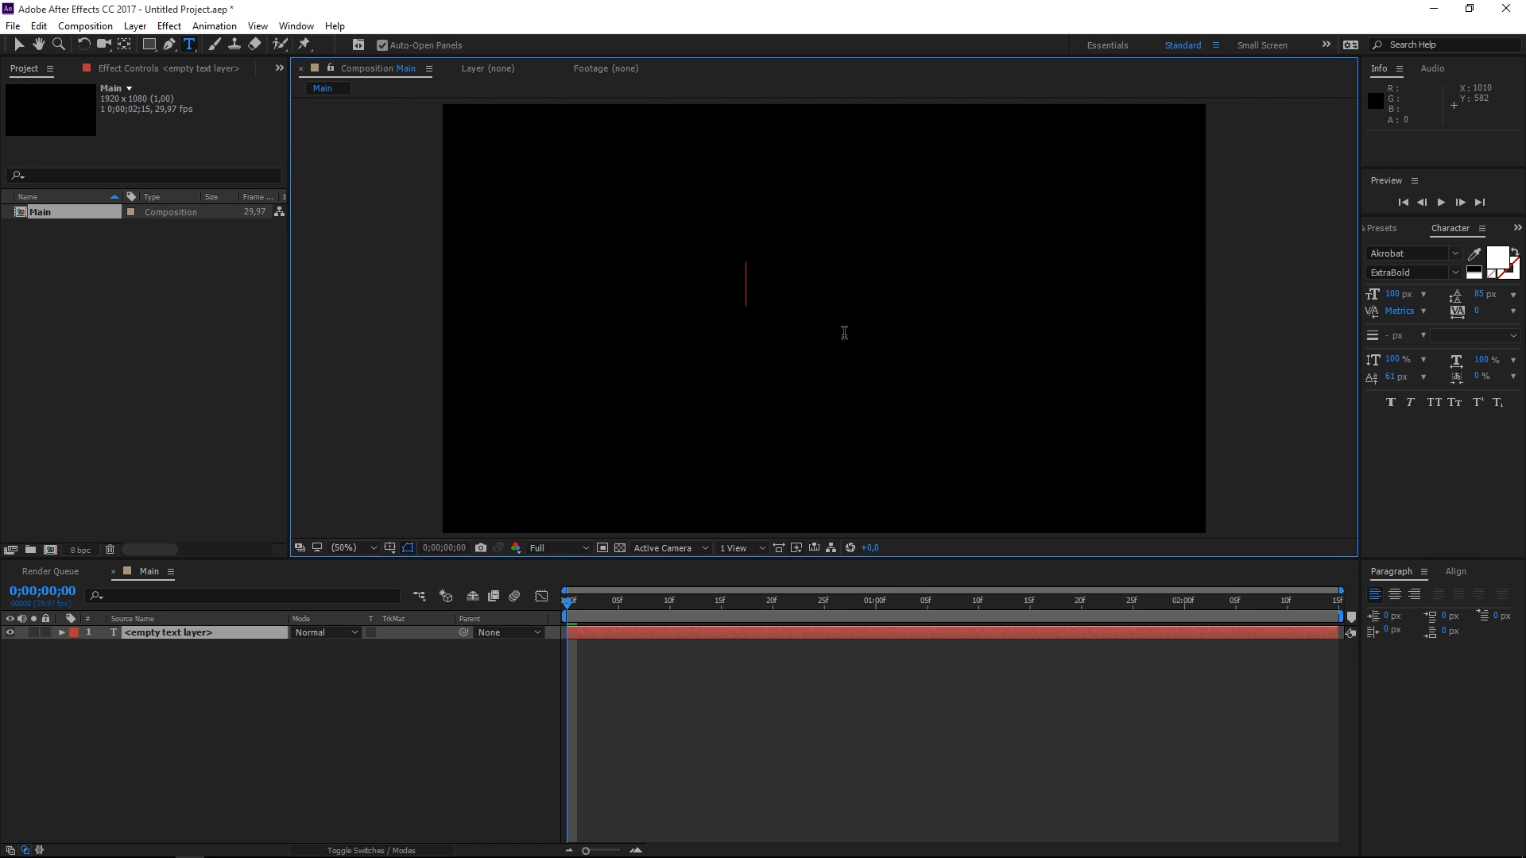
type("smoo")
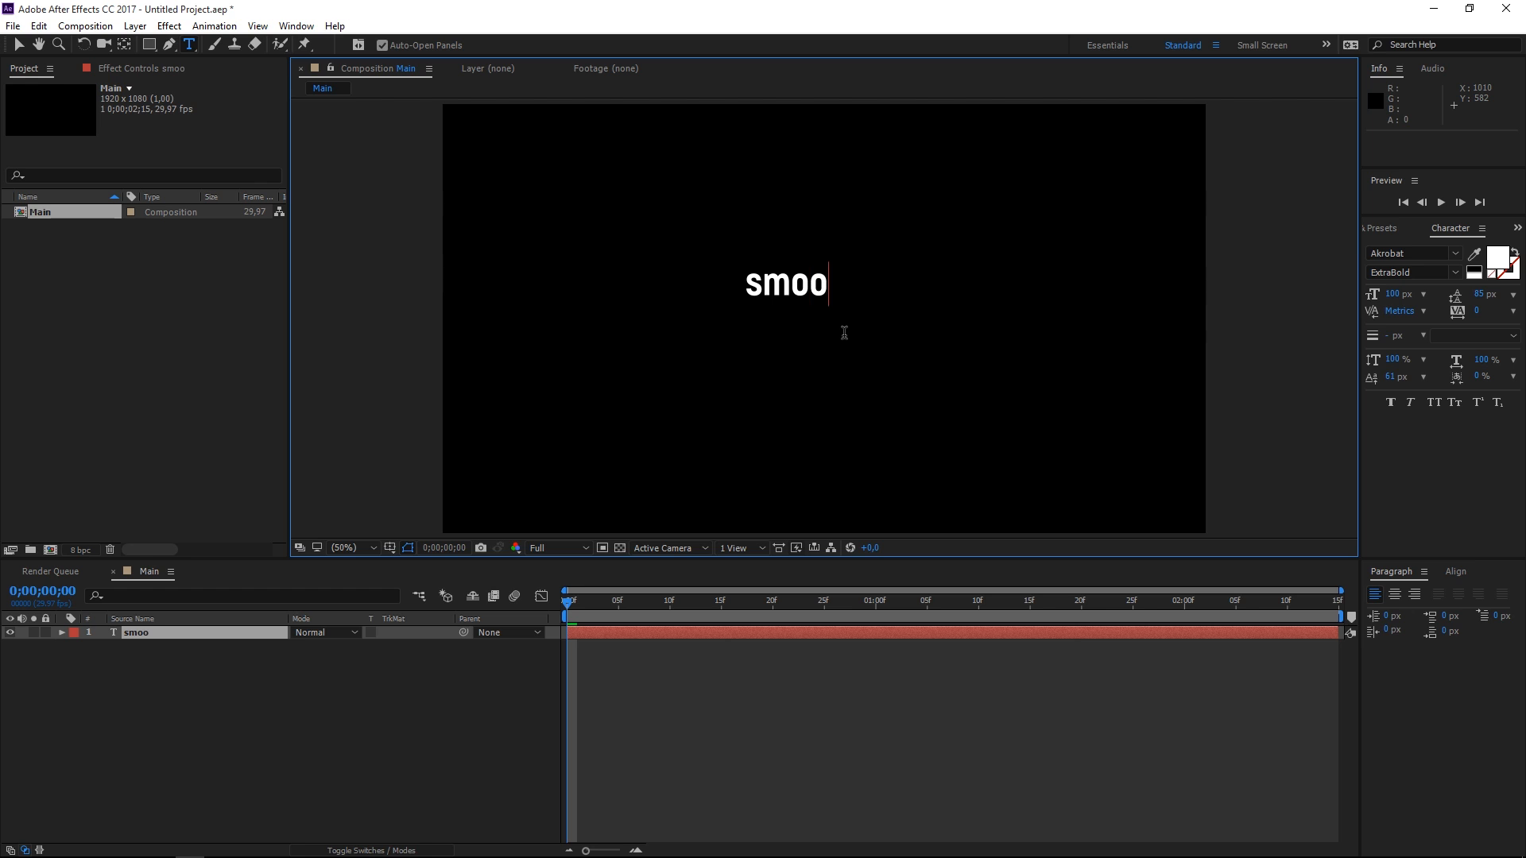
type("th title")
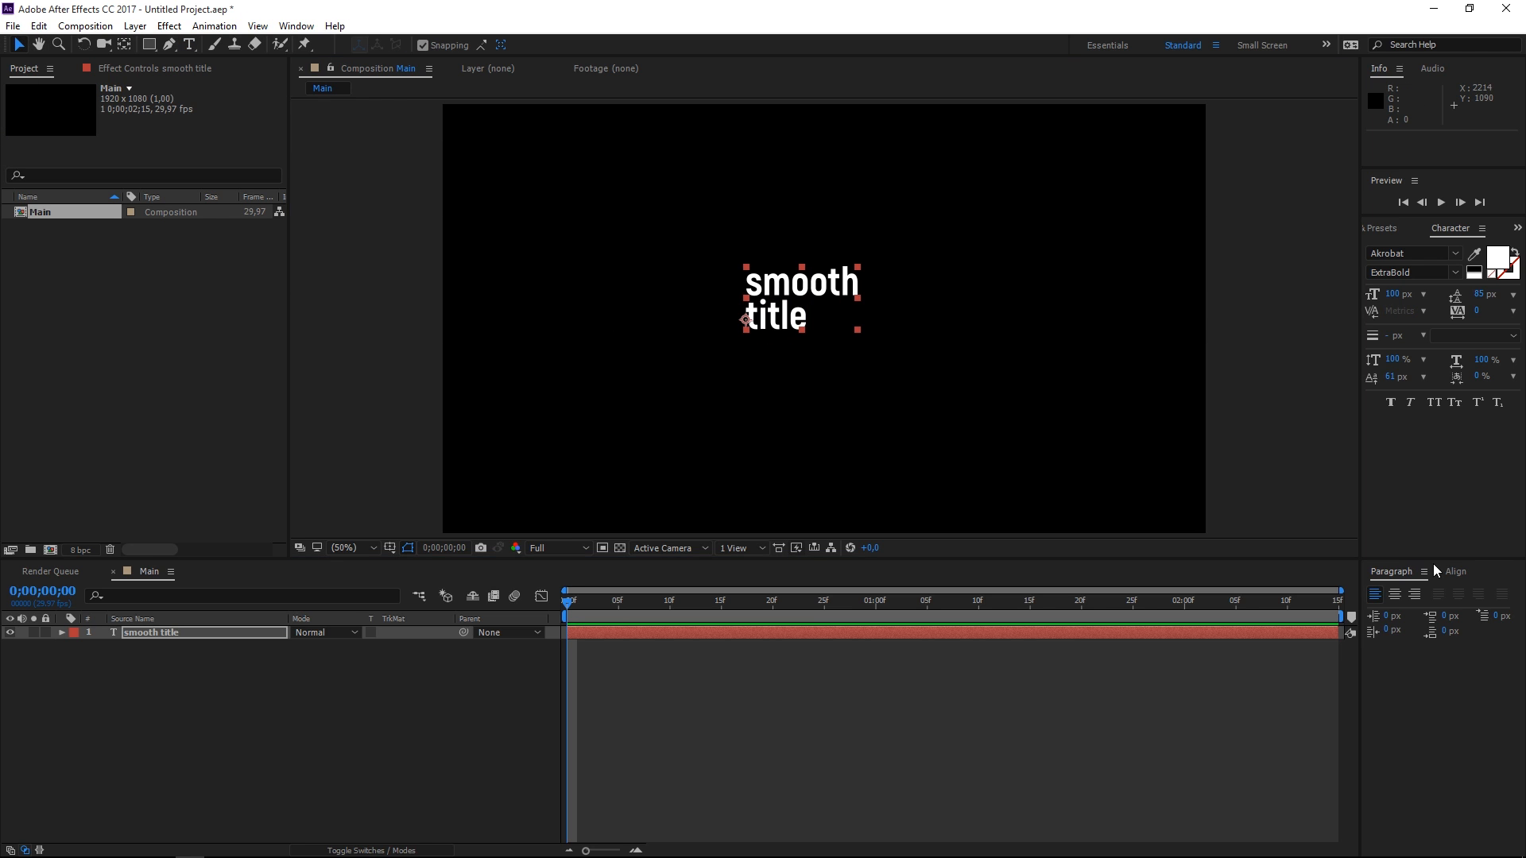
left_click(1456, 570)
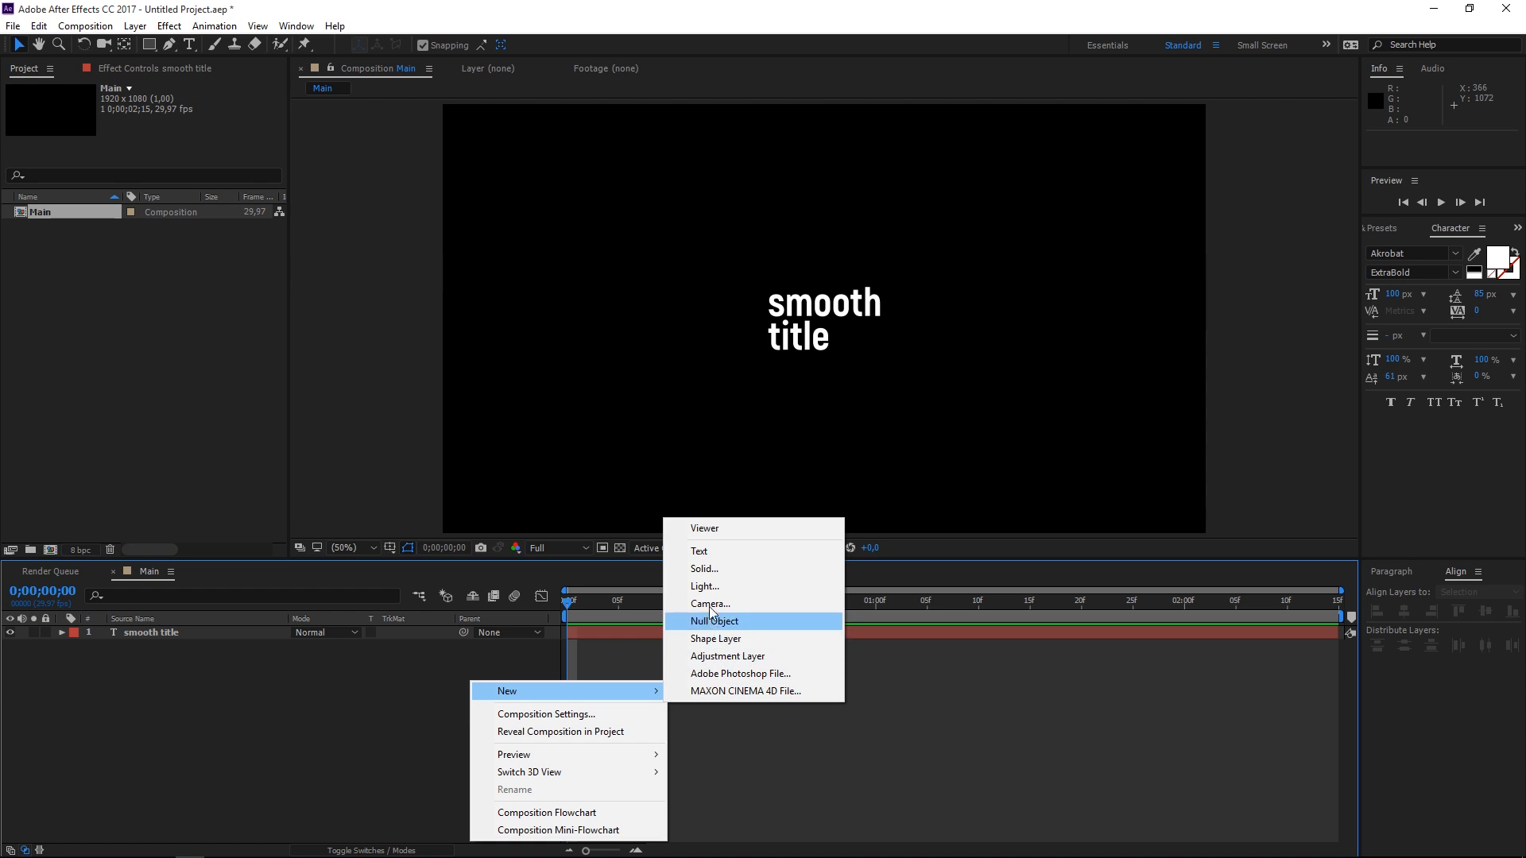
- Add a shape layer with a 400×225 rectangle path and a 12 px white stroke
left_click(716, 639)
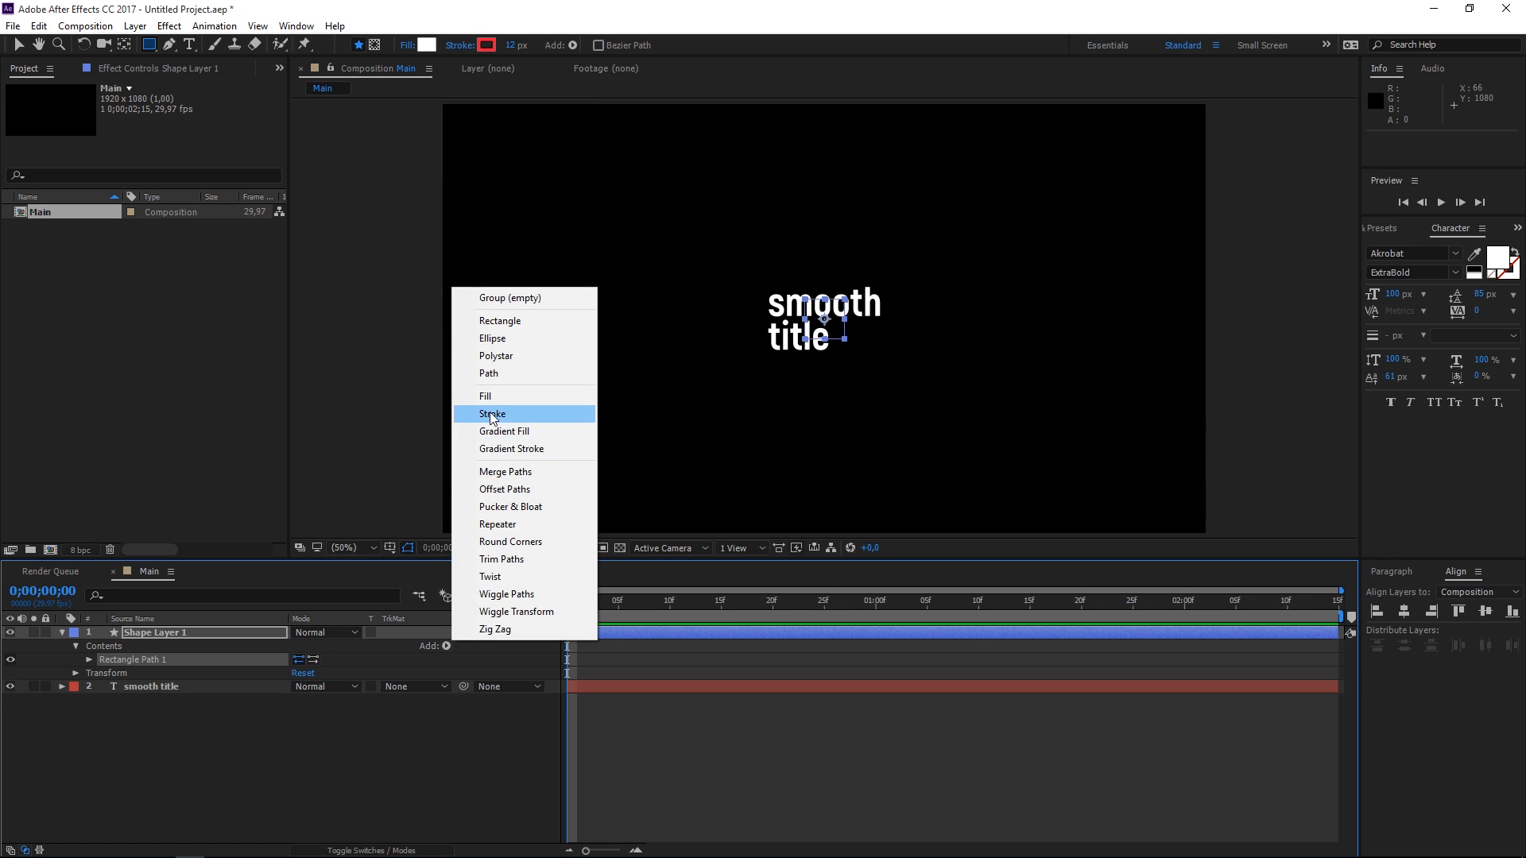
left_click(491, 413)
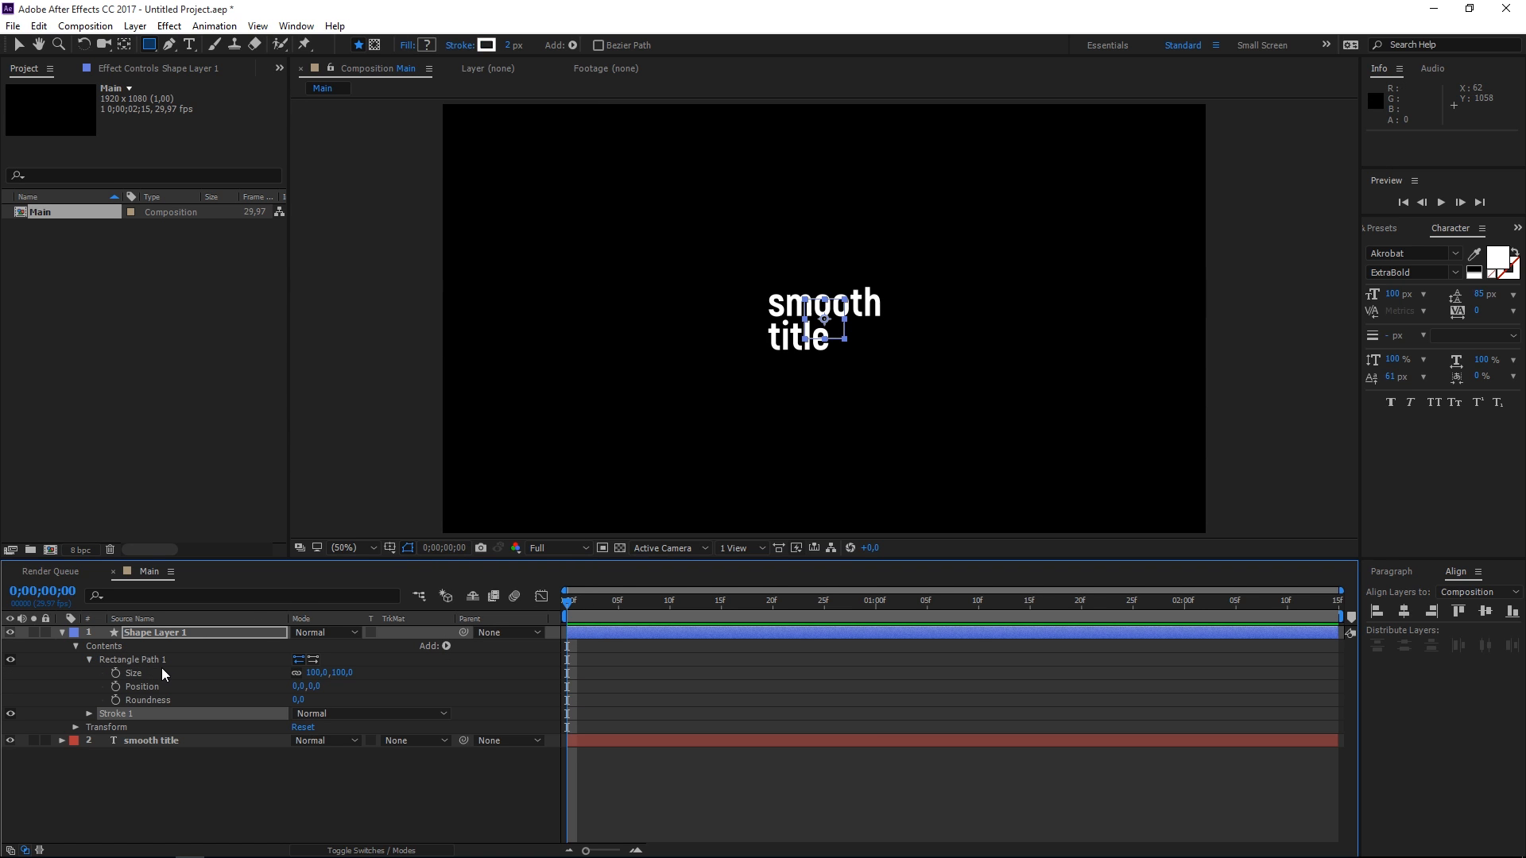
mouse_move(297, 673)
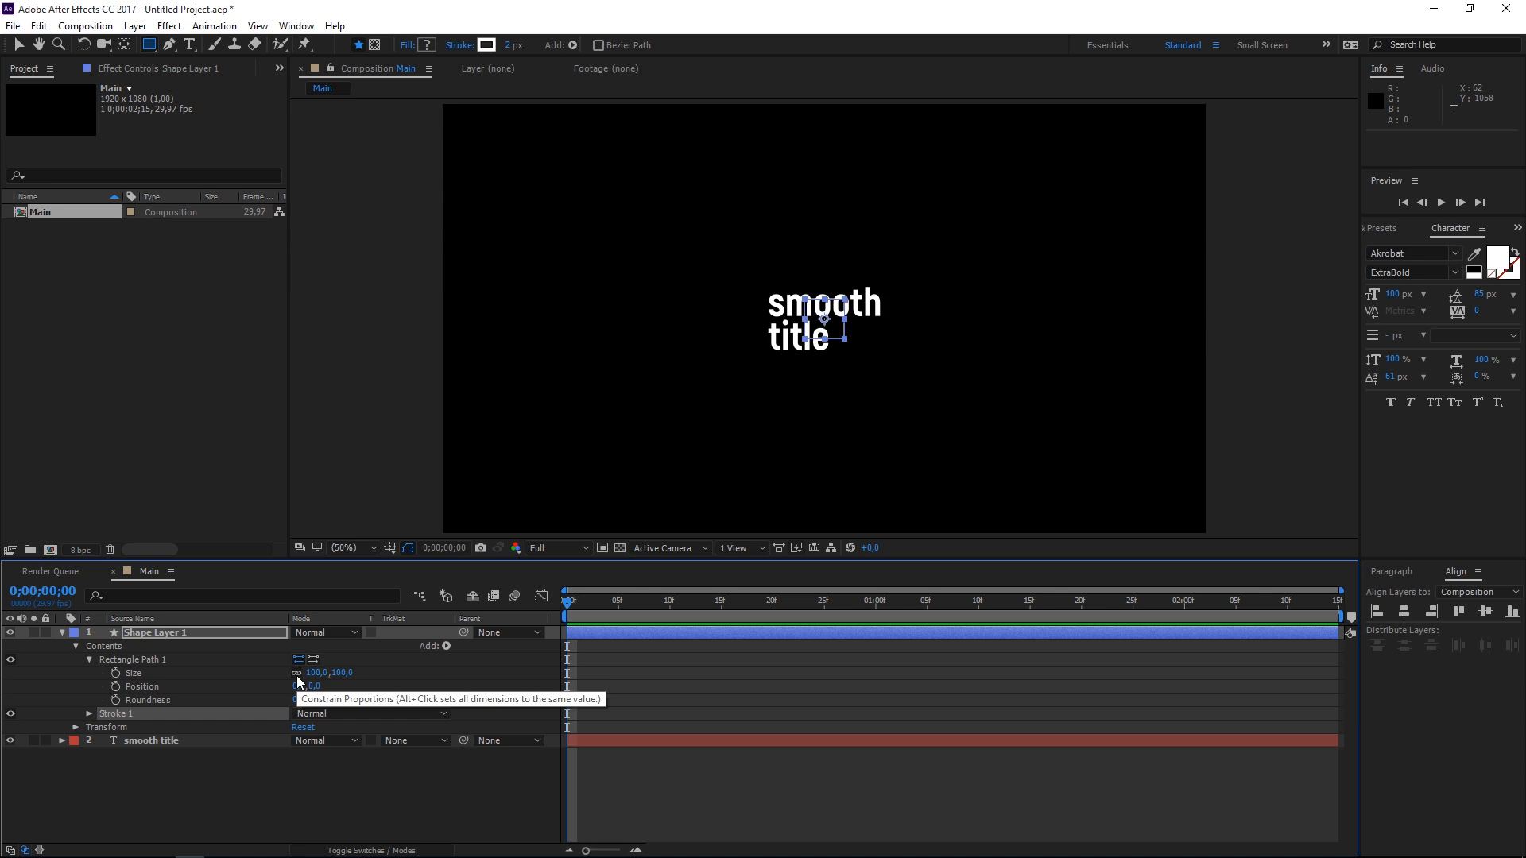
left_click(295, 672)
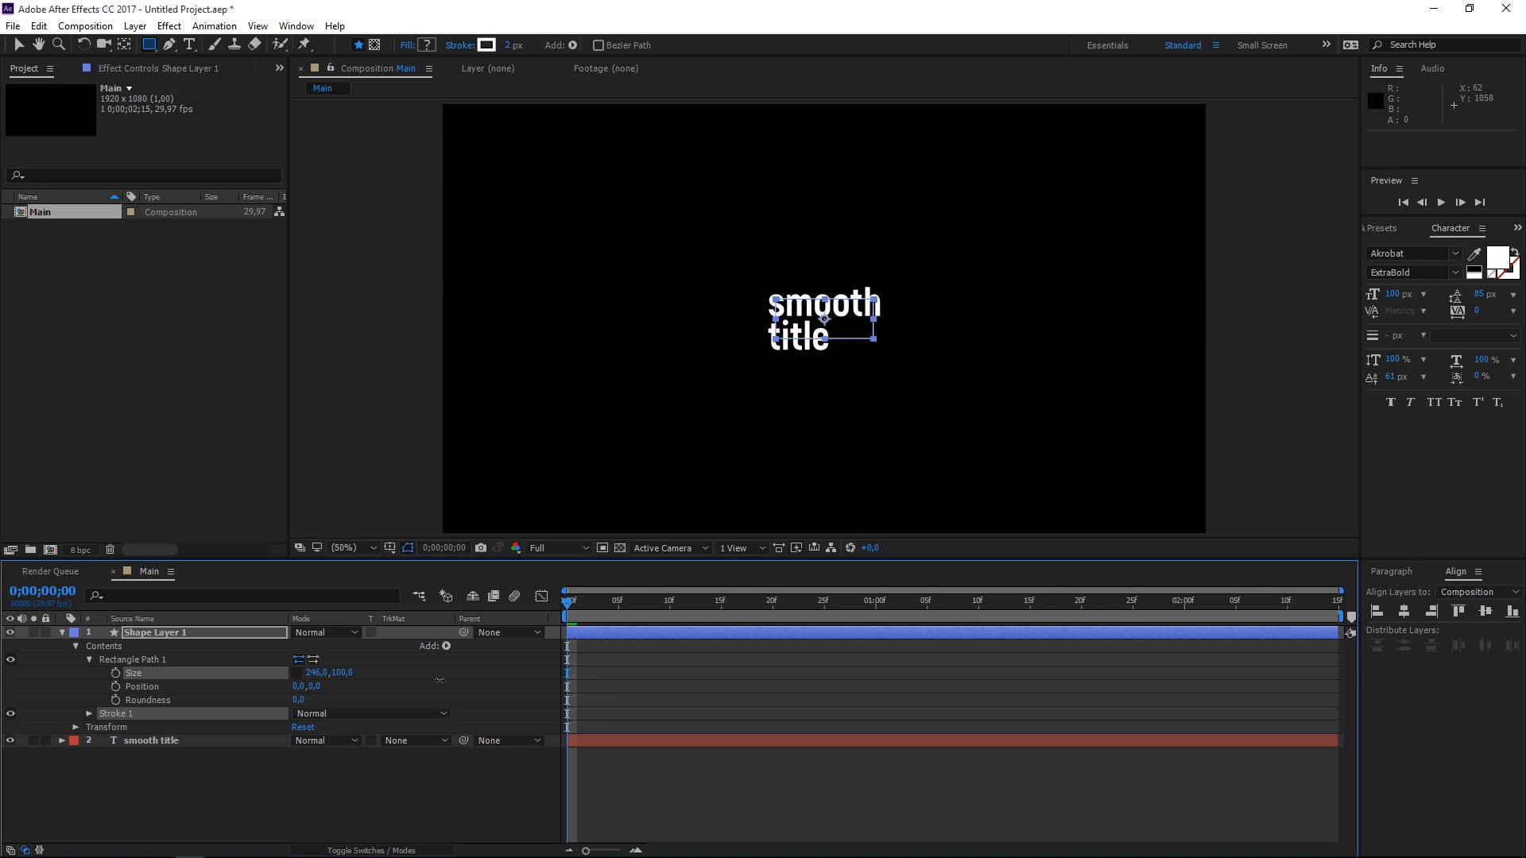
double_click(320, 673)
type("400")
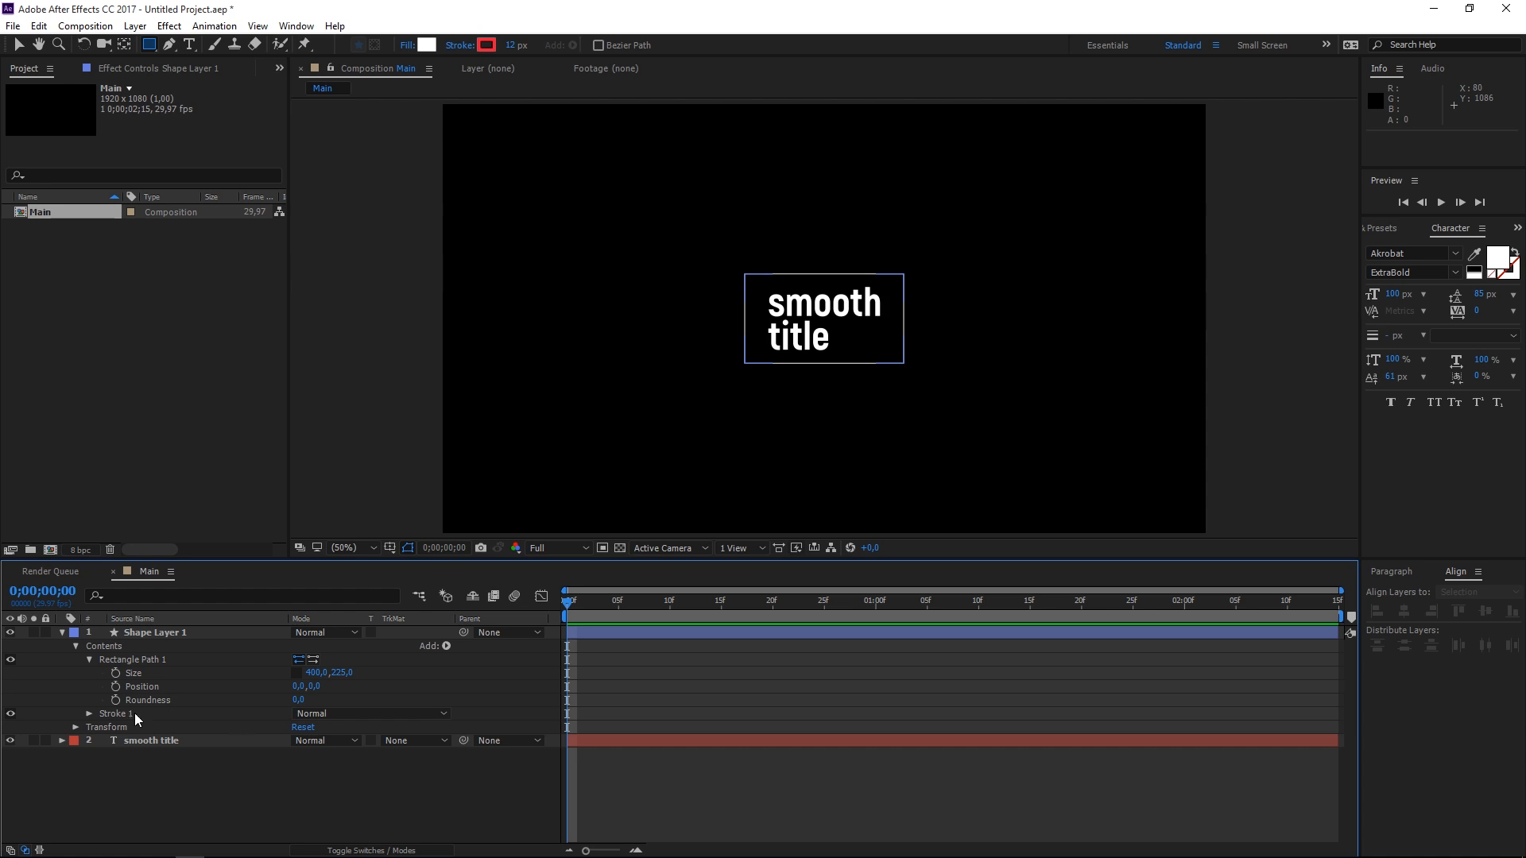
left_click(89, 714)
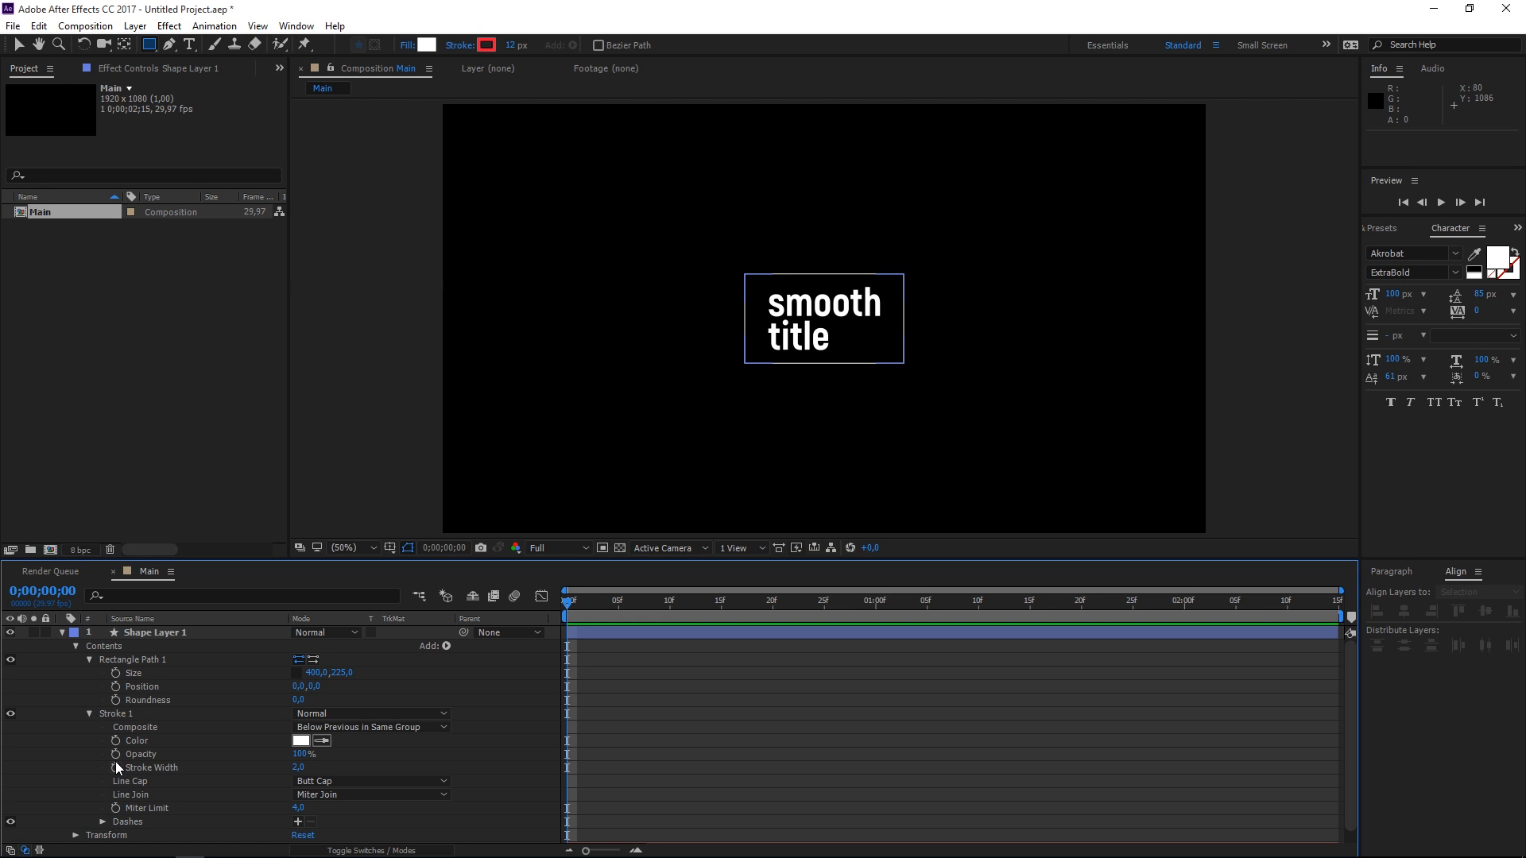
double_click(297, 767)
type("12")
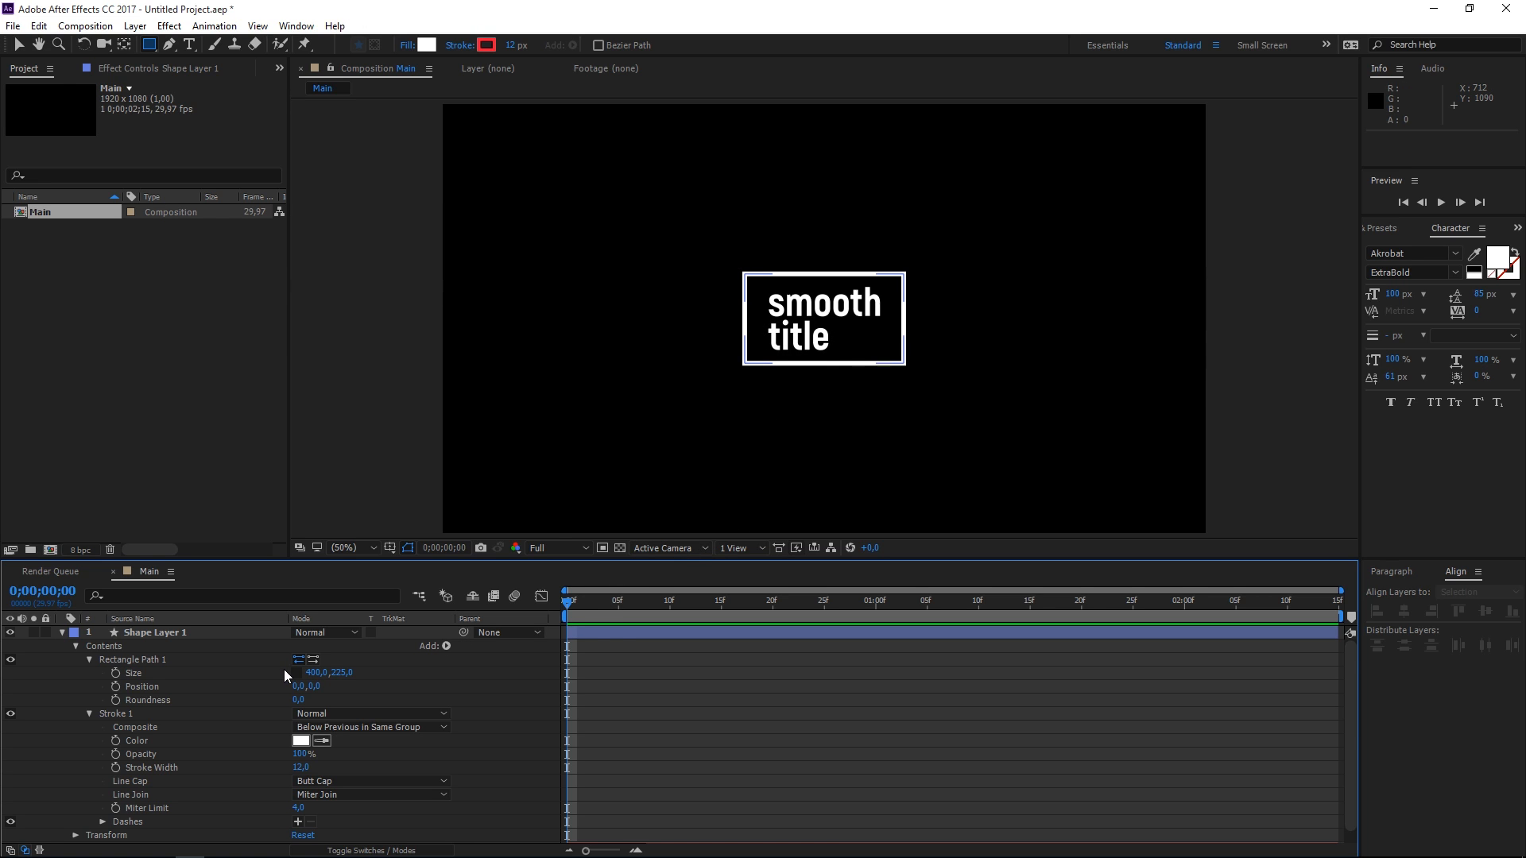
mouse_move(152, 687)
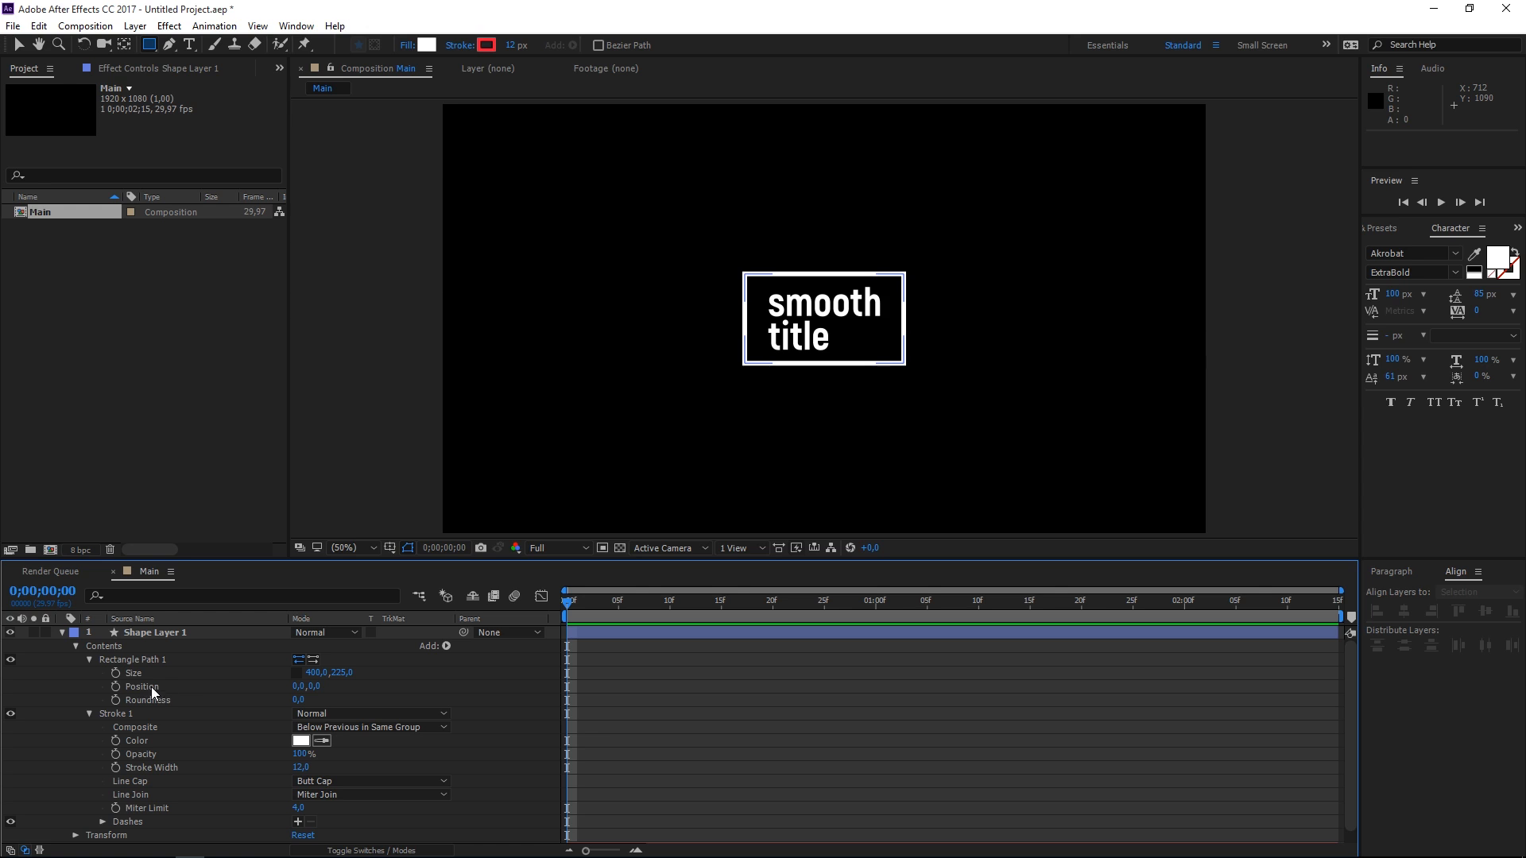
- Keyframe the rectangle's Size from 0,0 and Rotation from -90° at 0f to 400×225 and 0°
left_click(116, 674)
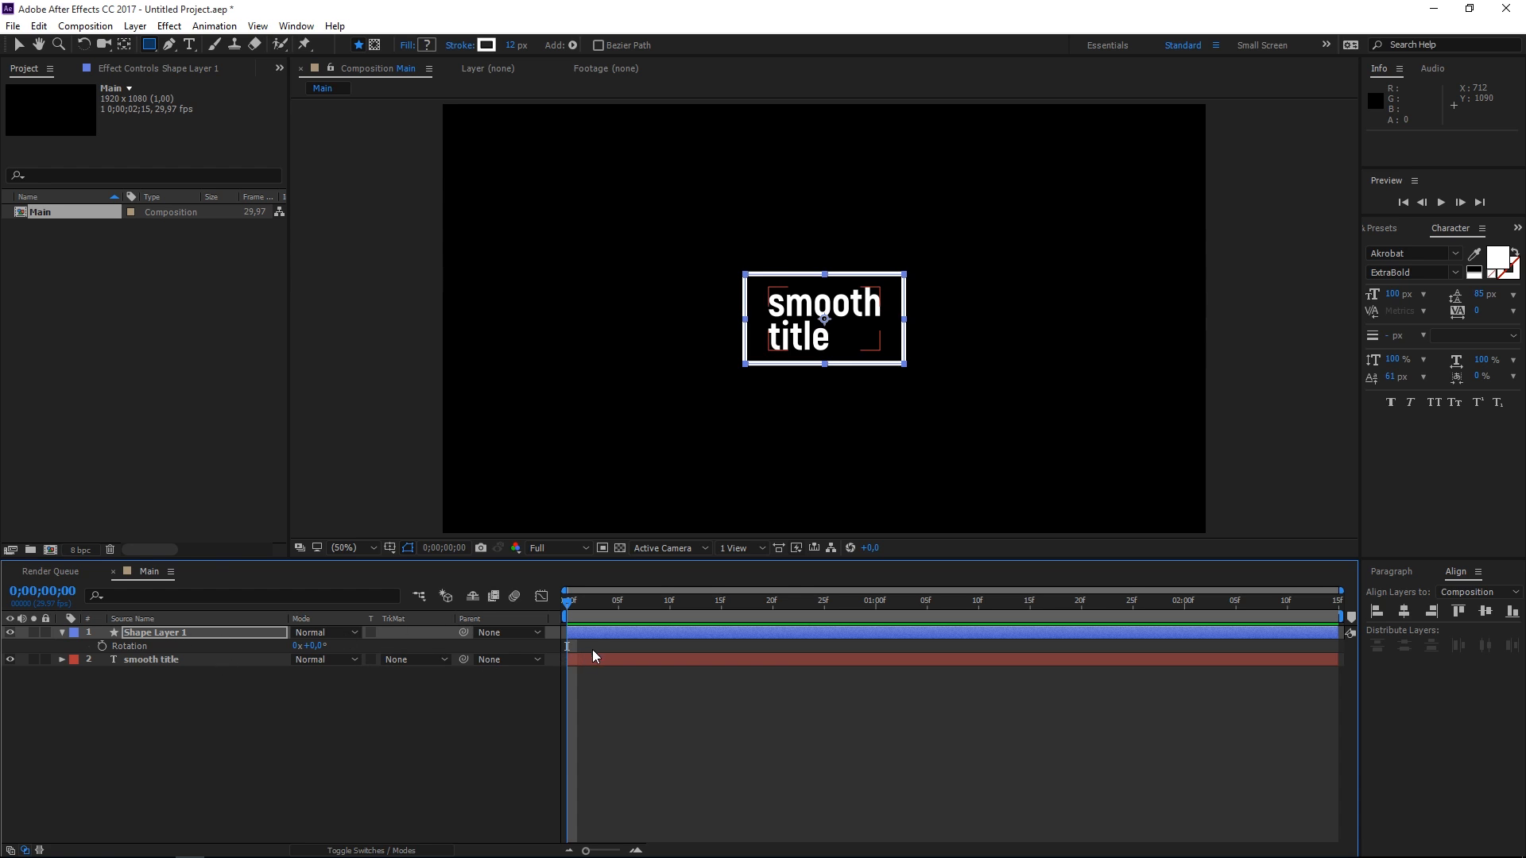
mouse_move(634, 633)
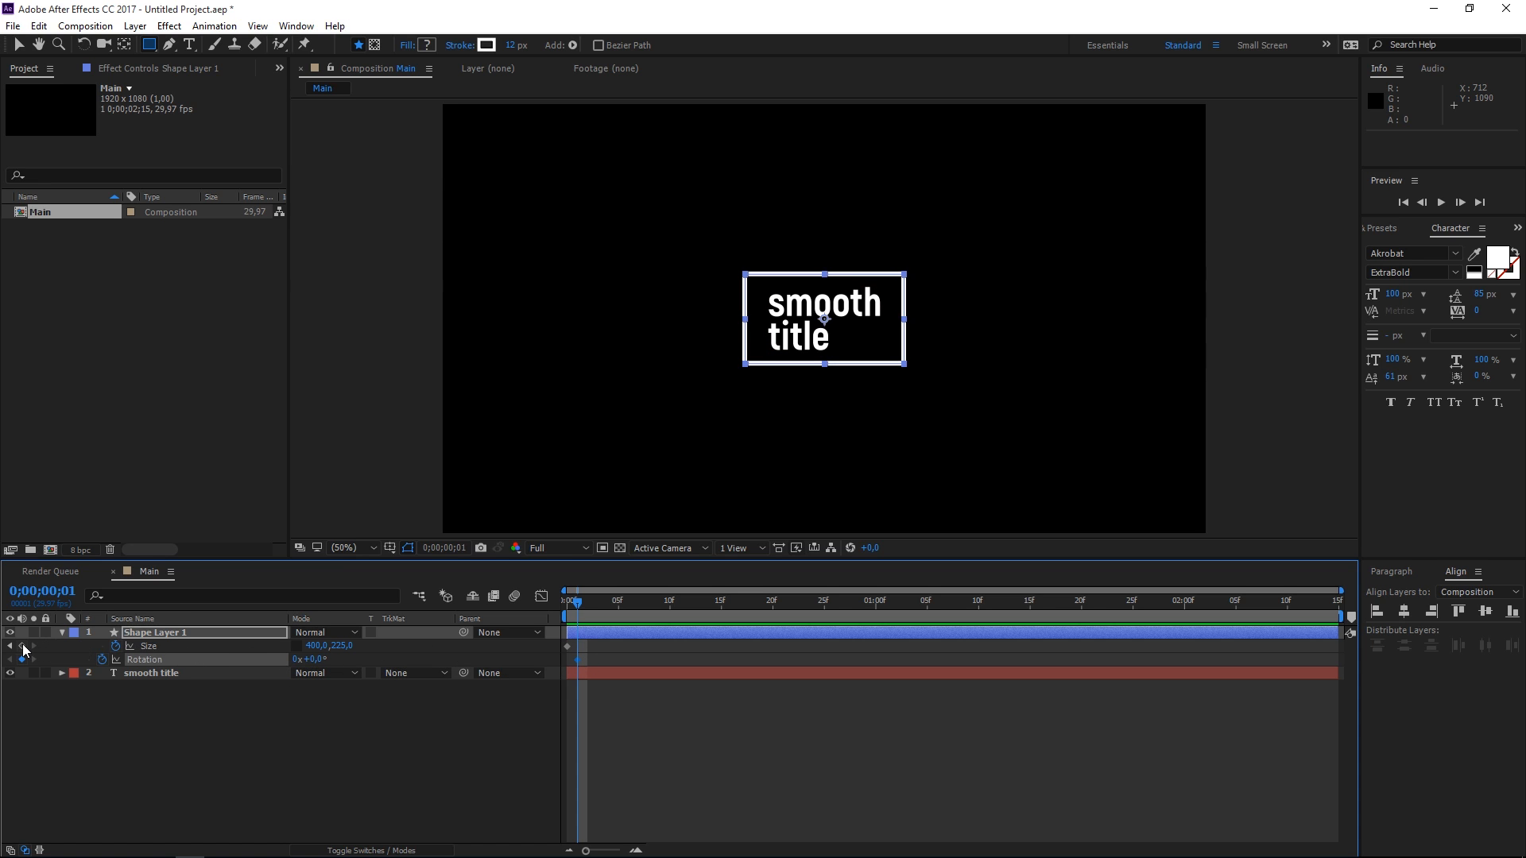
left_click(23, 652)
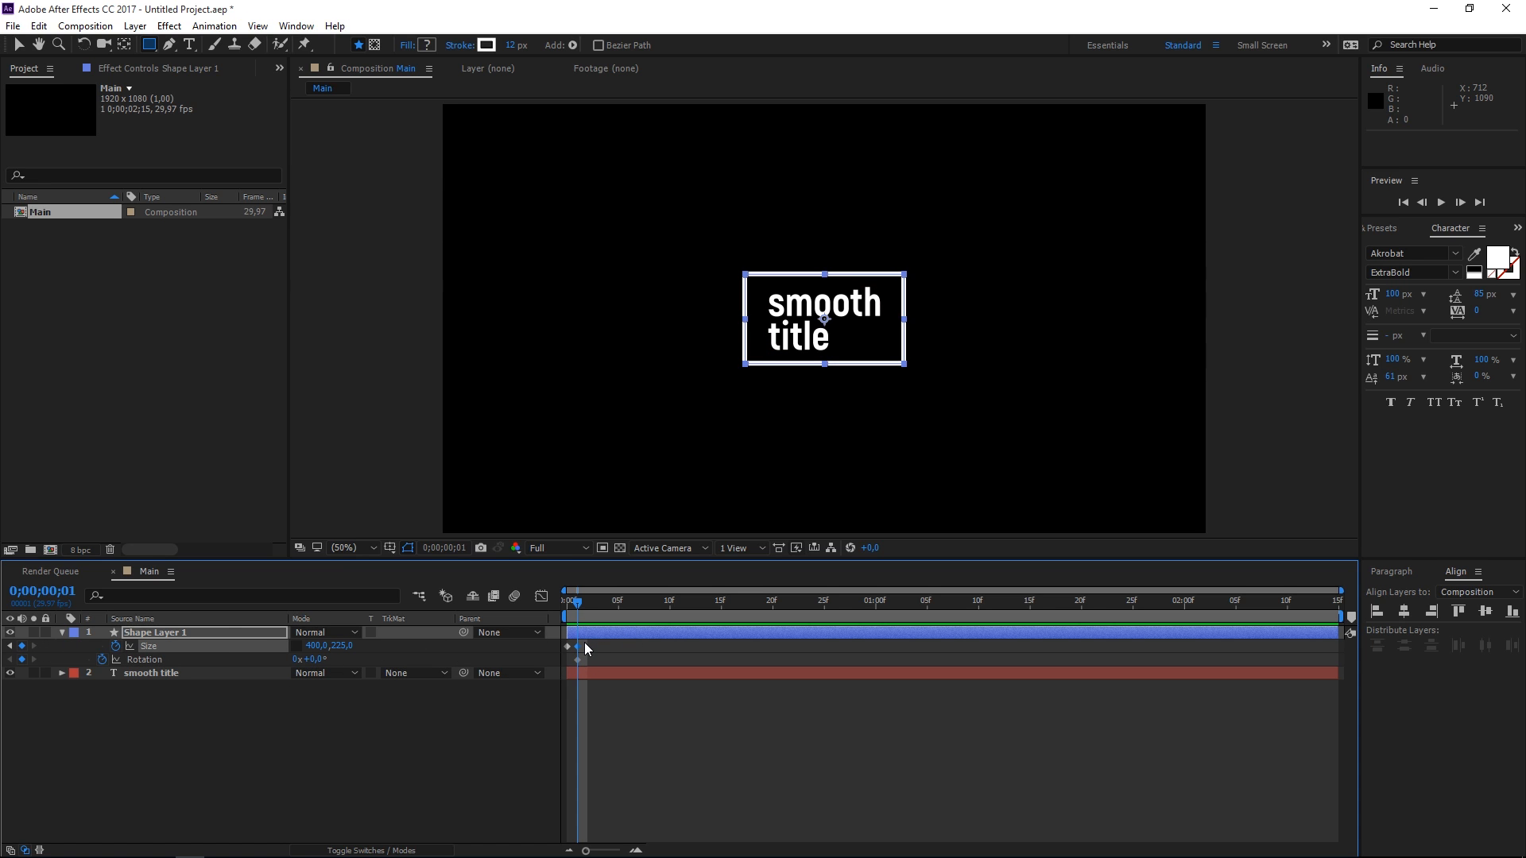
mouse_move(730, 610)
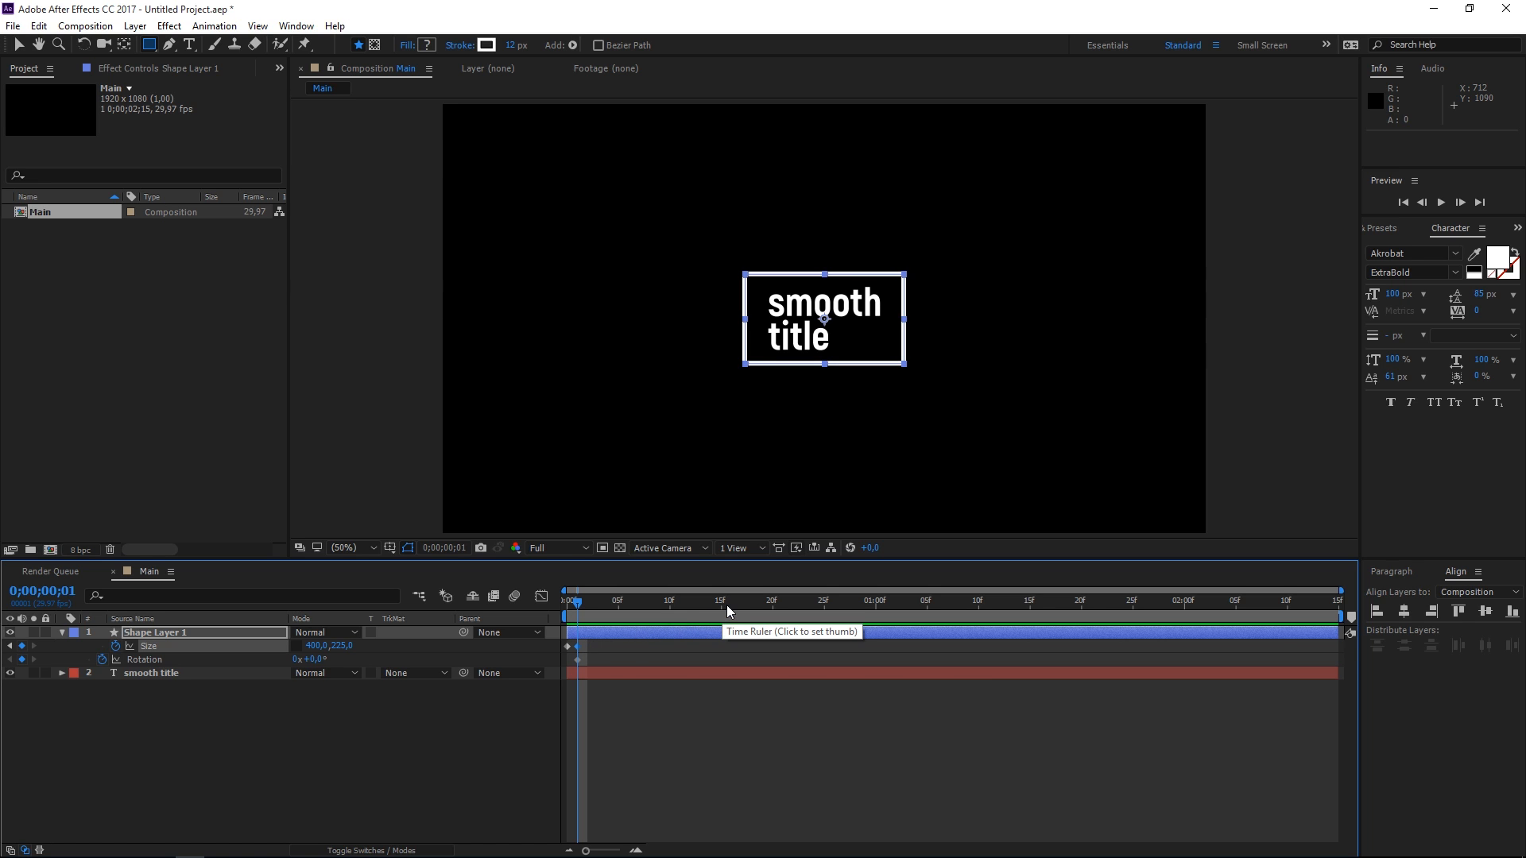
left_click(730, 600)
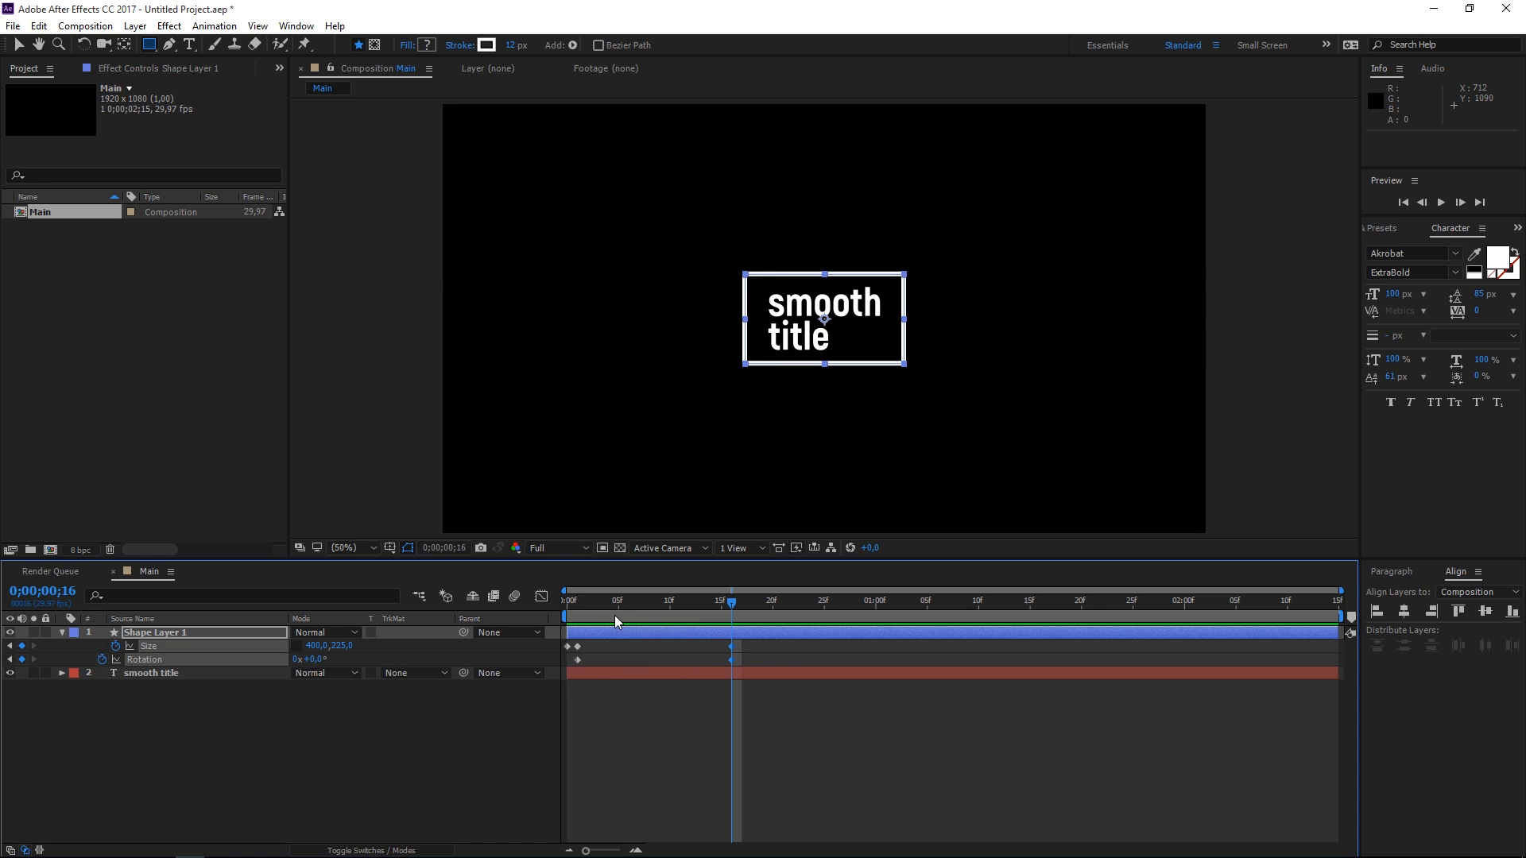
left_click(566, 599)
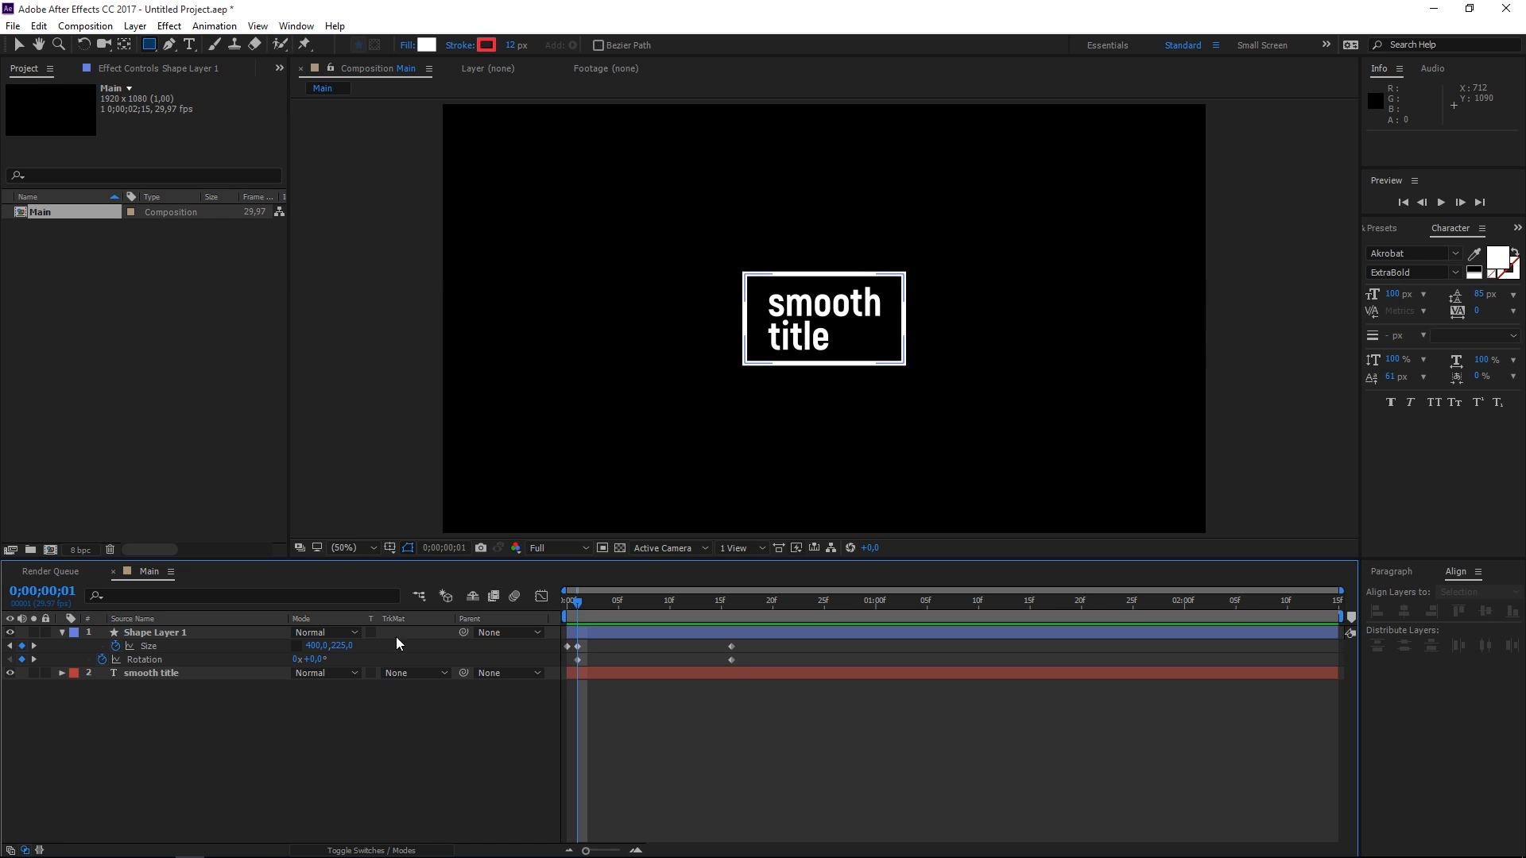
double_click(316, 646)
type("0")
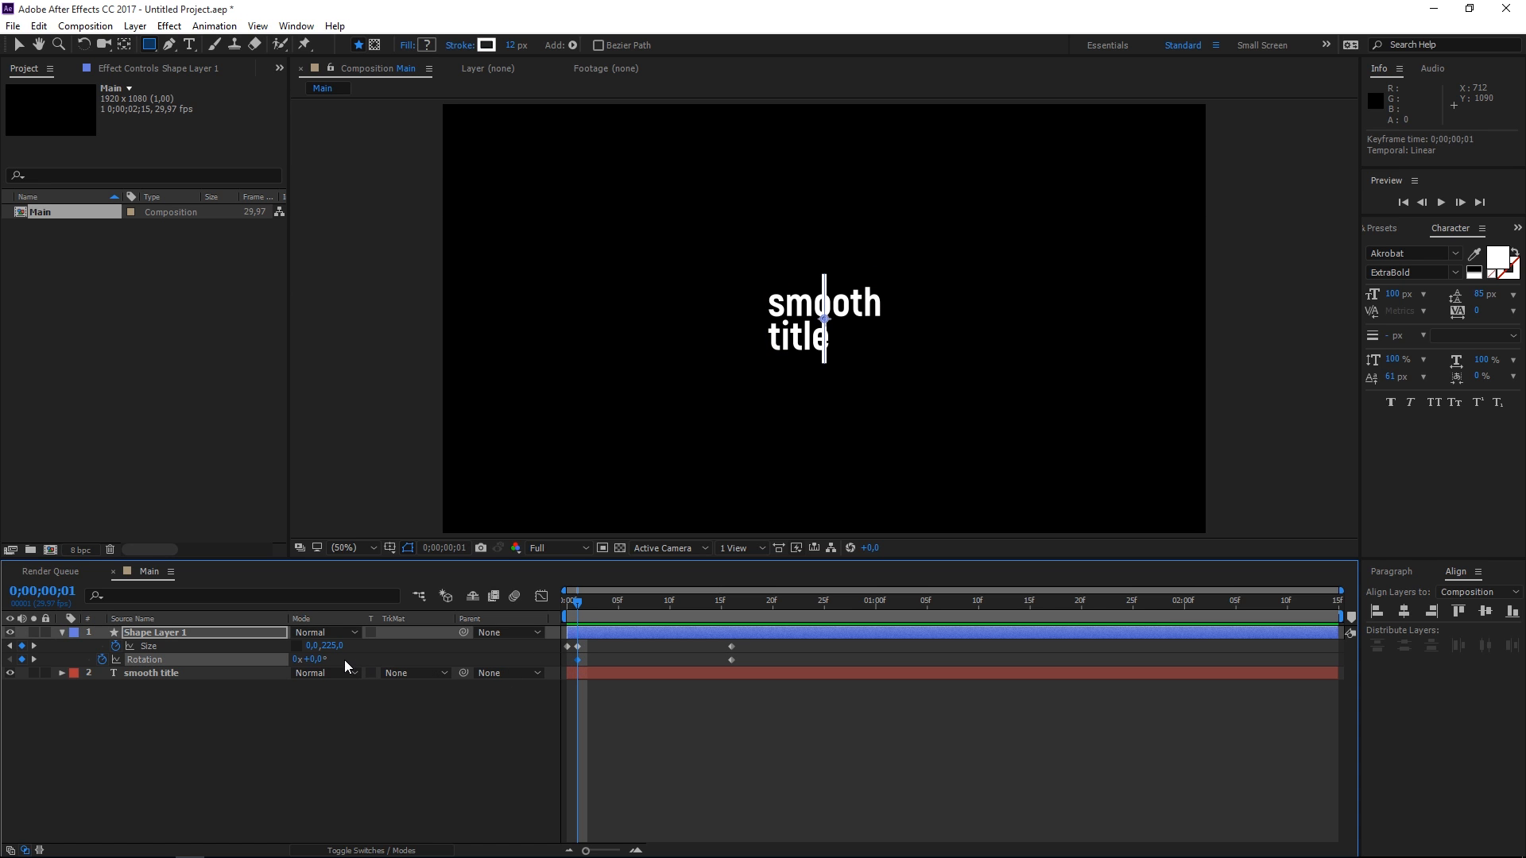
double_click(310, 660)
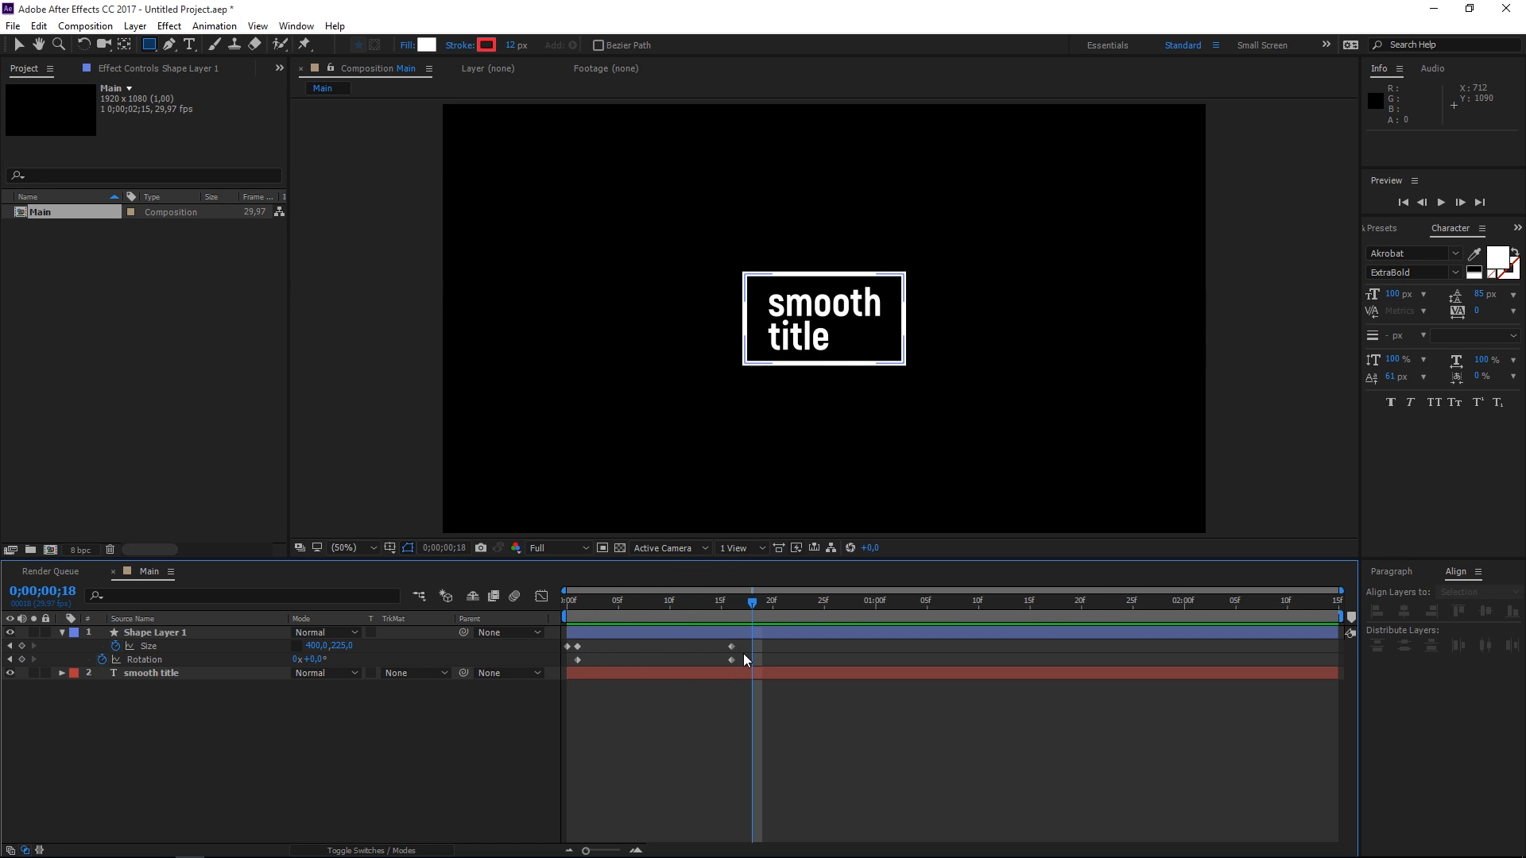
mouse_move(760, 652)
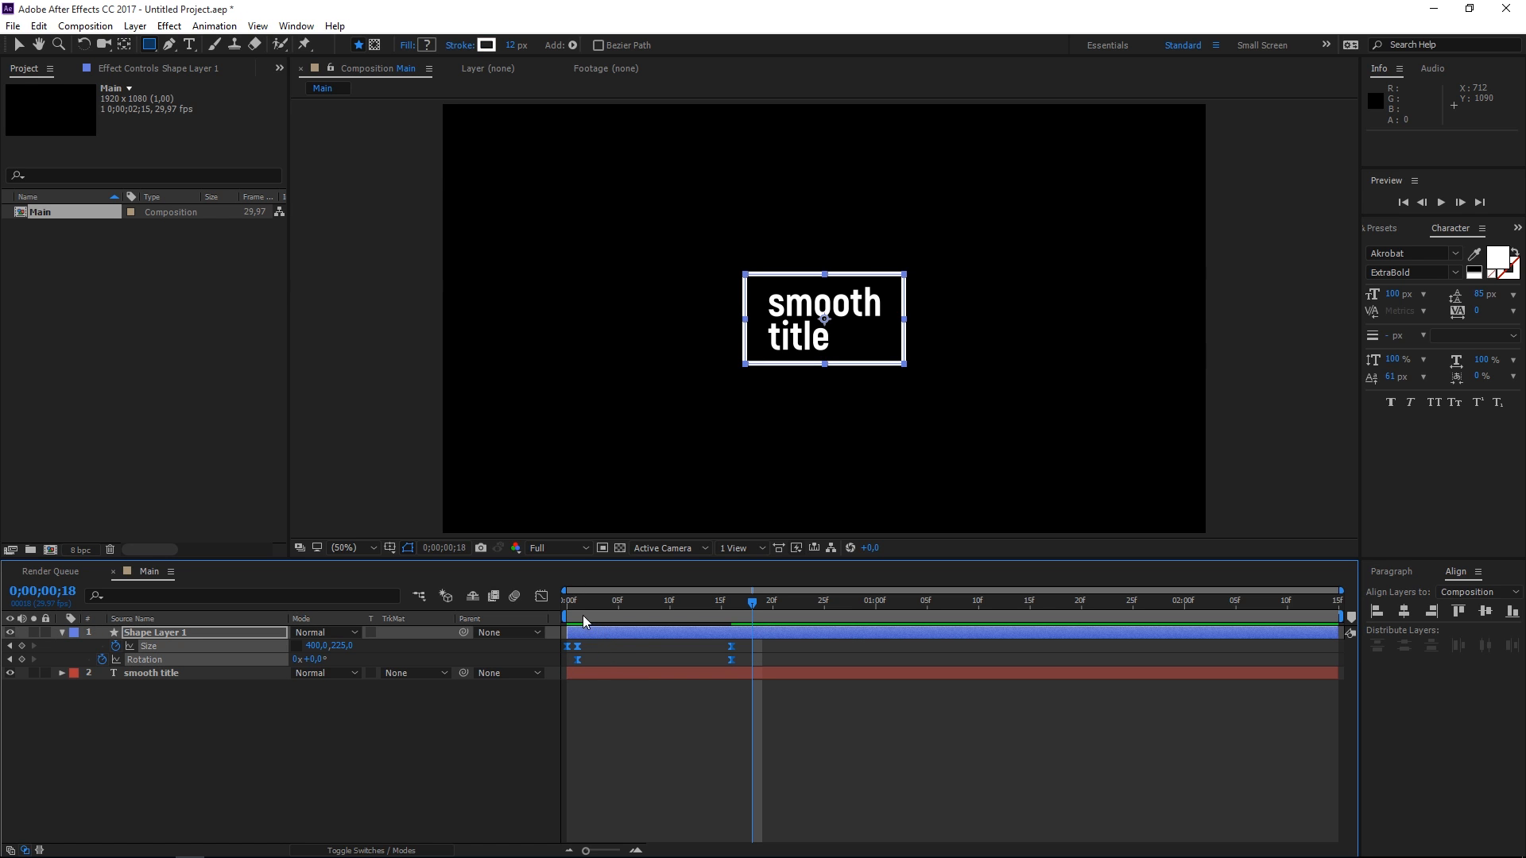
- Apply Easy Ease to the Size and Rotation keyframes and return to frame 0
key("space")
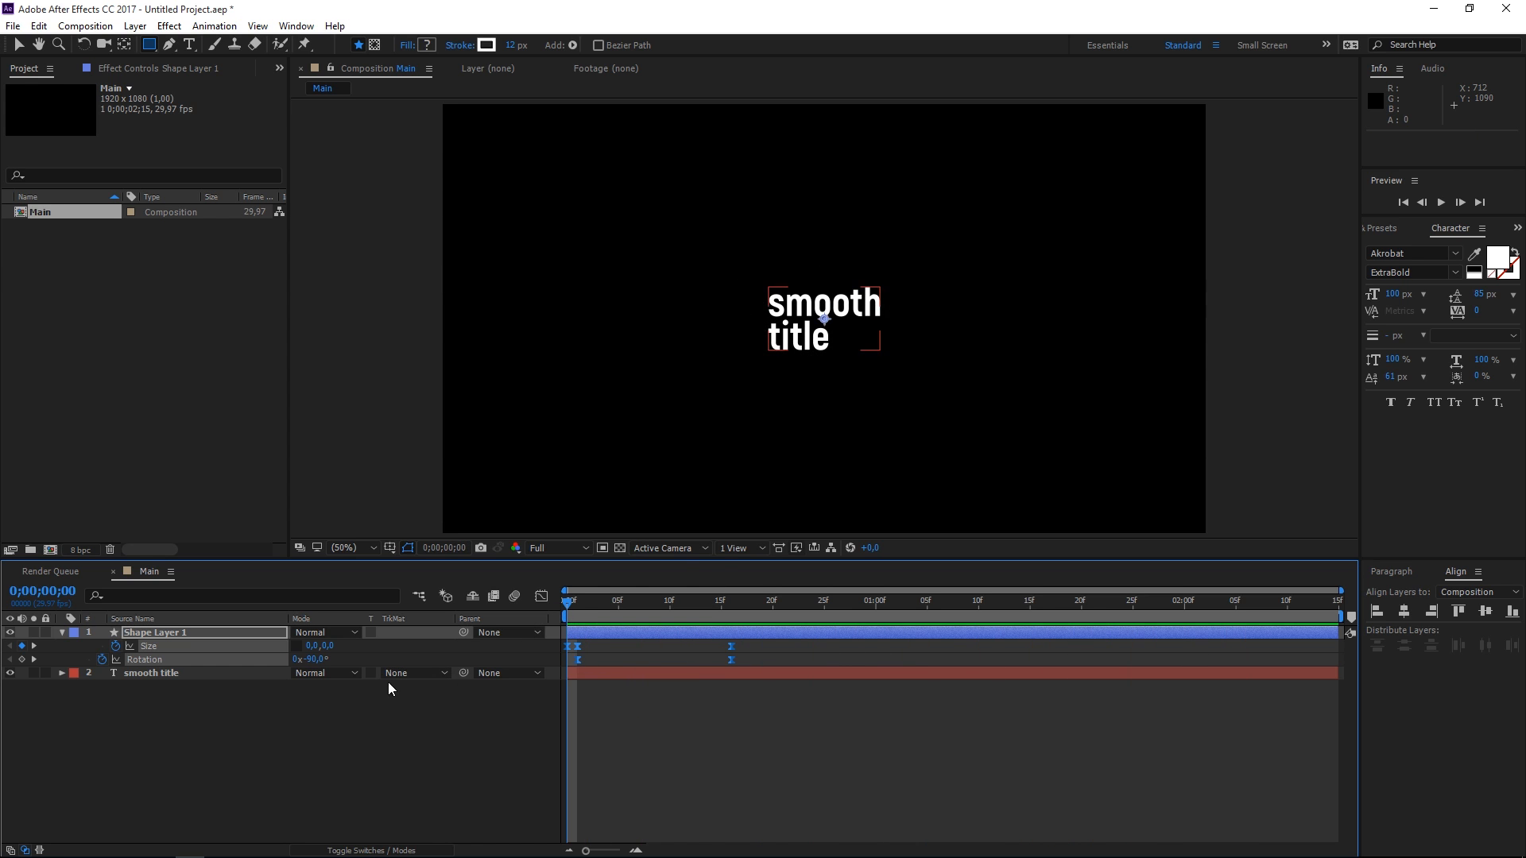
- Rename the shape layer Main Shape and name its red-filled duplicate Matte
right_click(151, 633)
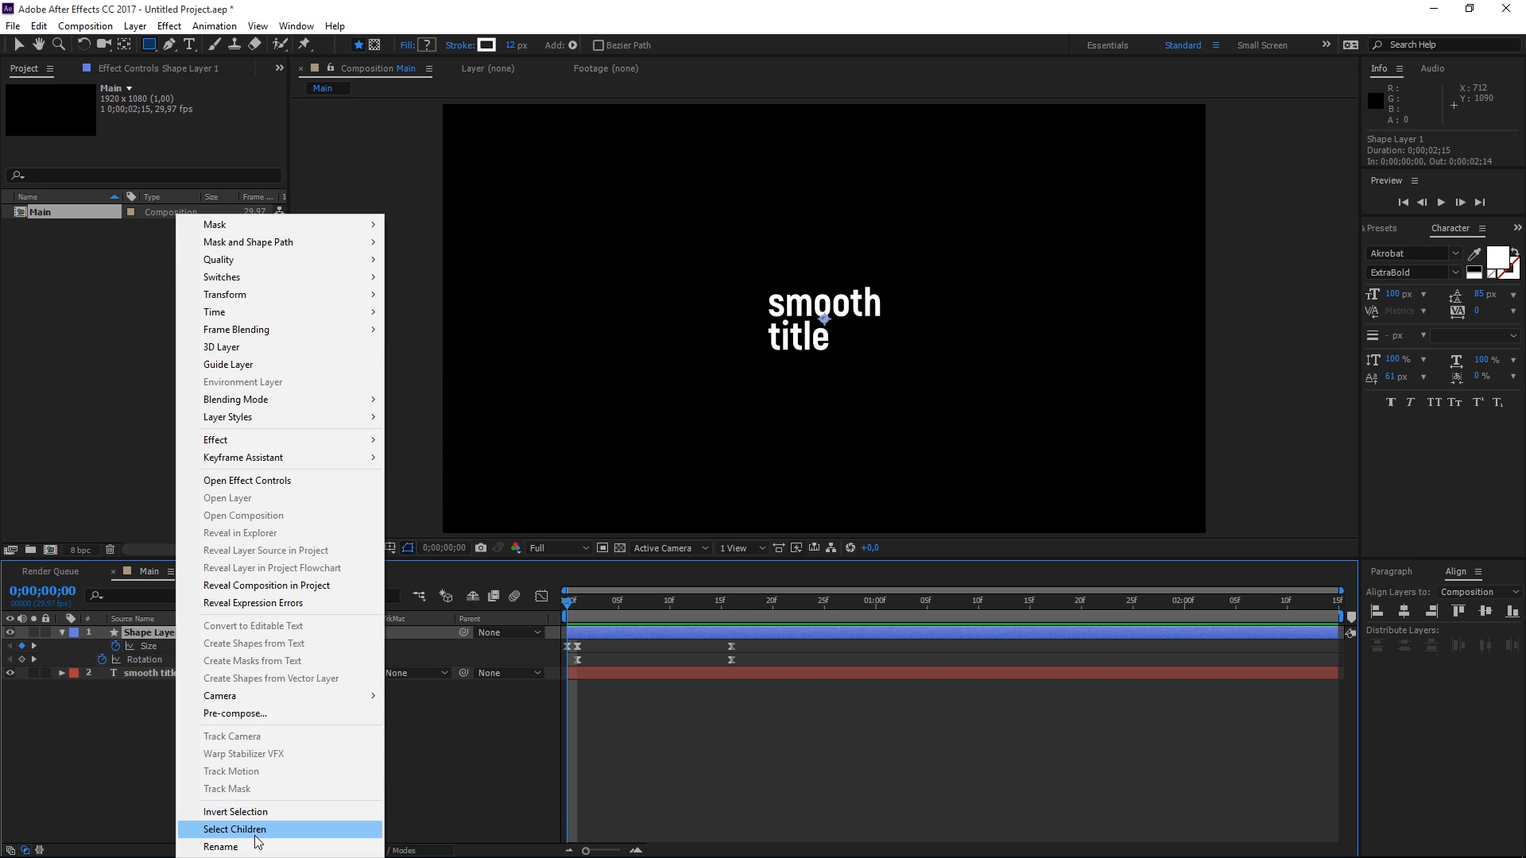
left_click(221, 847)
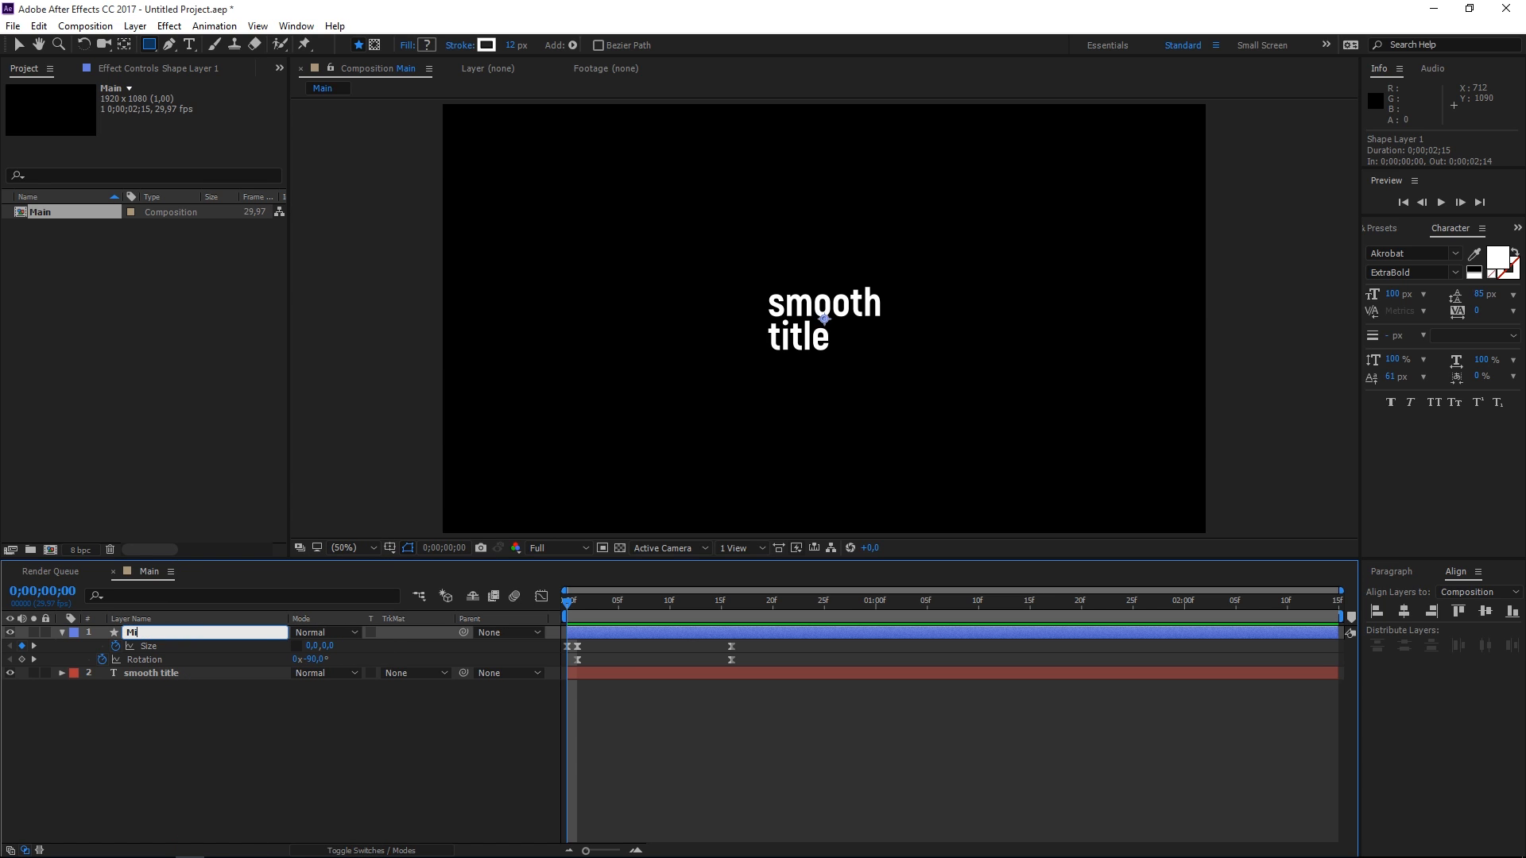
type("ain Shape")
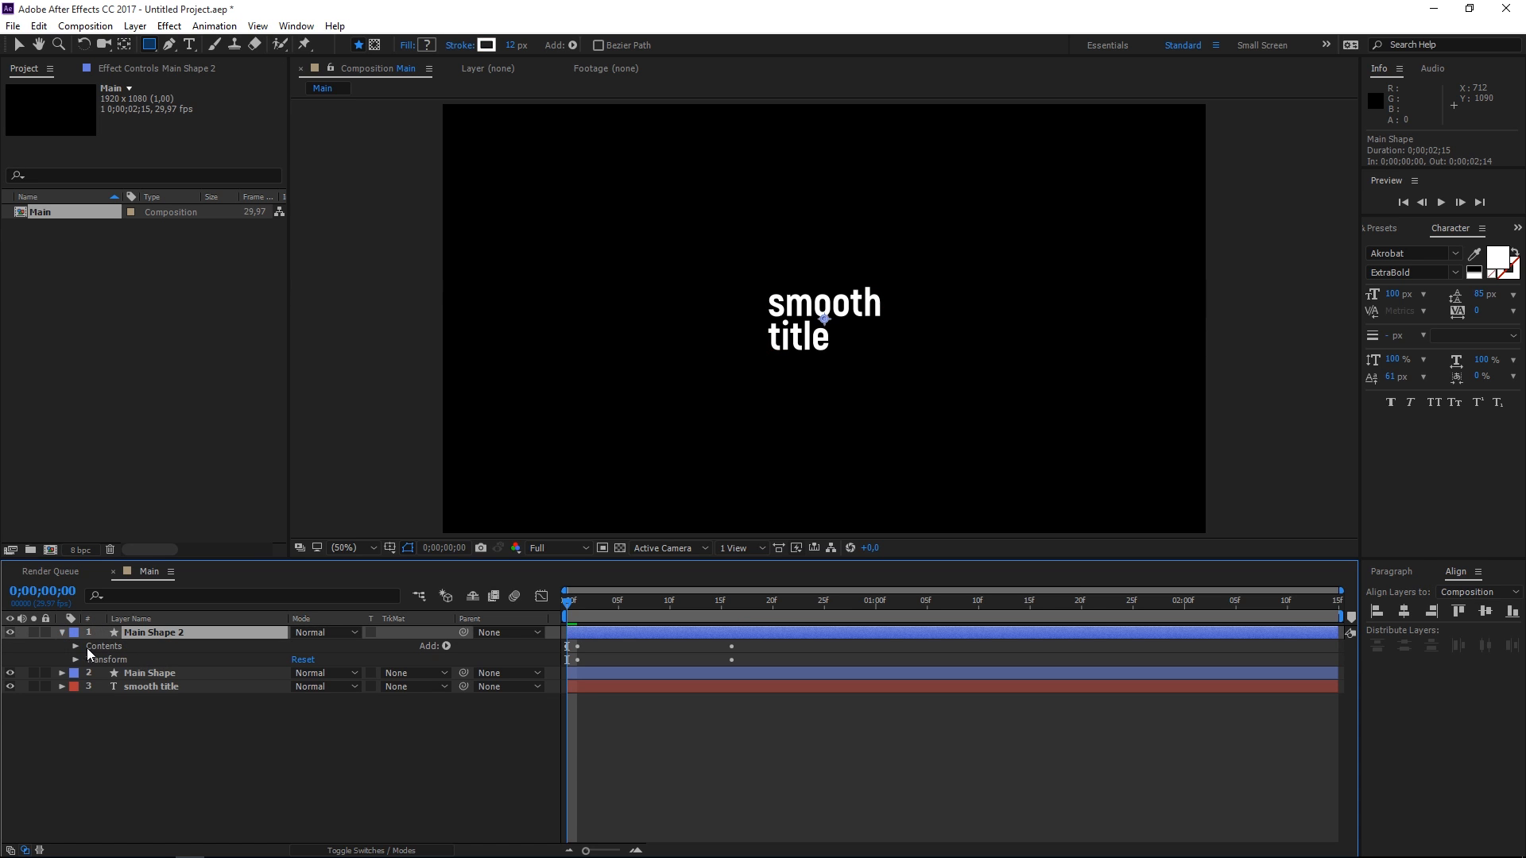
left_click(76, 647)
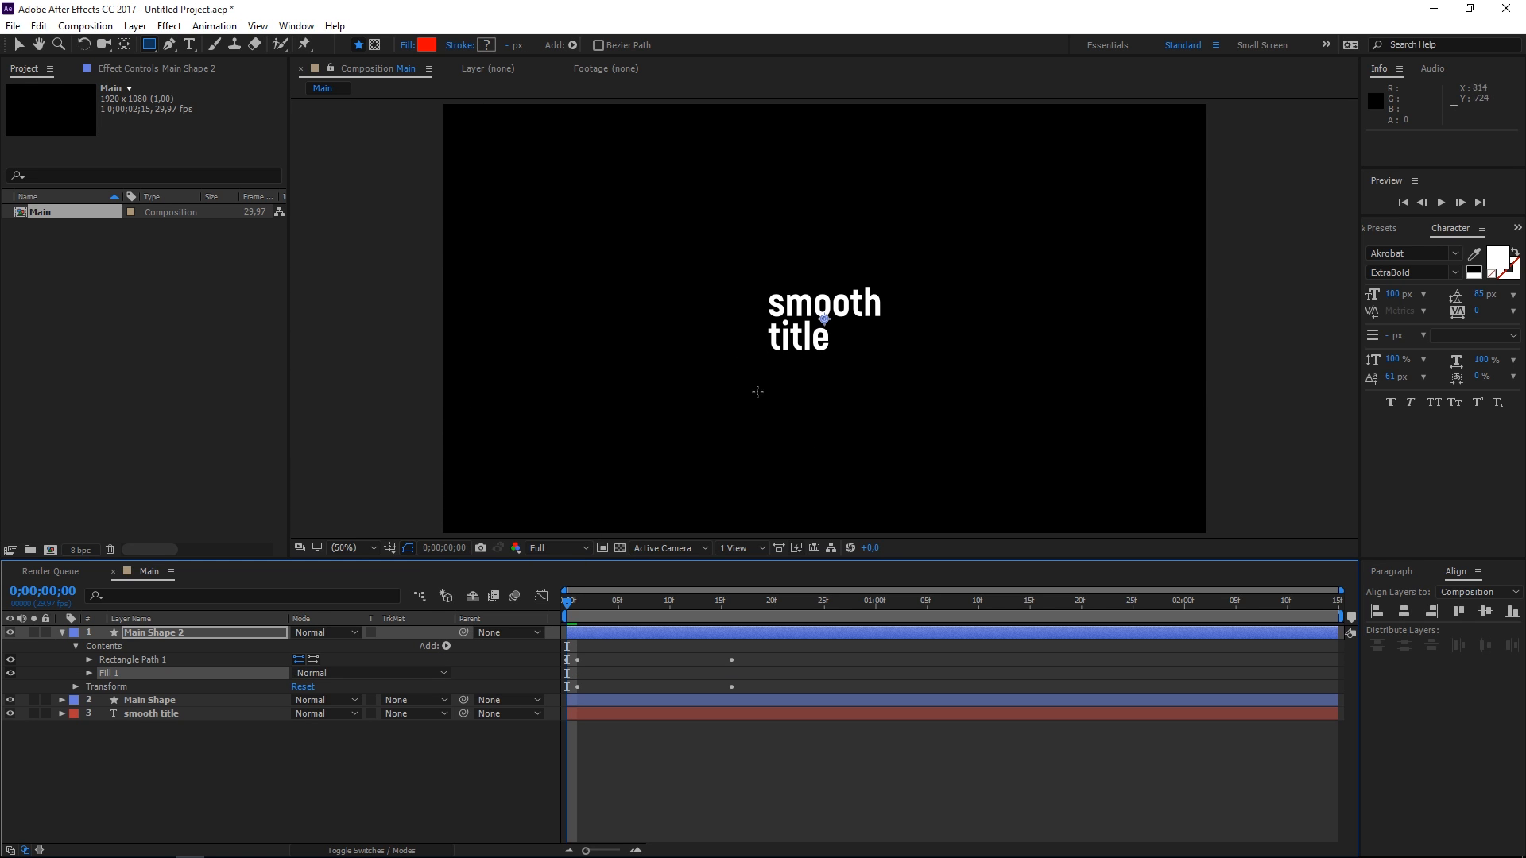
right_click(155, 633)
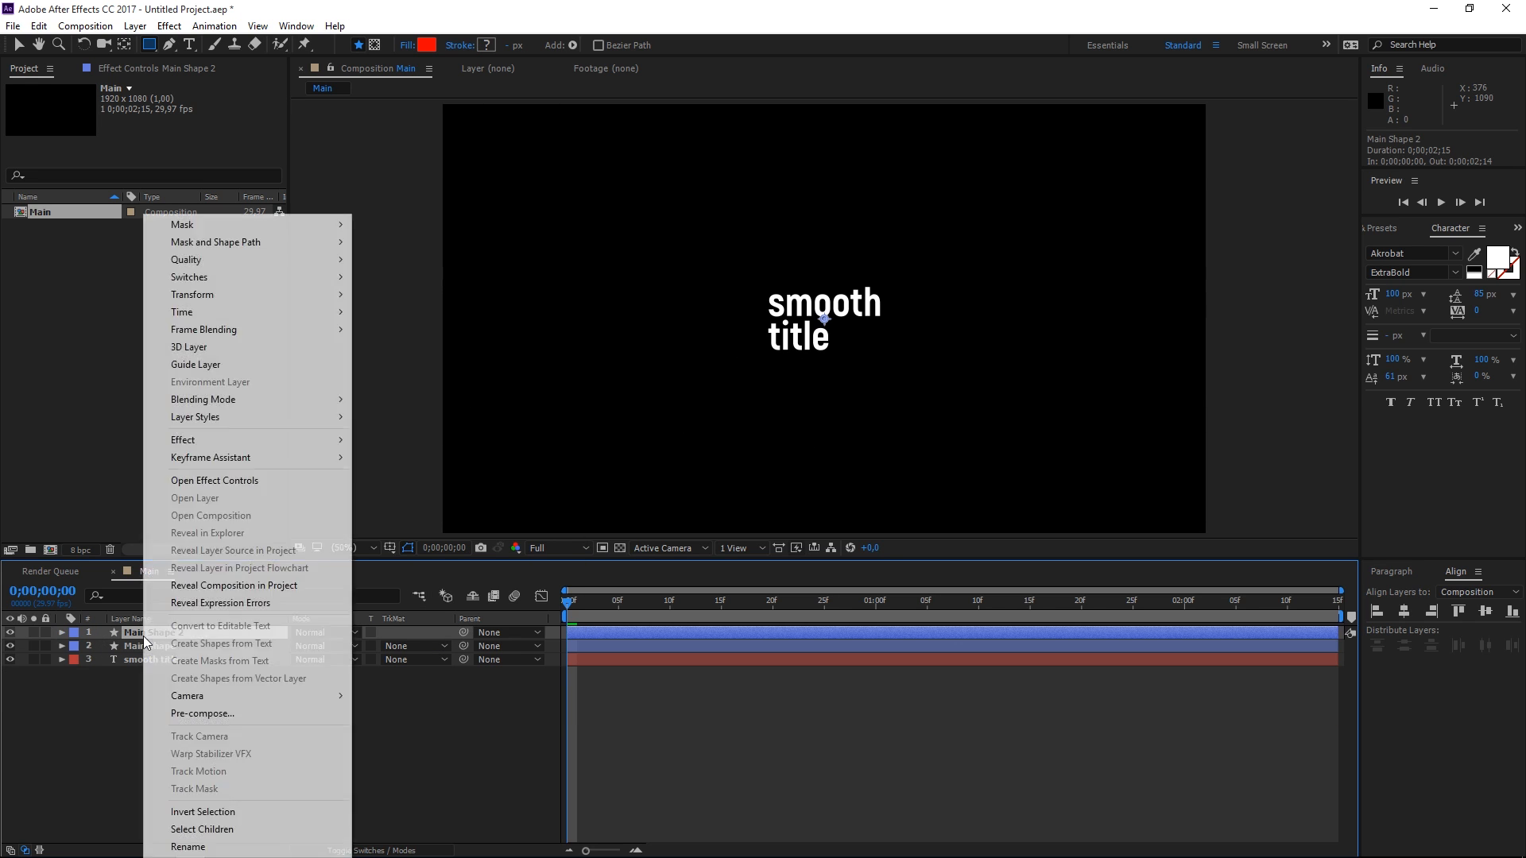
left_click(187, 847)
type("Matte")
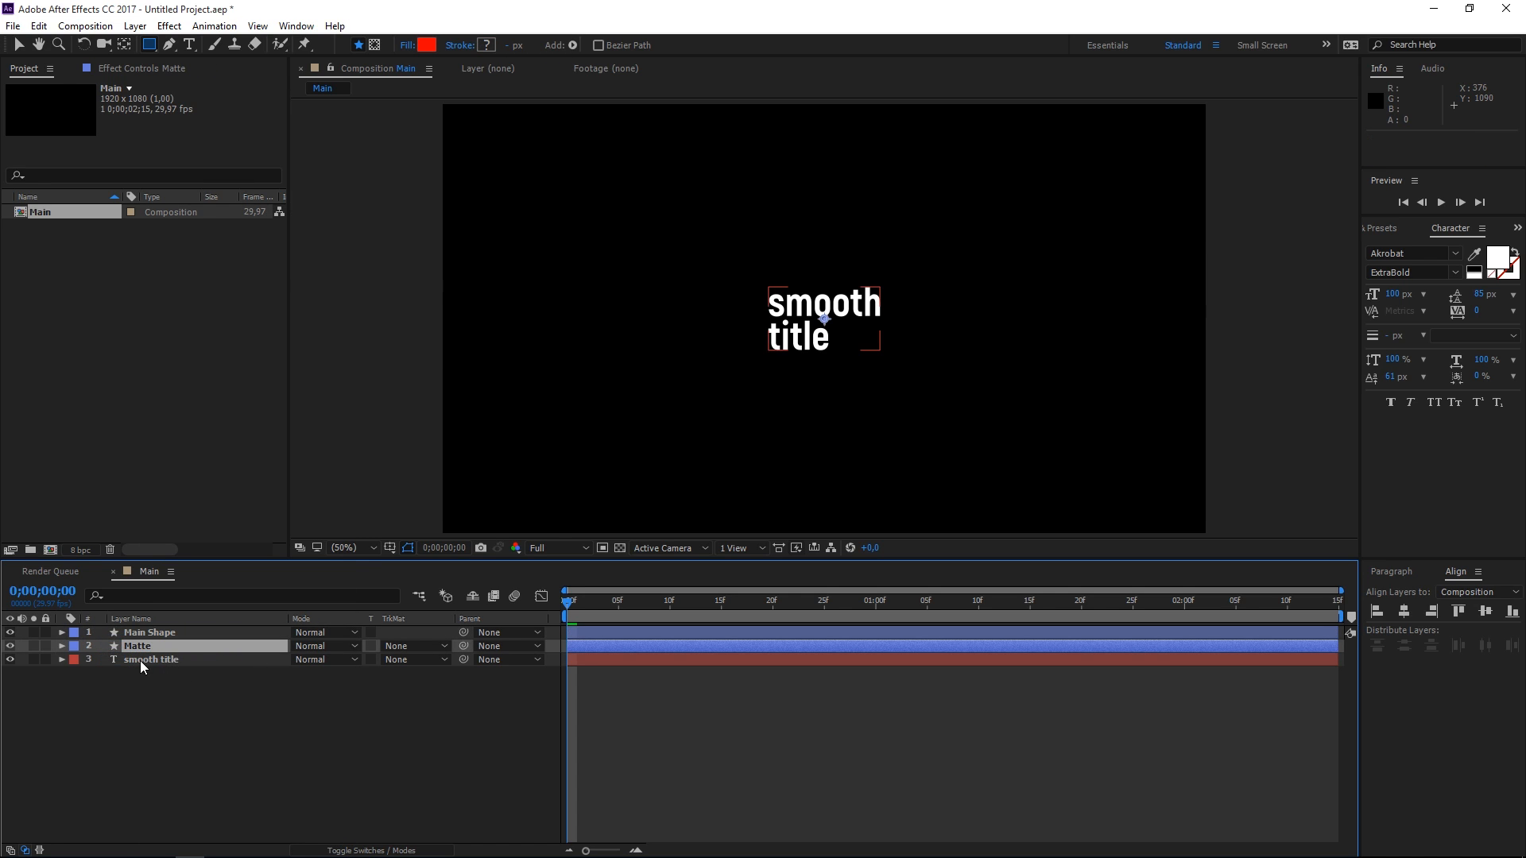
- Set the smooth title layer's track matte to Alpha Matte using the Matte layer
left_click(152, 658)
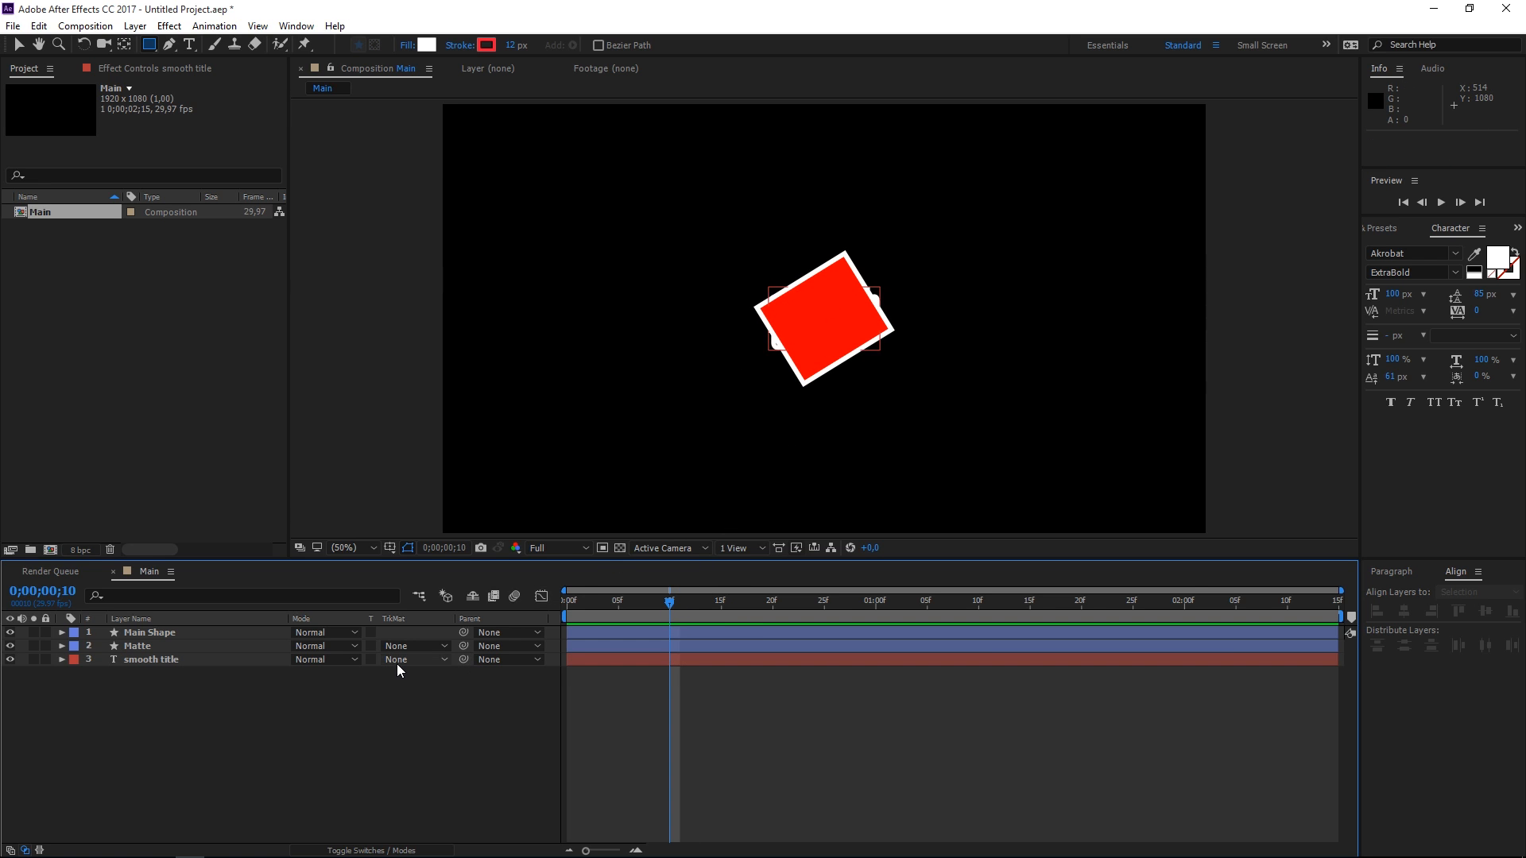
left_click(413, 658)
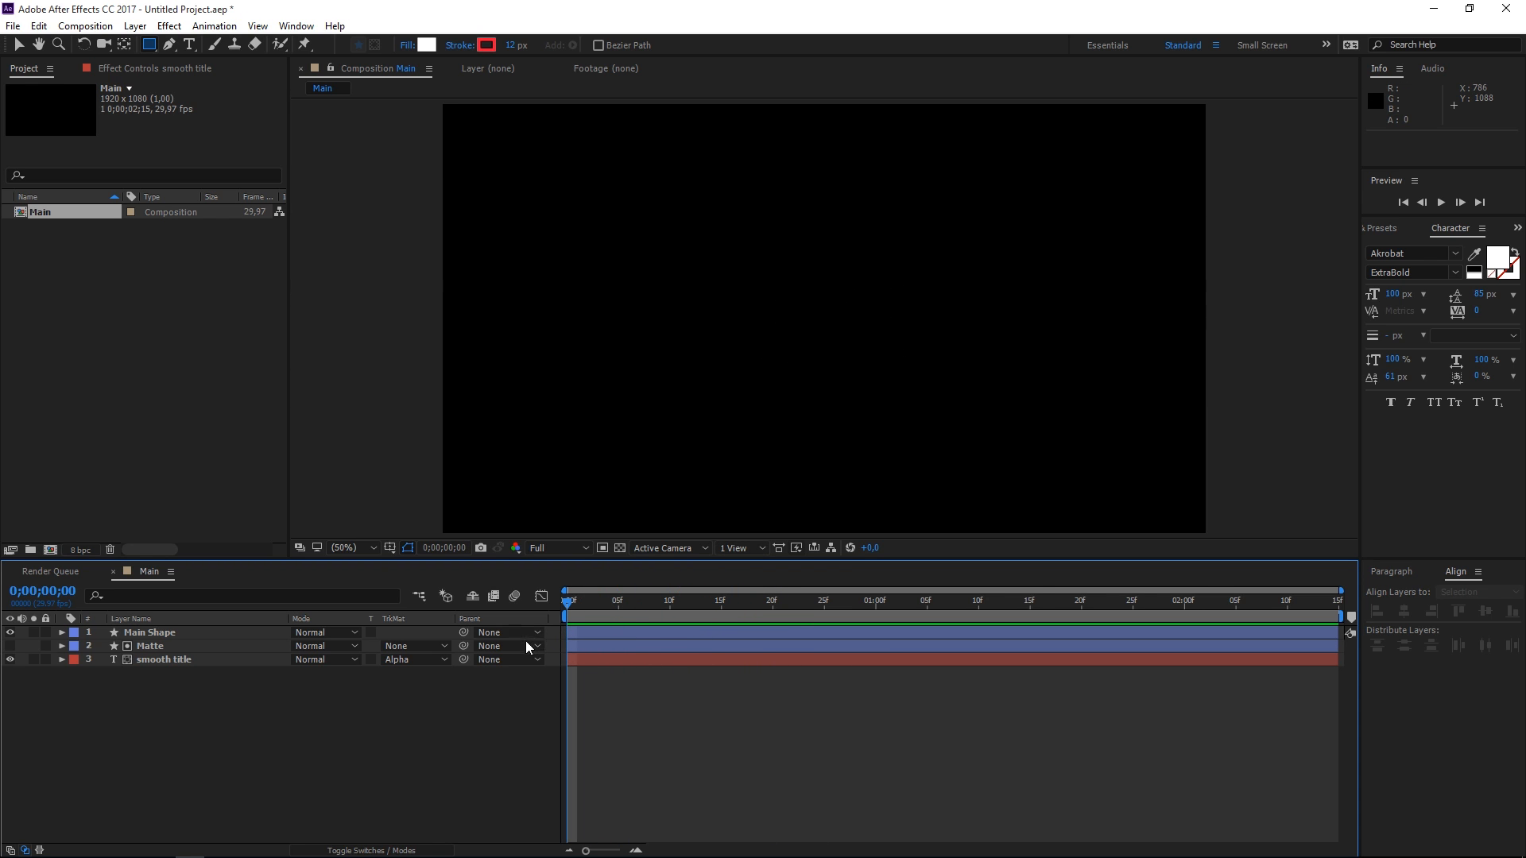
left_click(164, 658)
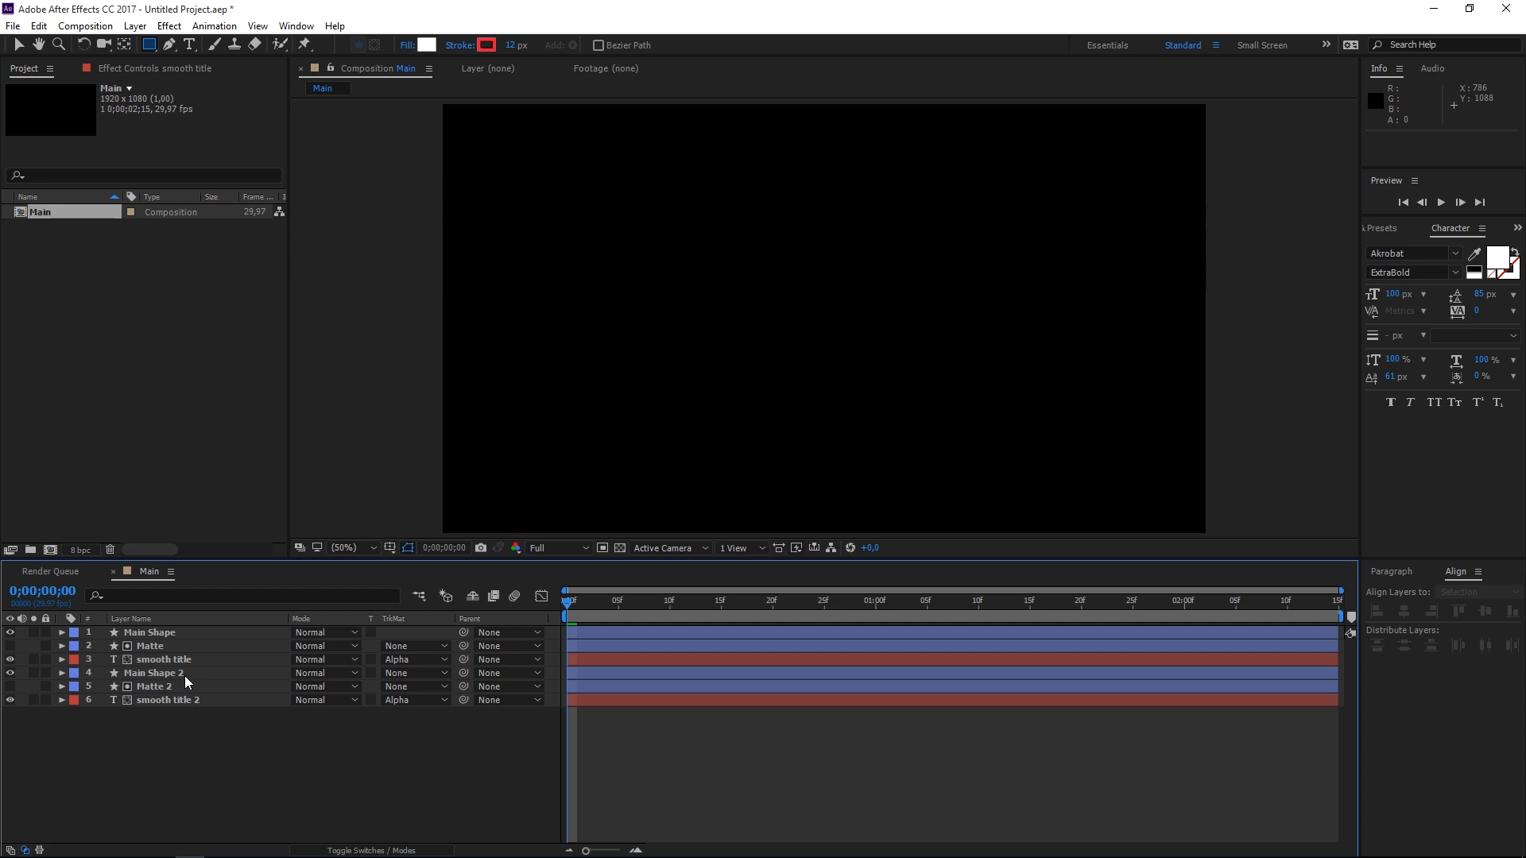
- Give Main Shape 2 a red FF0D40 stroke and smooth title 2 lime AEFF13 text
left_click(155, 673)
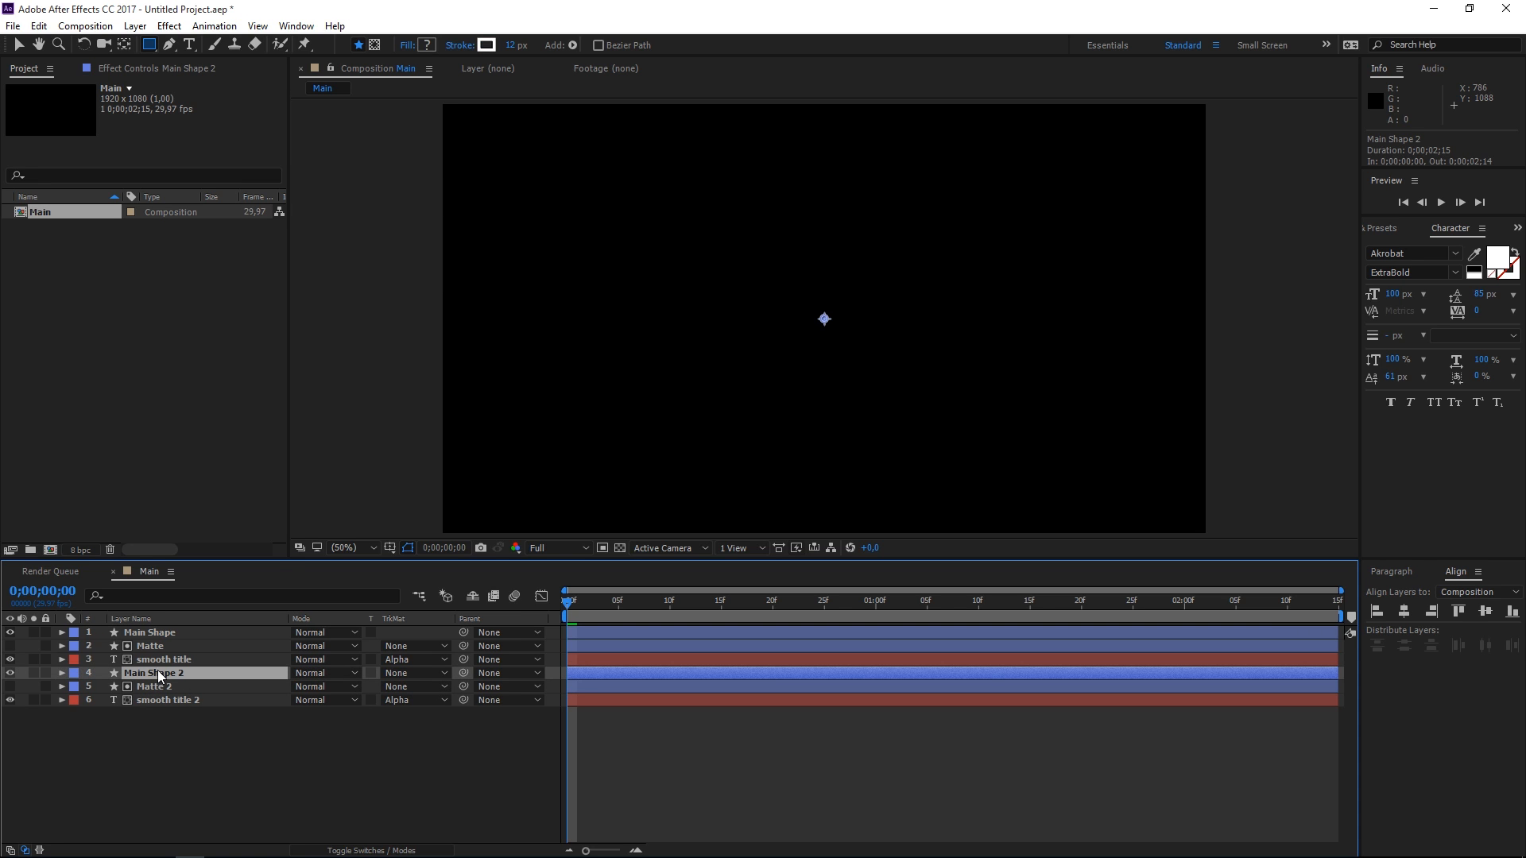
left_click(167, 699)
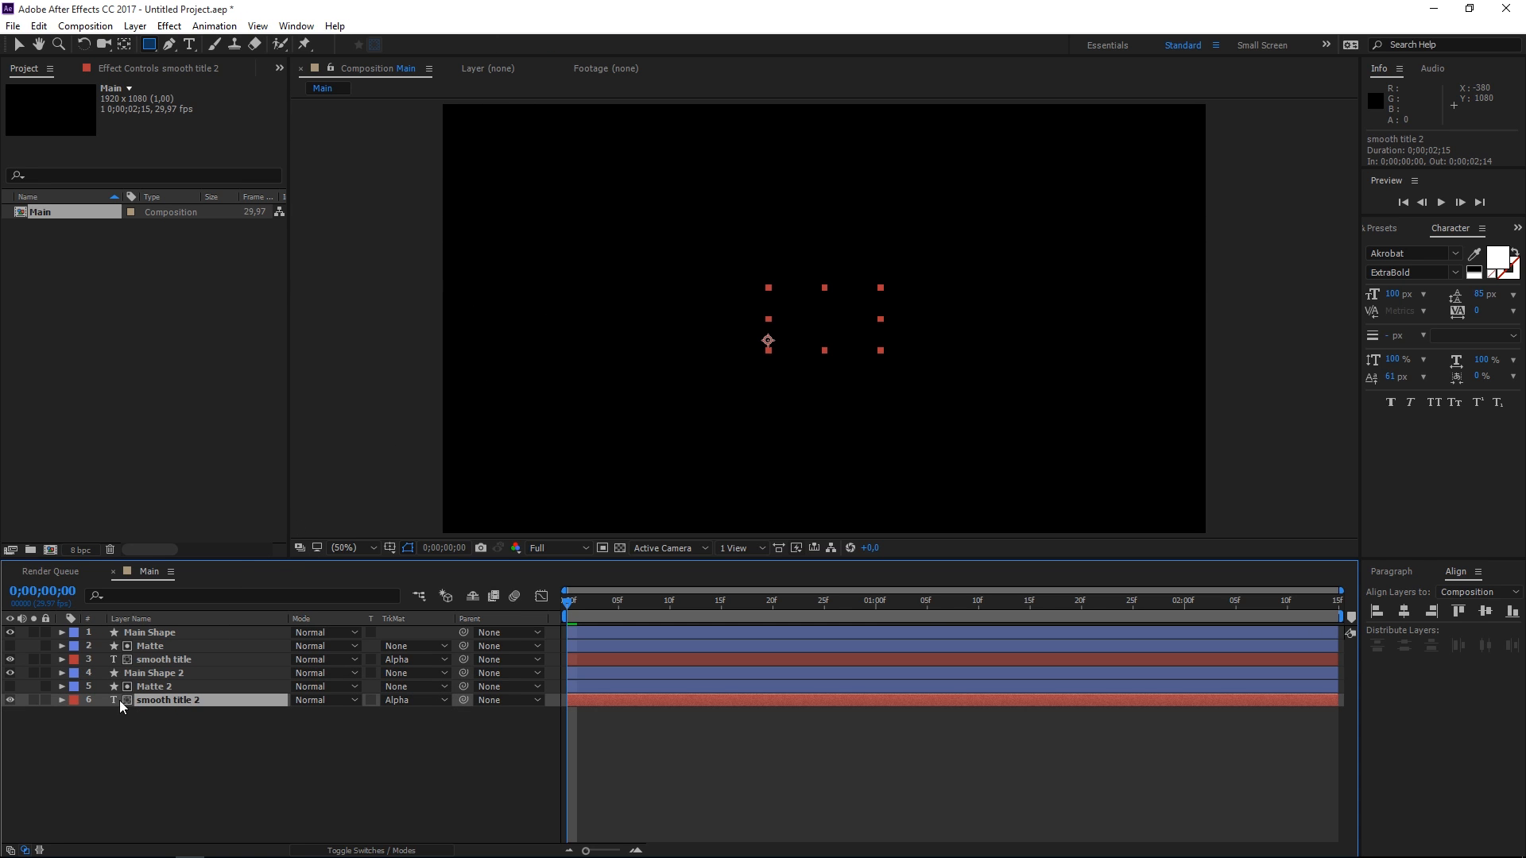
left_click(153, 672)
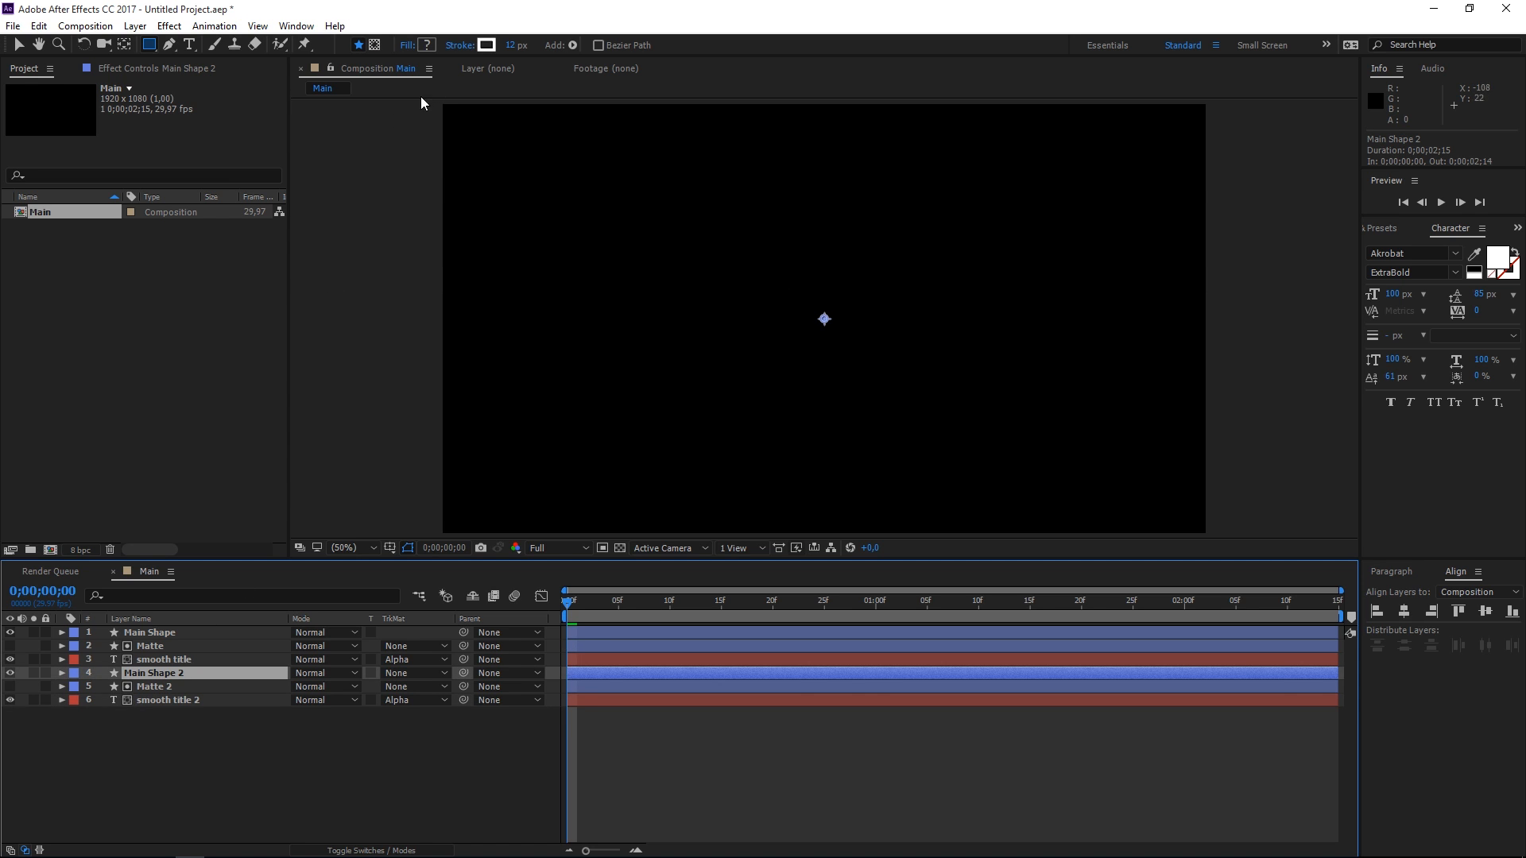
left_click(487, 44)
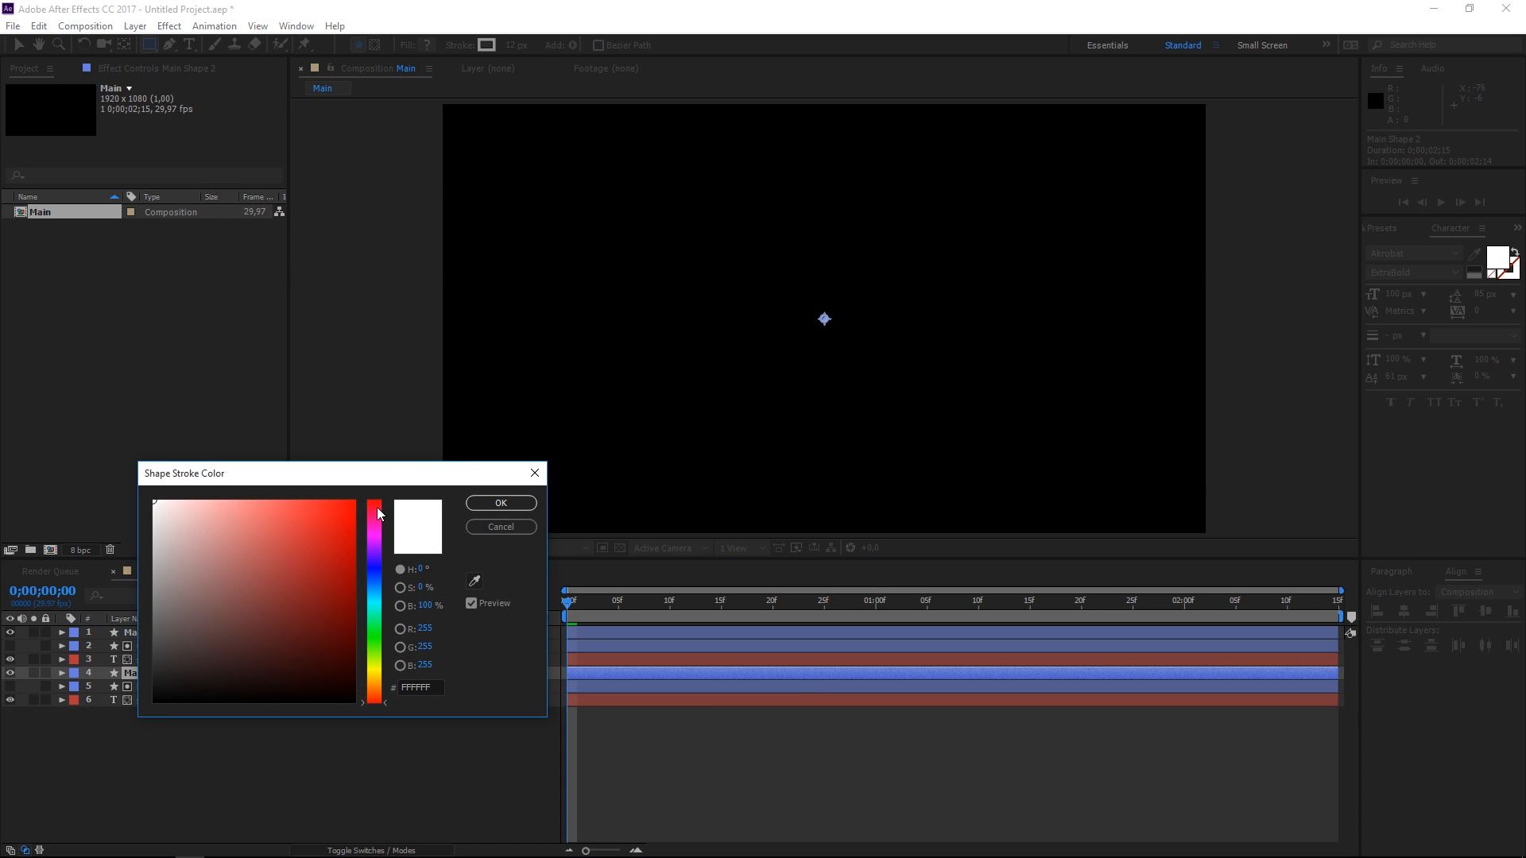
left_click(339, 499)
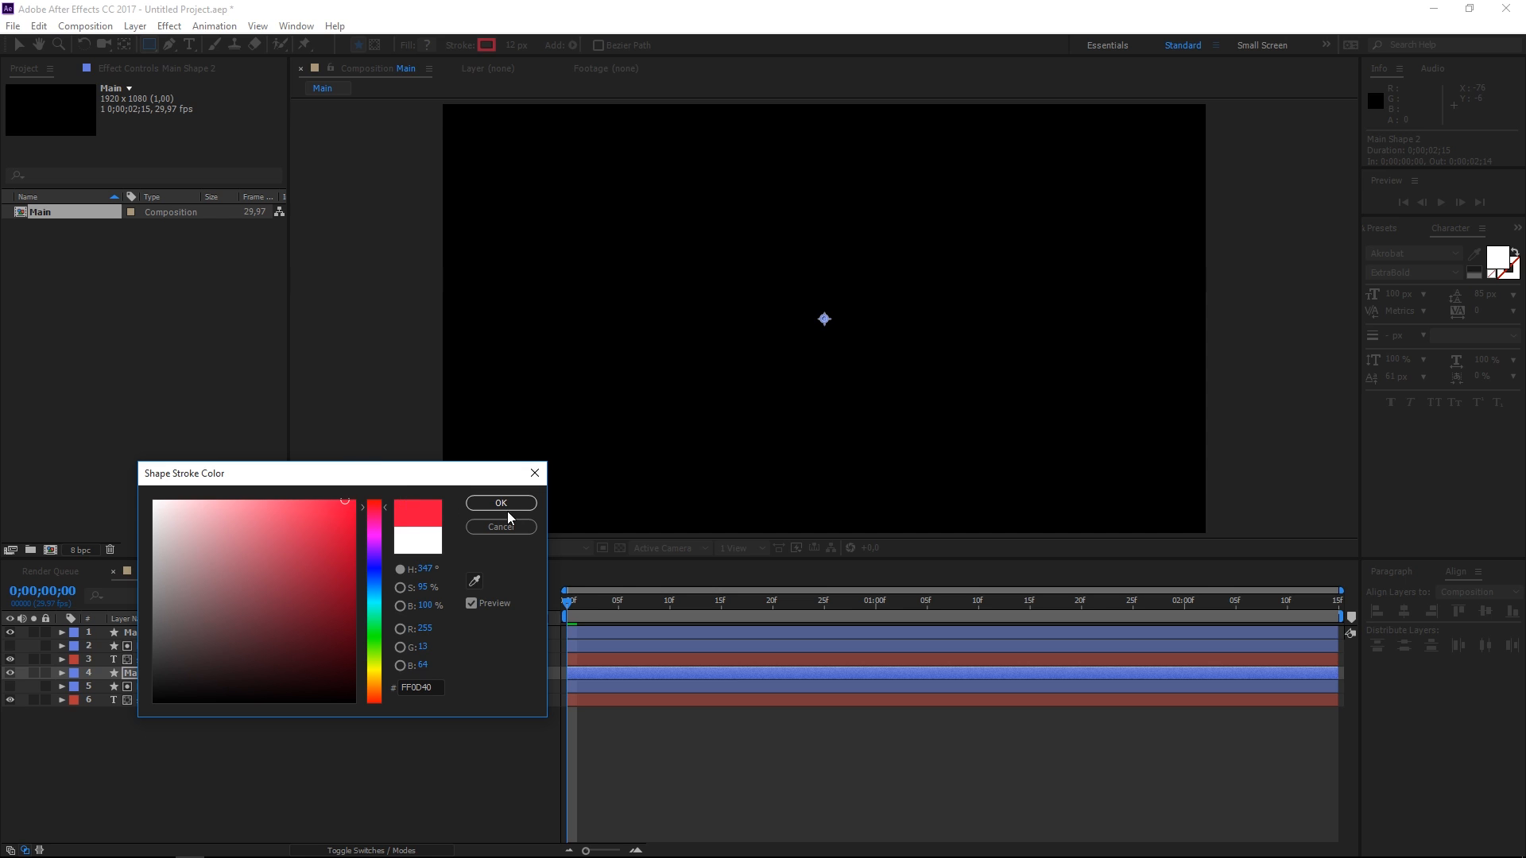
left_click(501, 502)
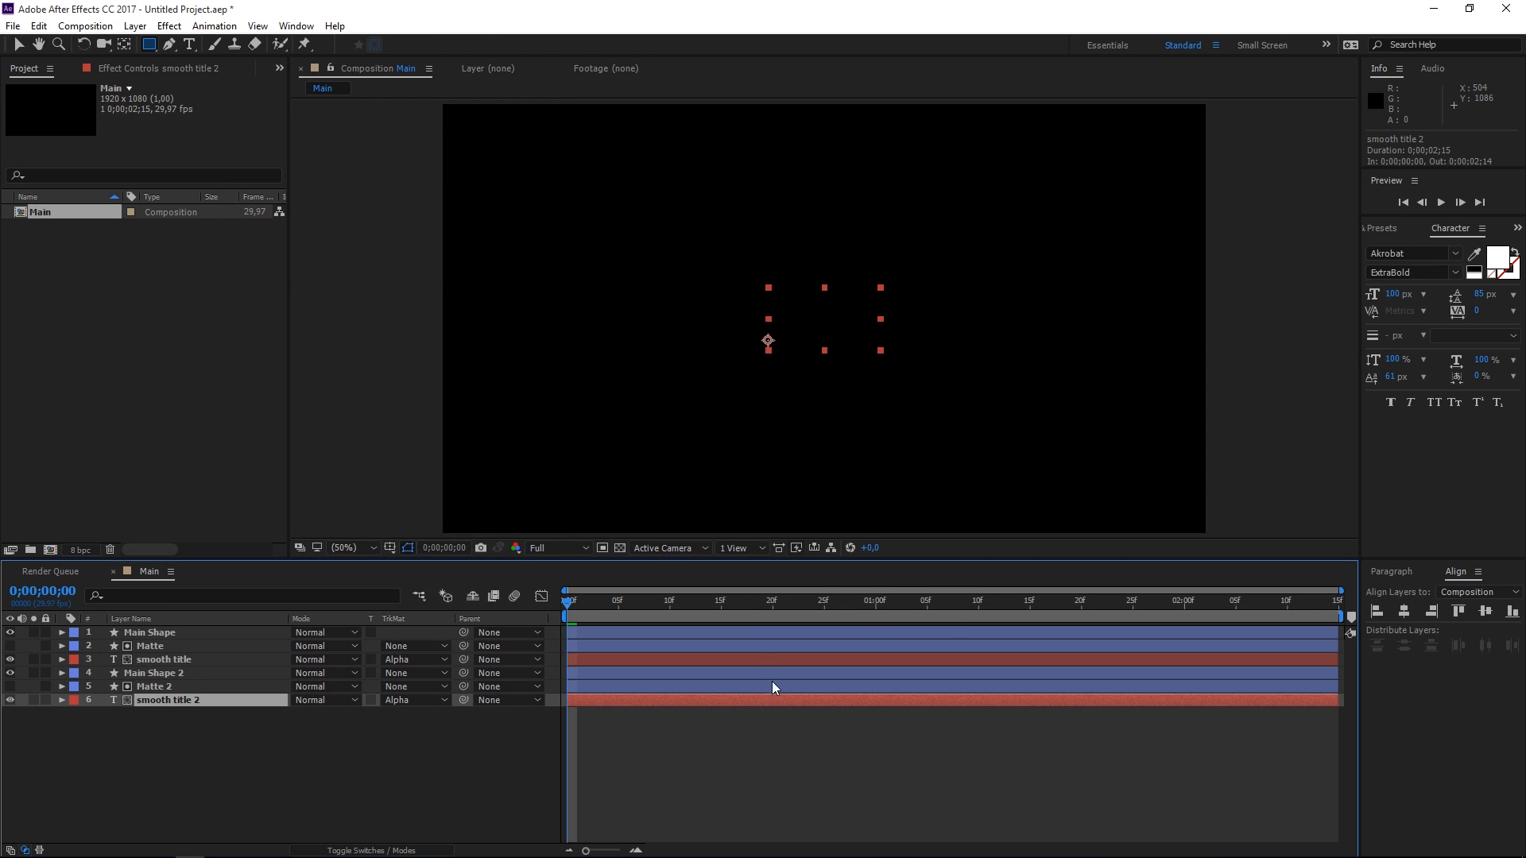
left_click(1502, 258)
type("AEFF13")
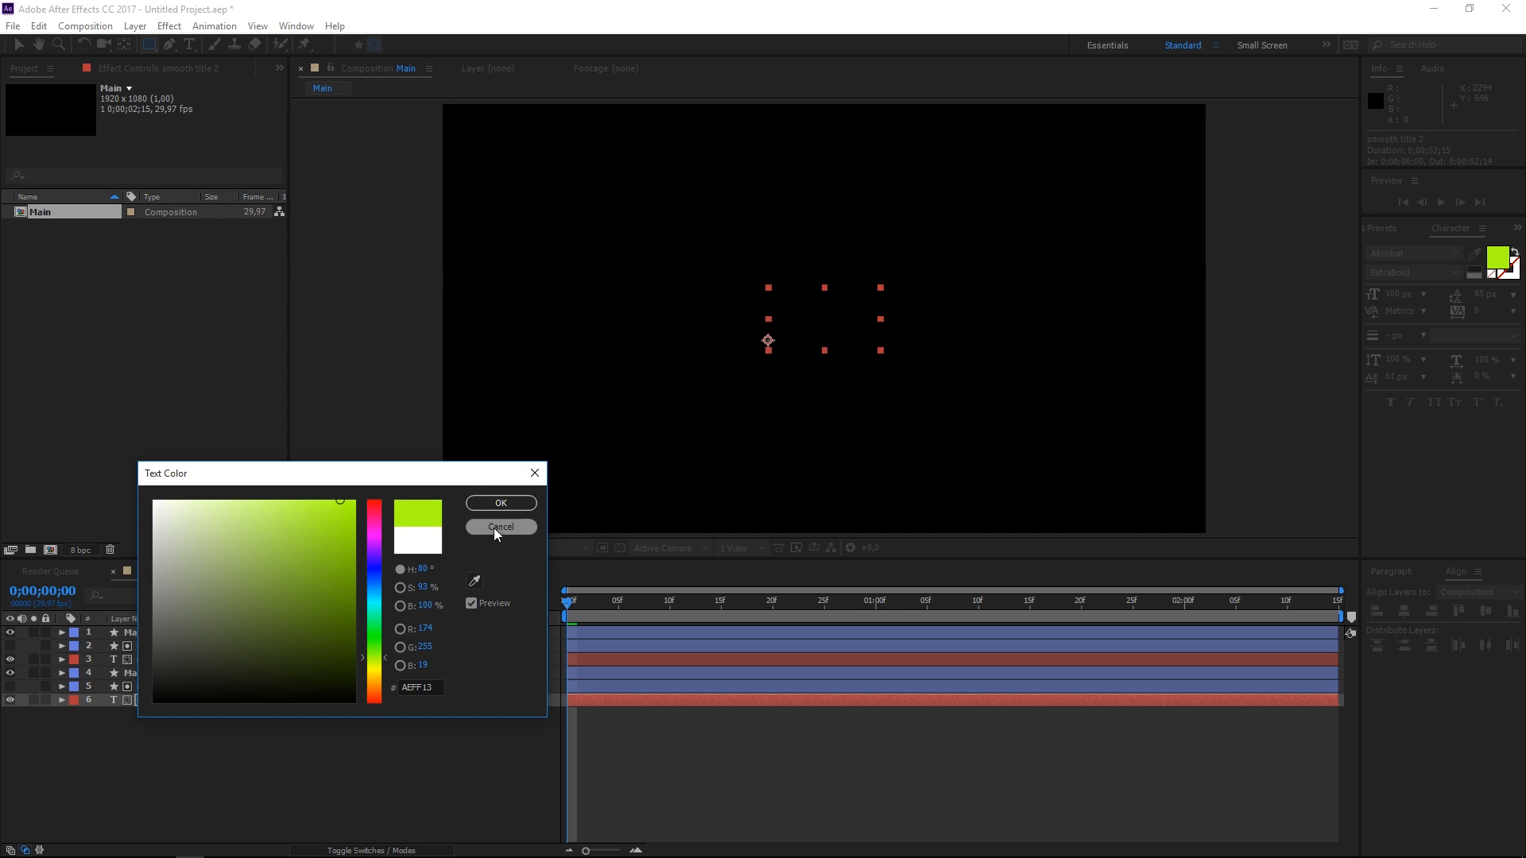
left_click(501, 527)
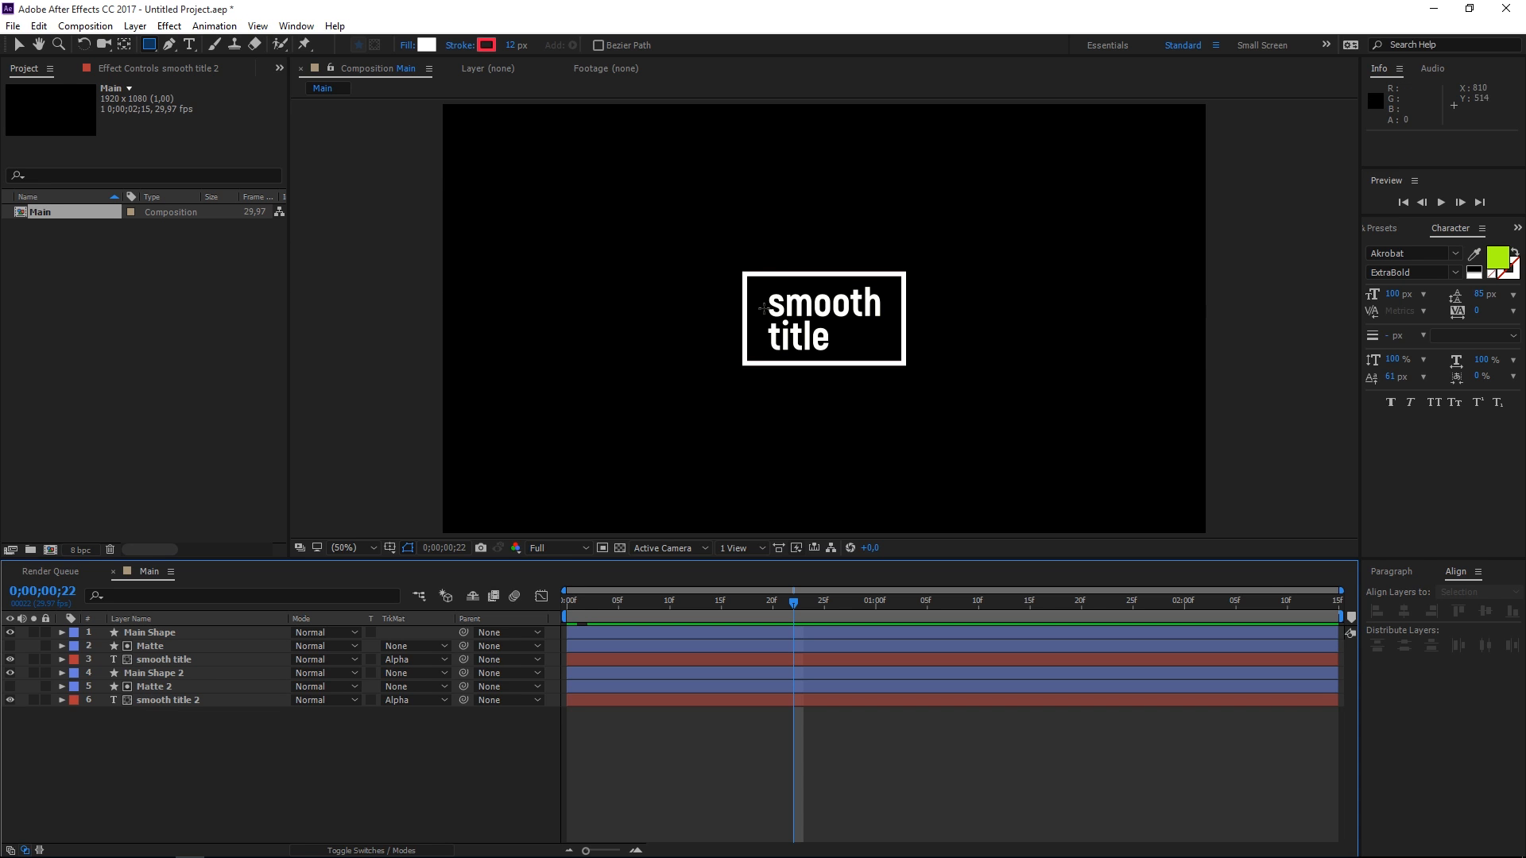
mouse_move(734, 512)
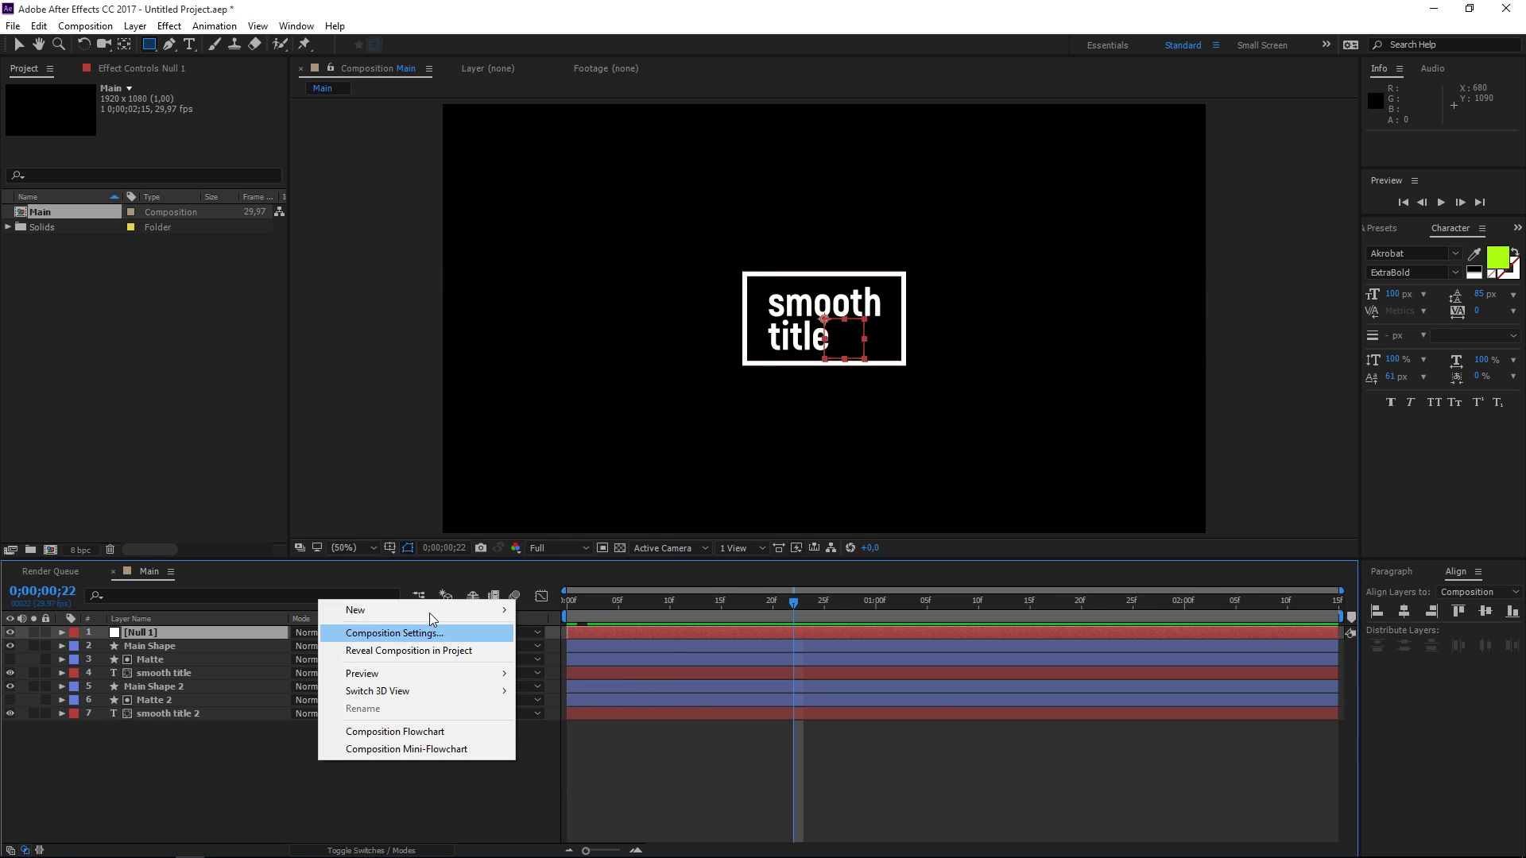
- Add a second null object and parent the two layer sets to Null 1 and Null 2
left_click(356, 610)
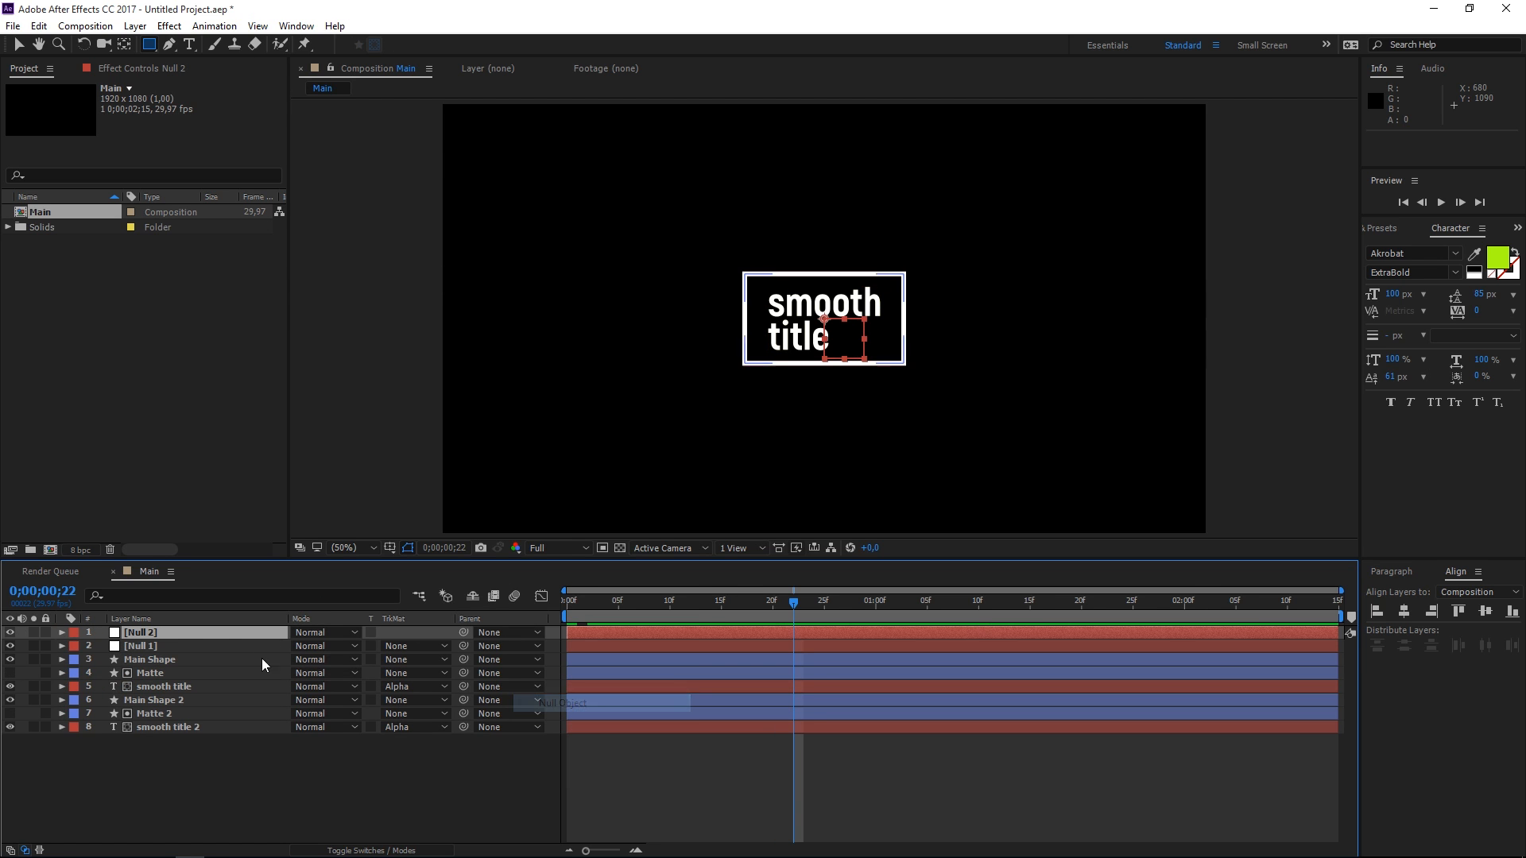
left_click(141, 647)
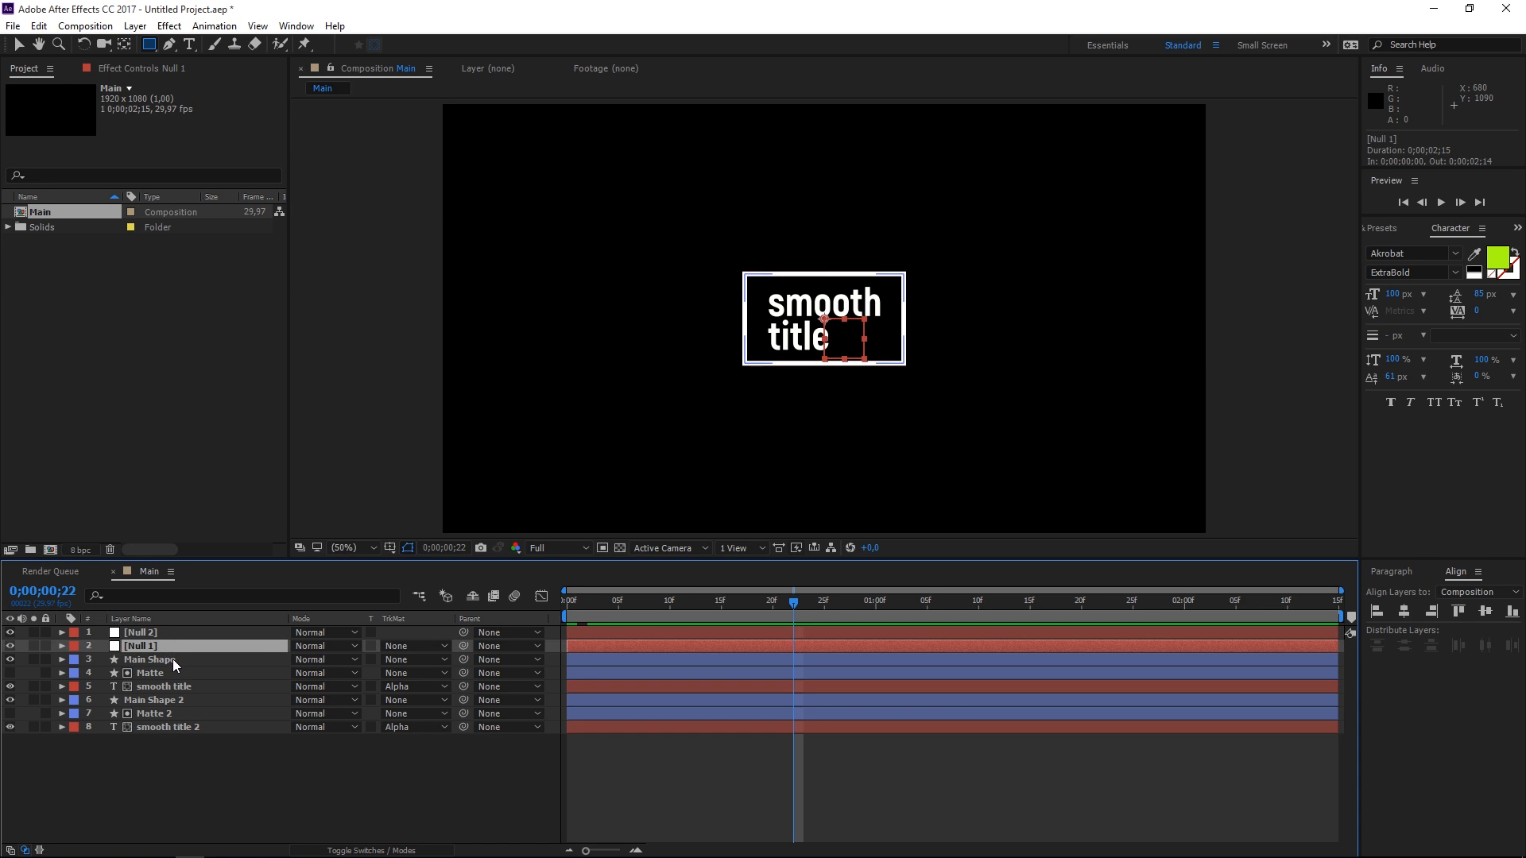
left_click(150, 658)
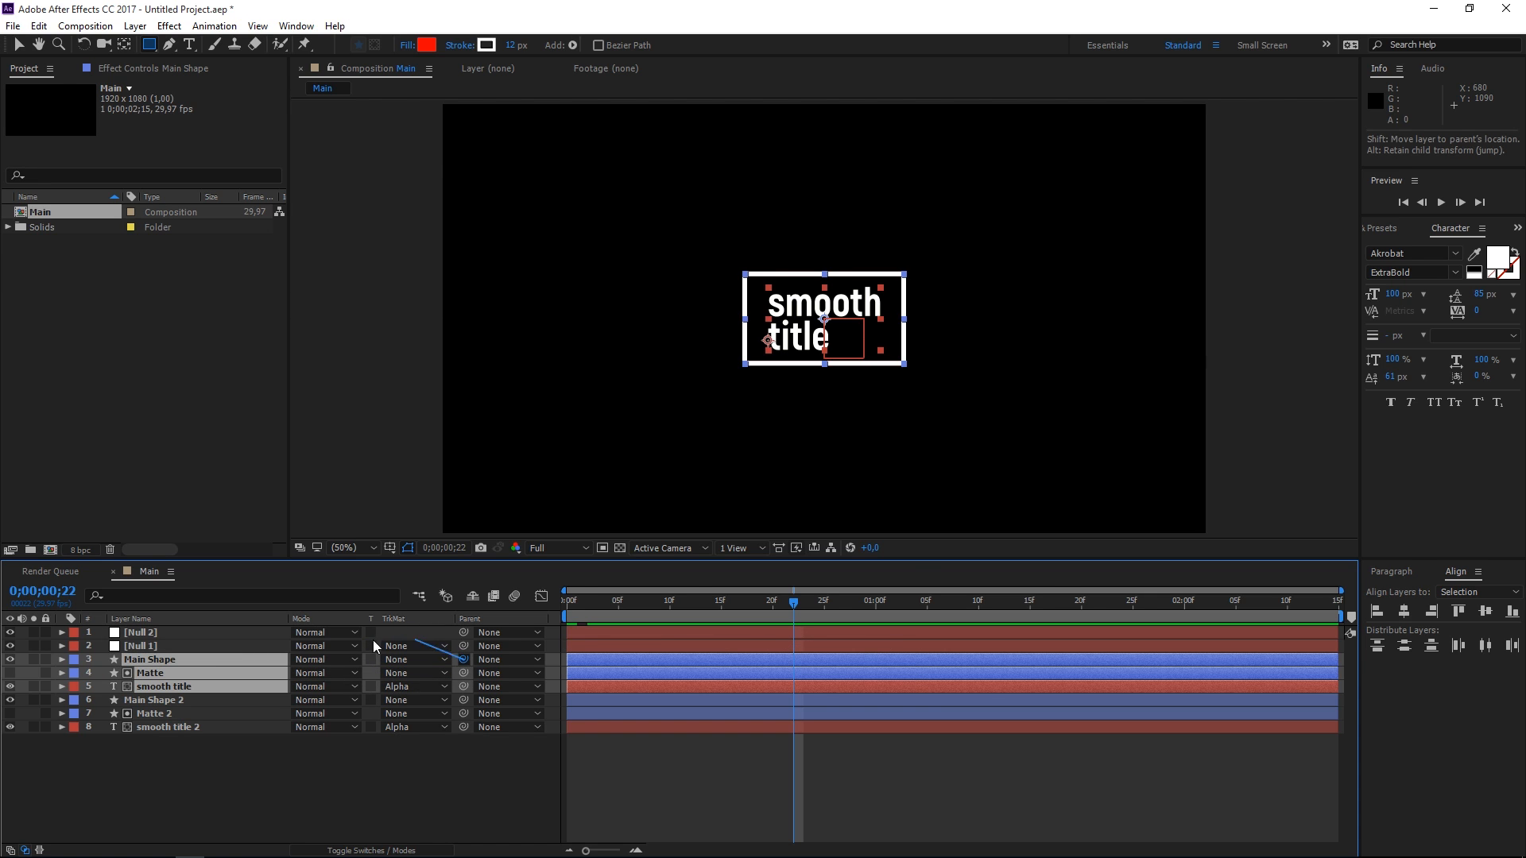
left_click(152, 700)
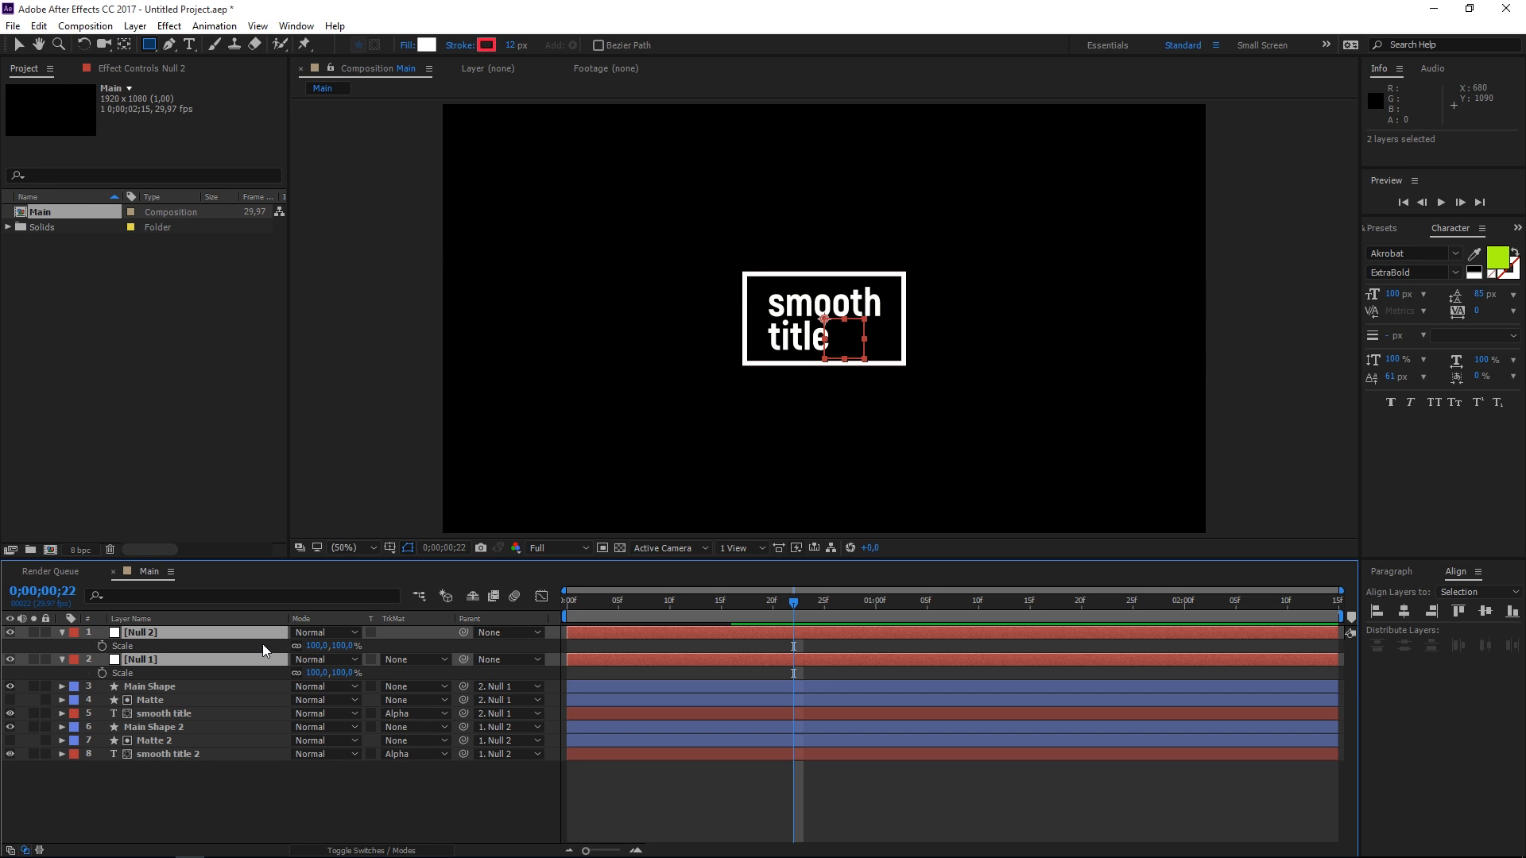
mouse_move(588, 665)
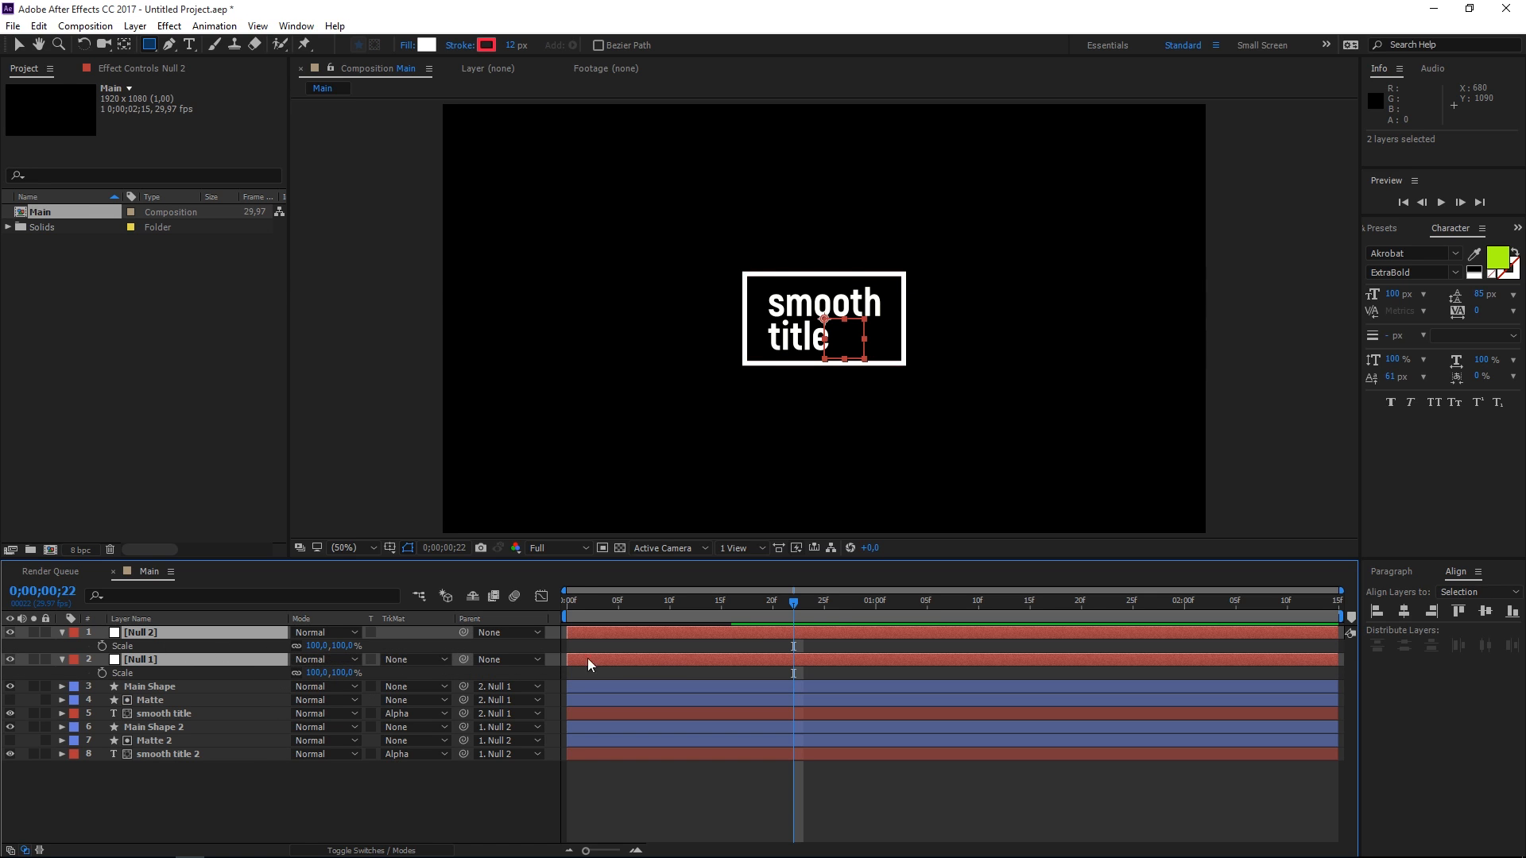
- Keyframe both nulls' Scale at frame 20 and 1;00, with Null 2 settling at 95%
left_click(768, 611)
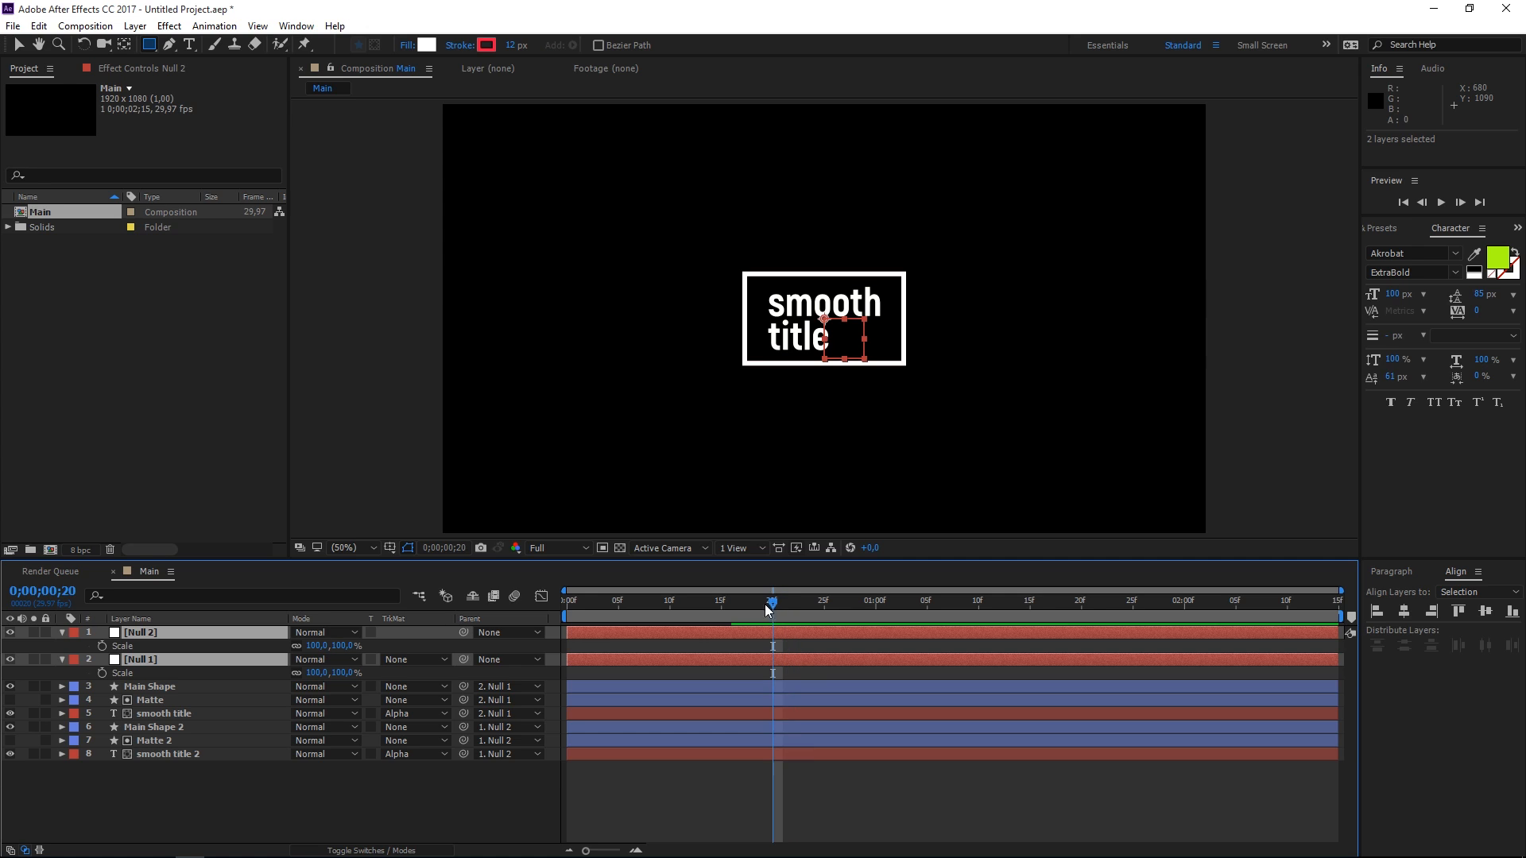
mouse_move(394, 649)
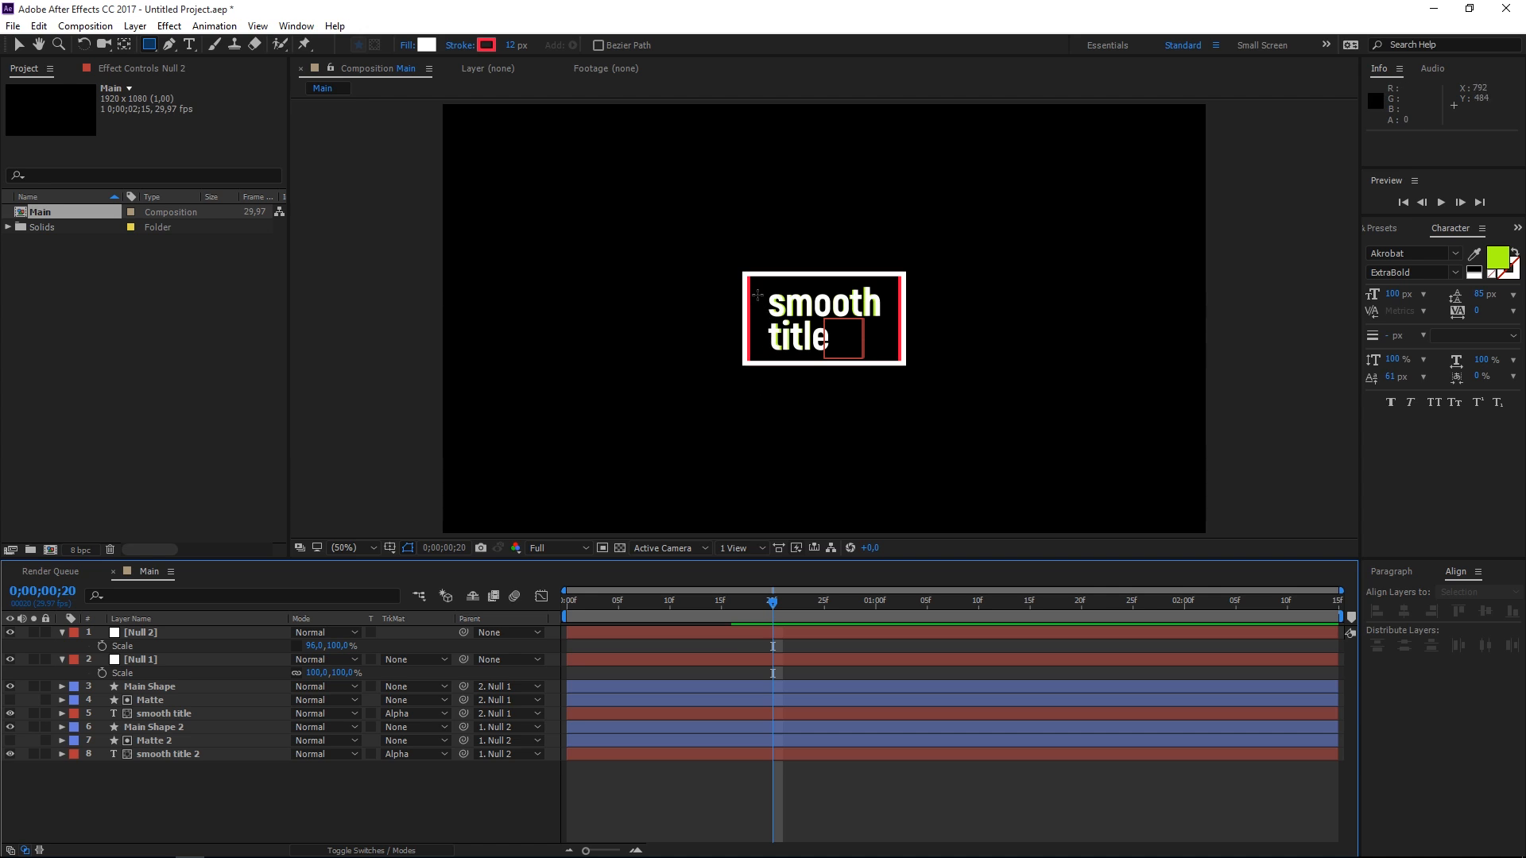
mouse_move(809, 448)
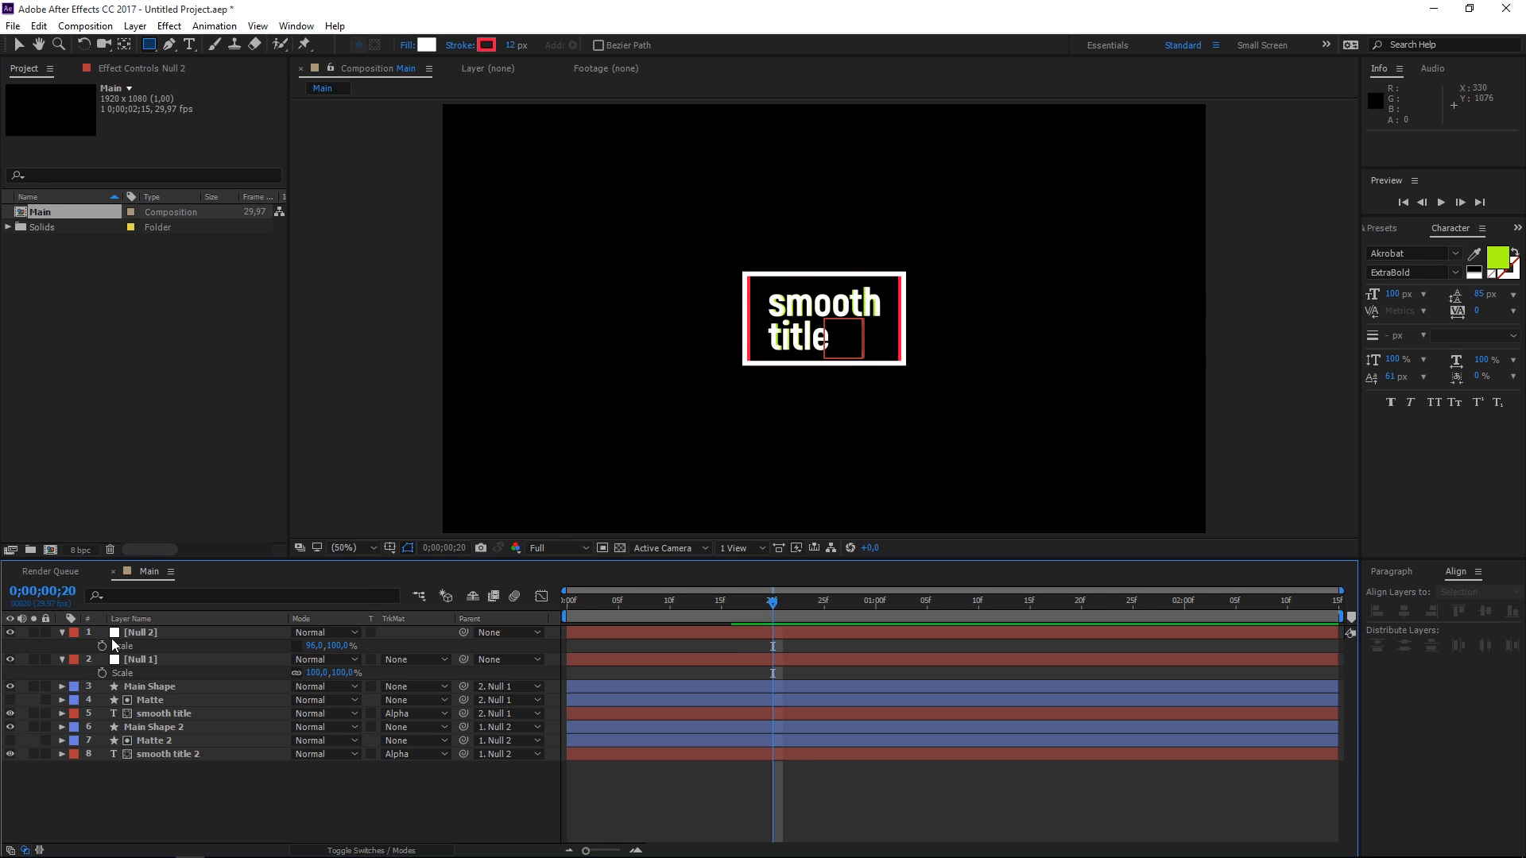
left_click(140, 658)
type("9")
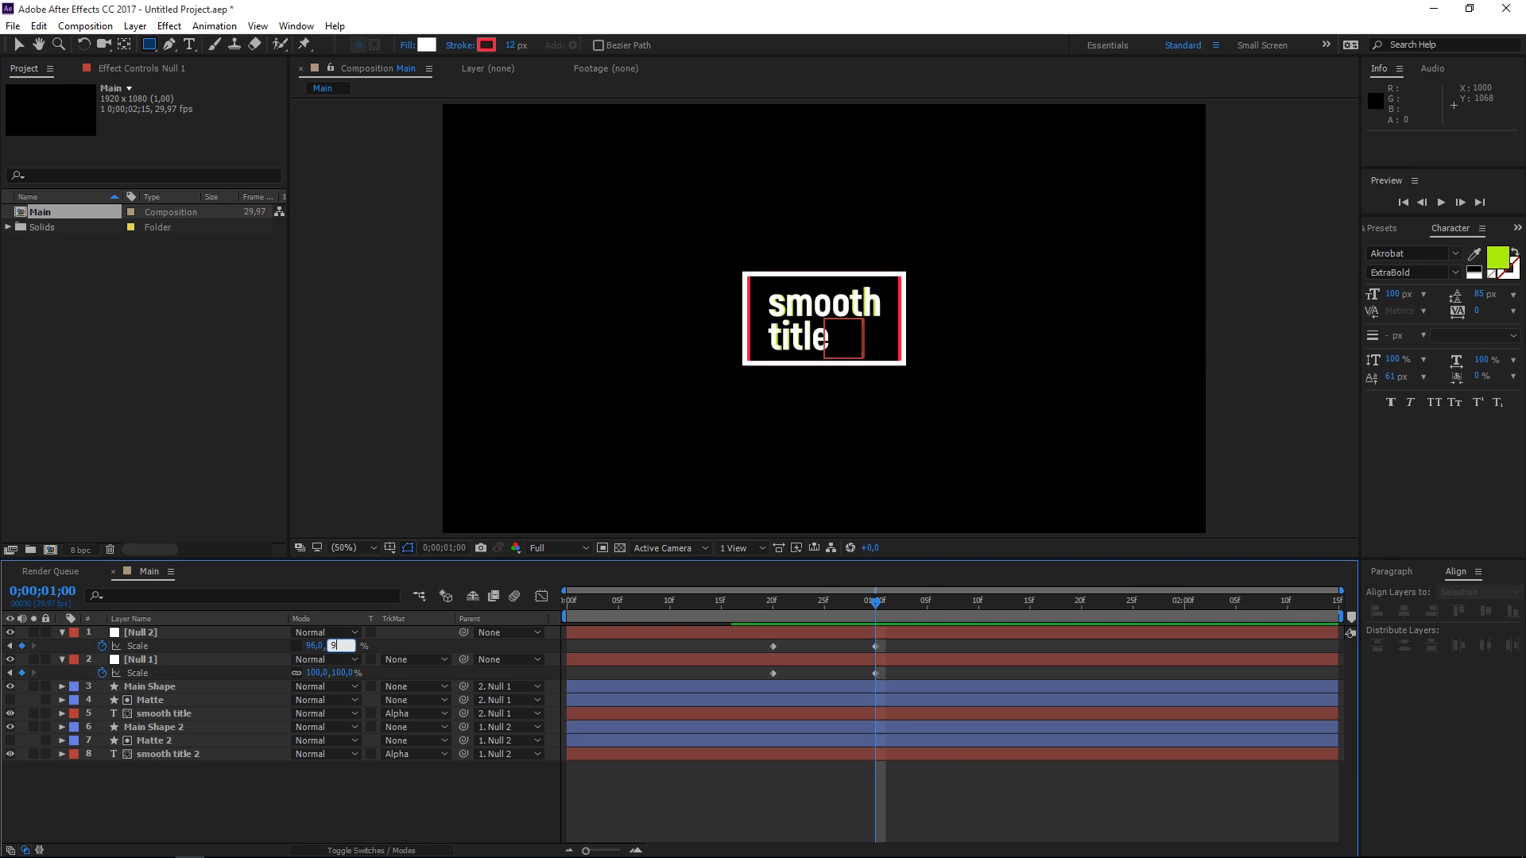
left_click(319, 672)
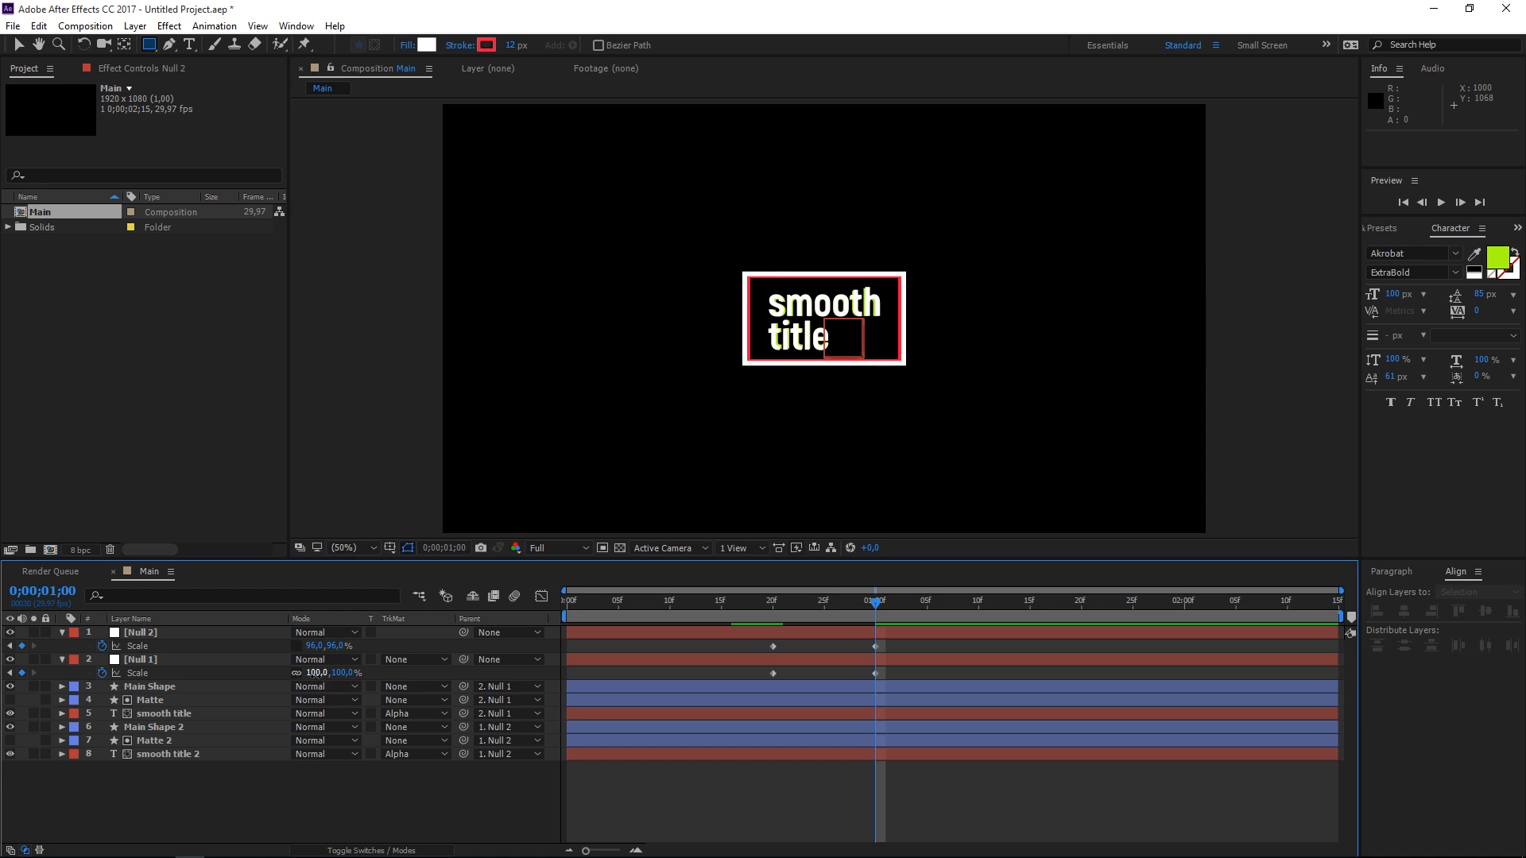
double_click(312, 672)
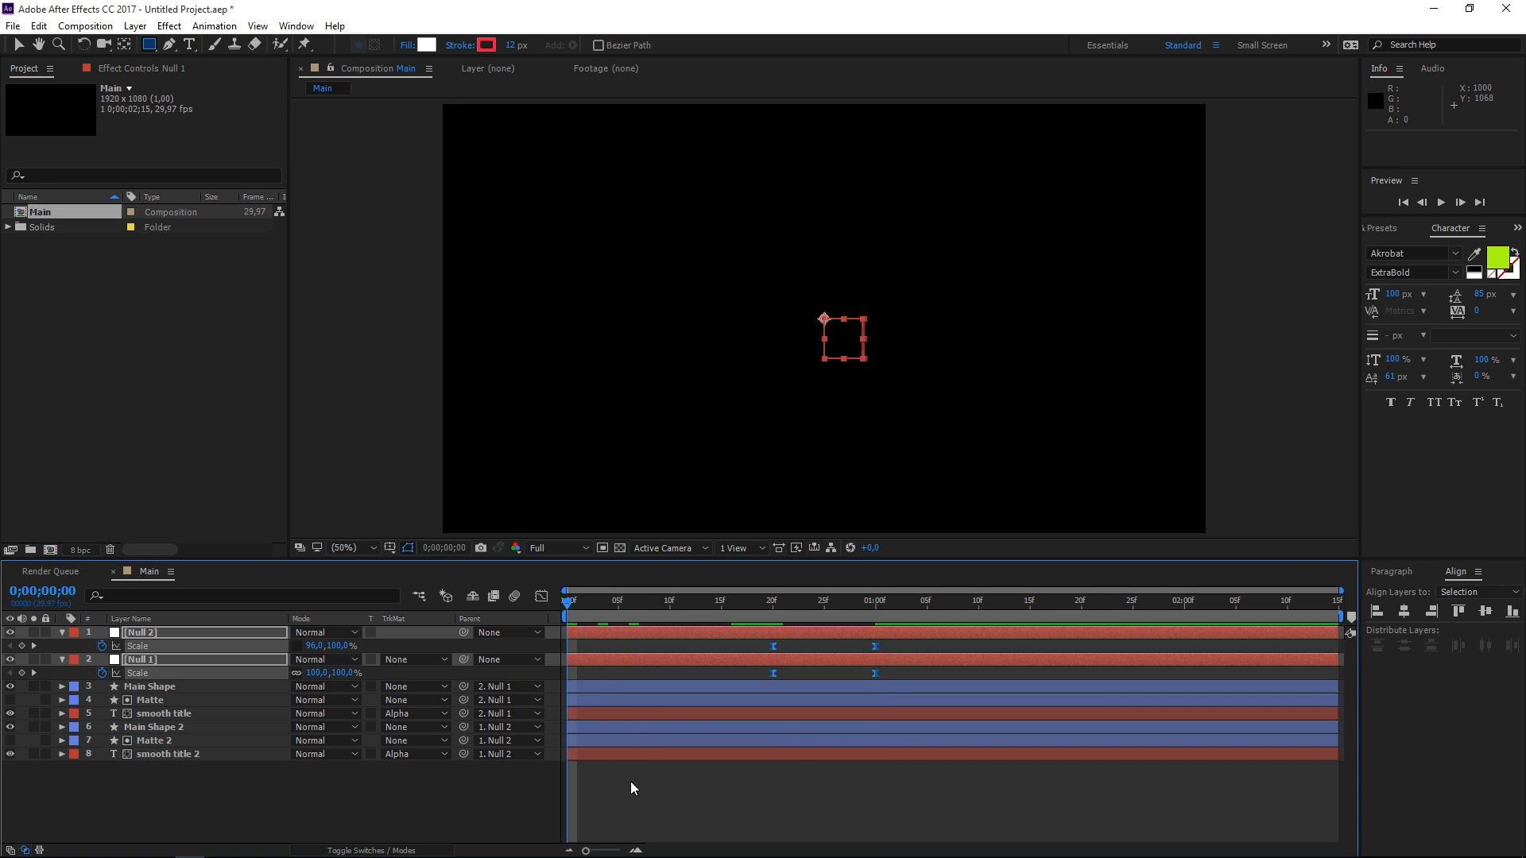
- Create a new composition named 'Title', 1920×1080, duration 0;00;05;00
left_click(1440, 202)
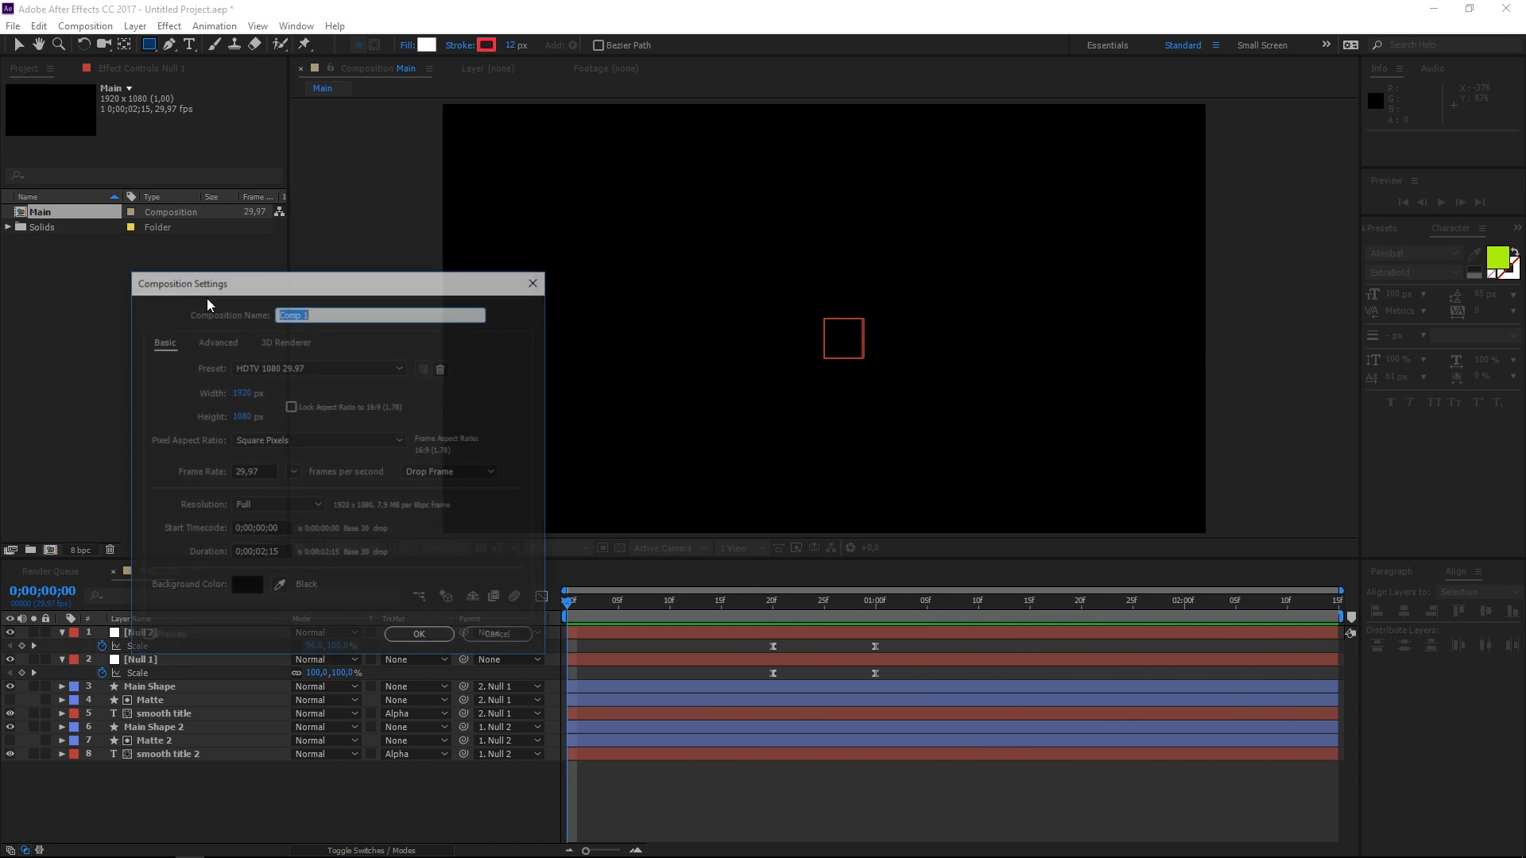
left_click(259, 553)
type("T")
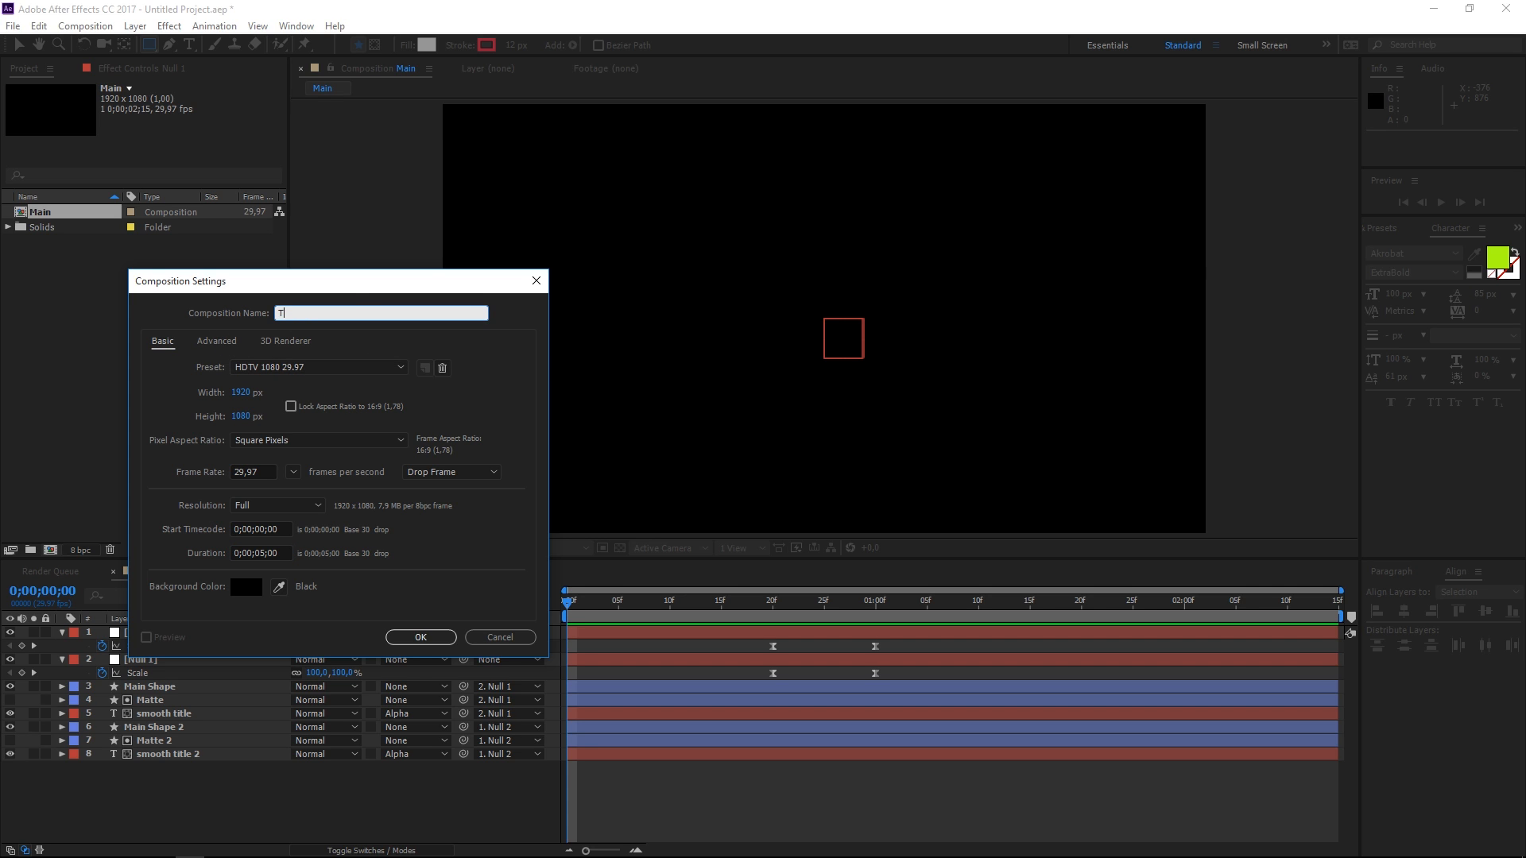
left_click(420, 638)
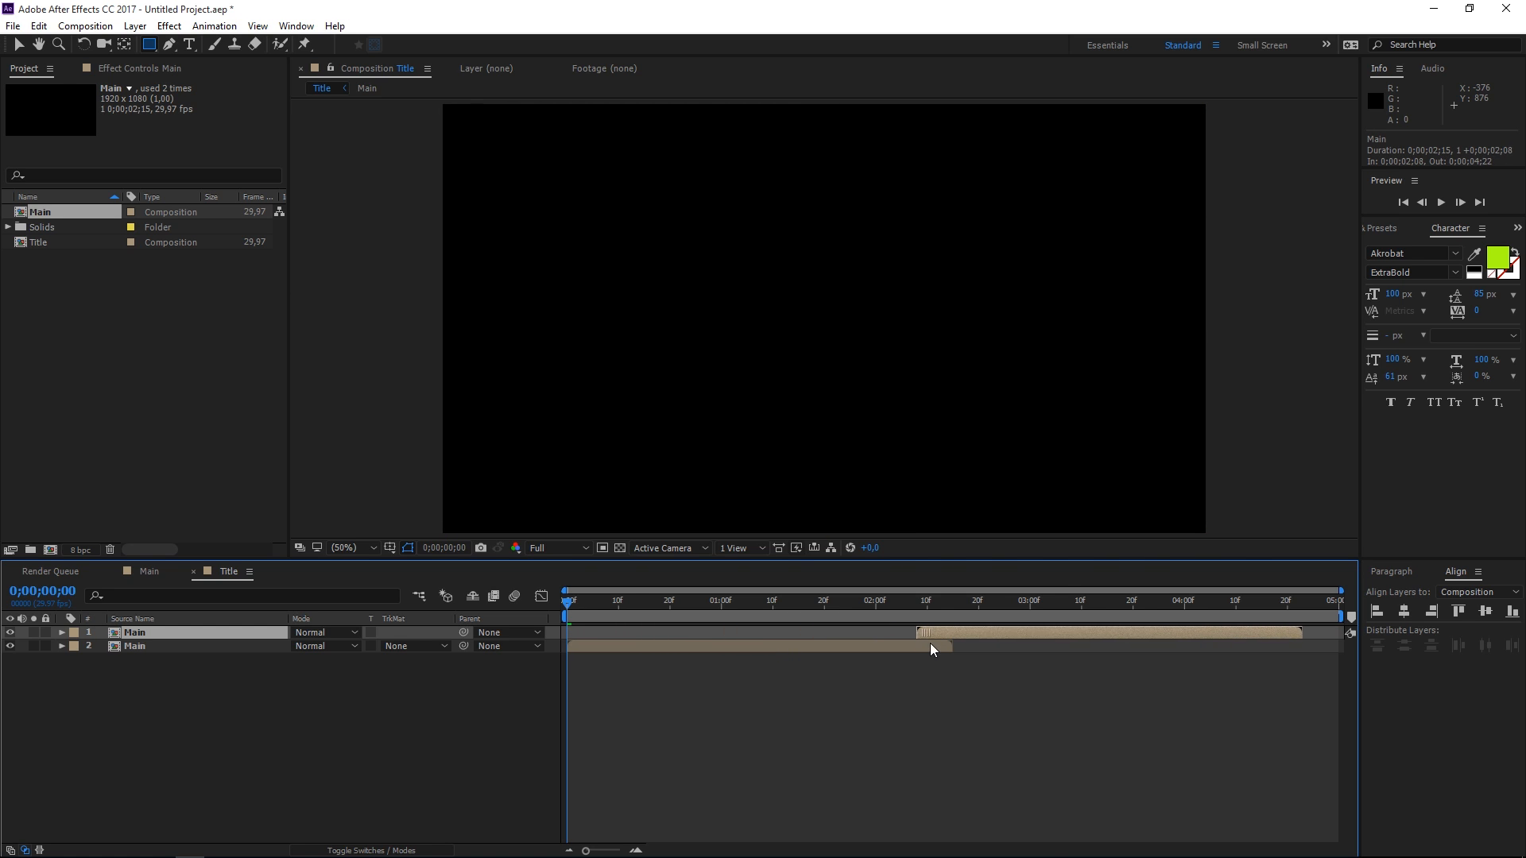
- Apply Time-Reverse Layer to the later Main copy so the title animates out
left_click(194, 646)
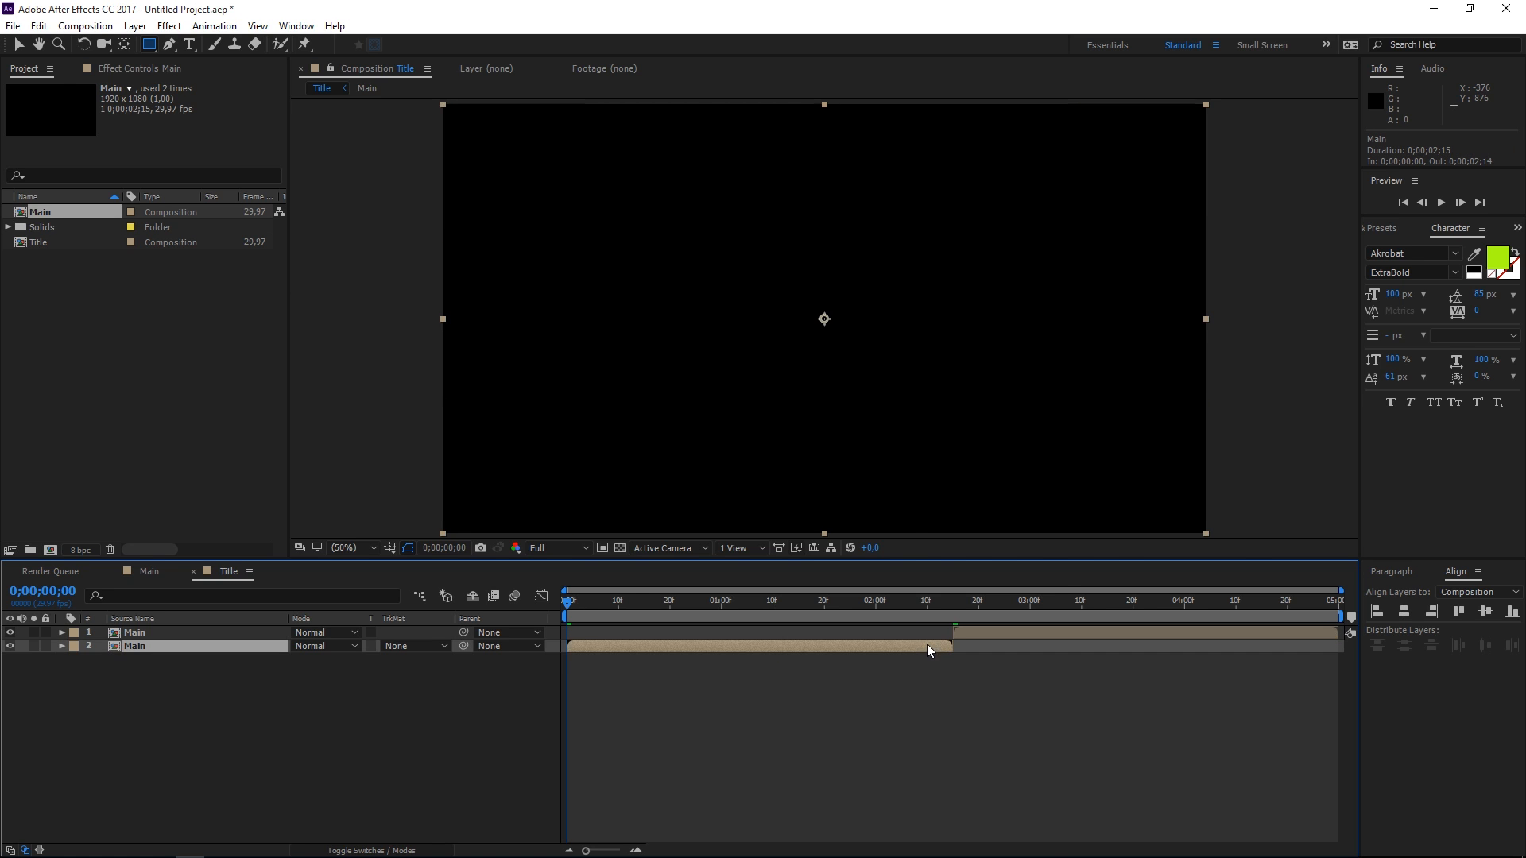
right_click(930, 650)
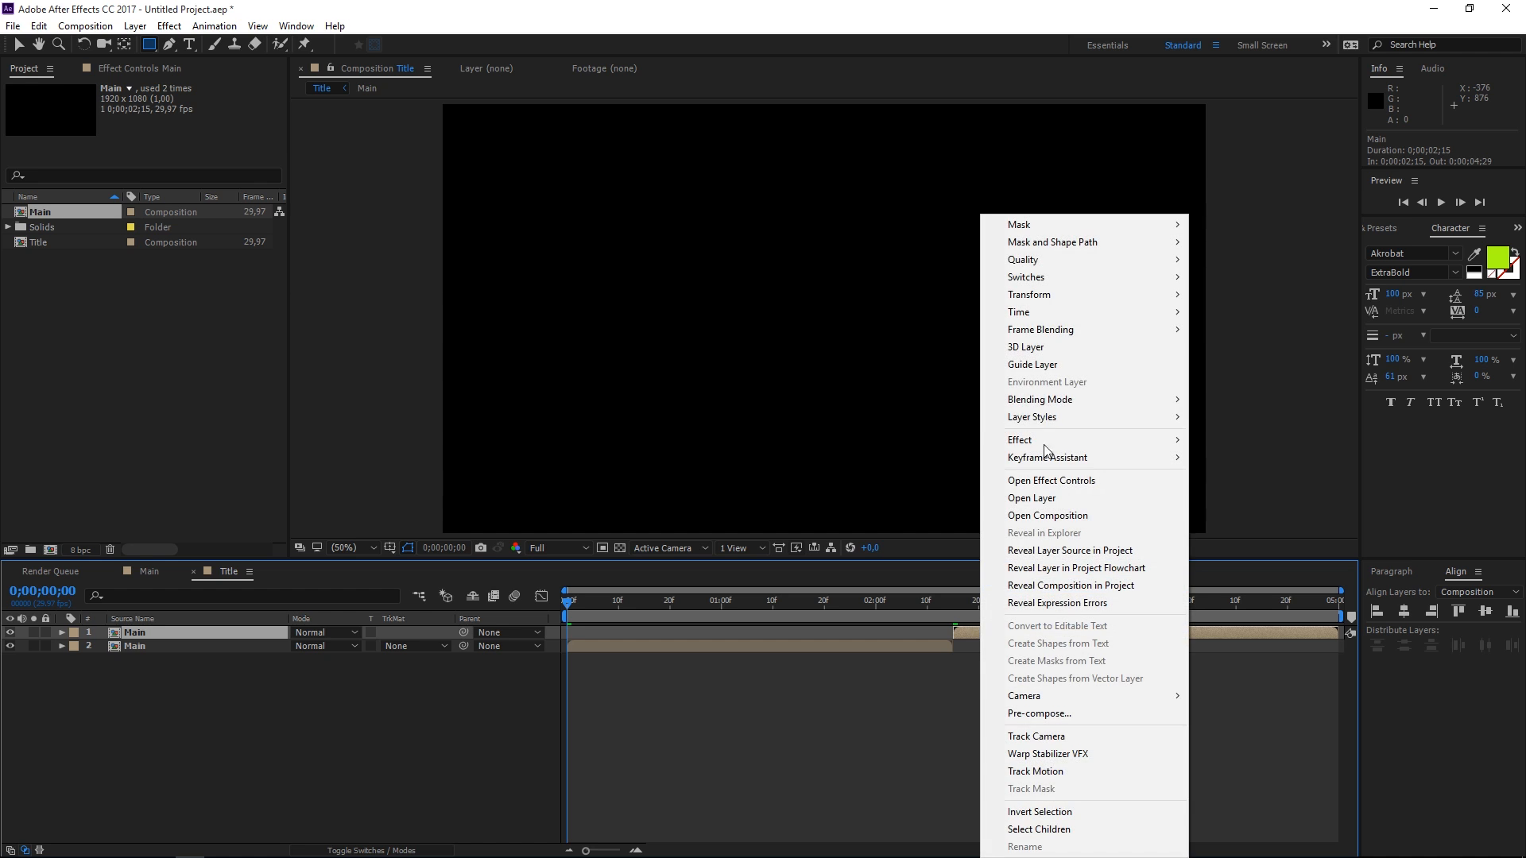
mouse_move(1020, 312)
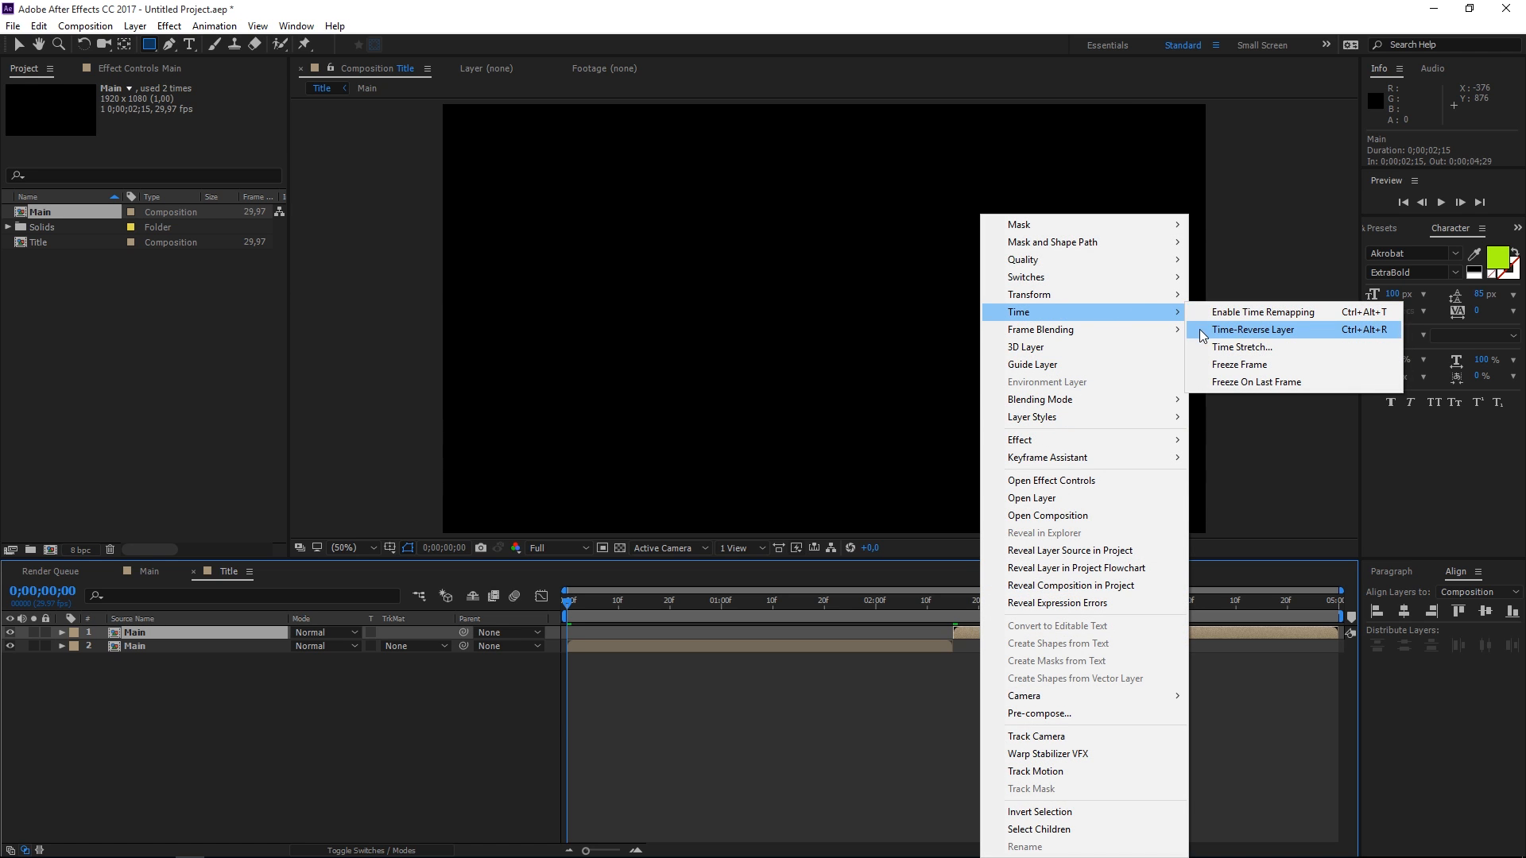
left_click(1252, 329)
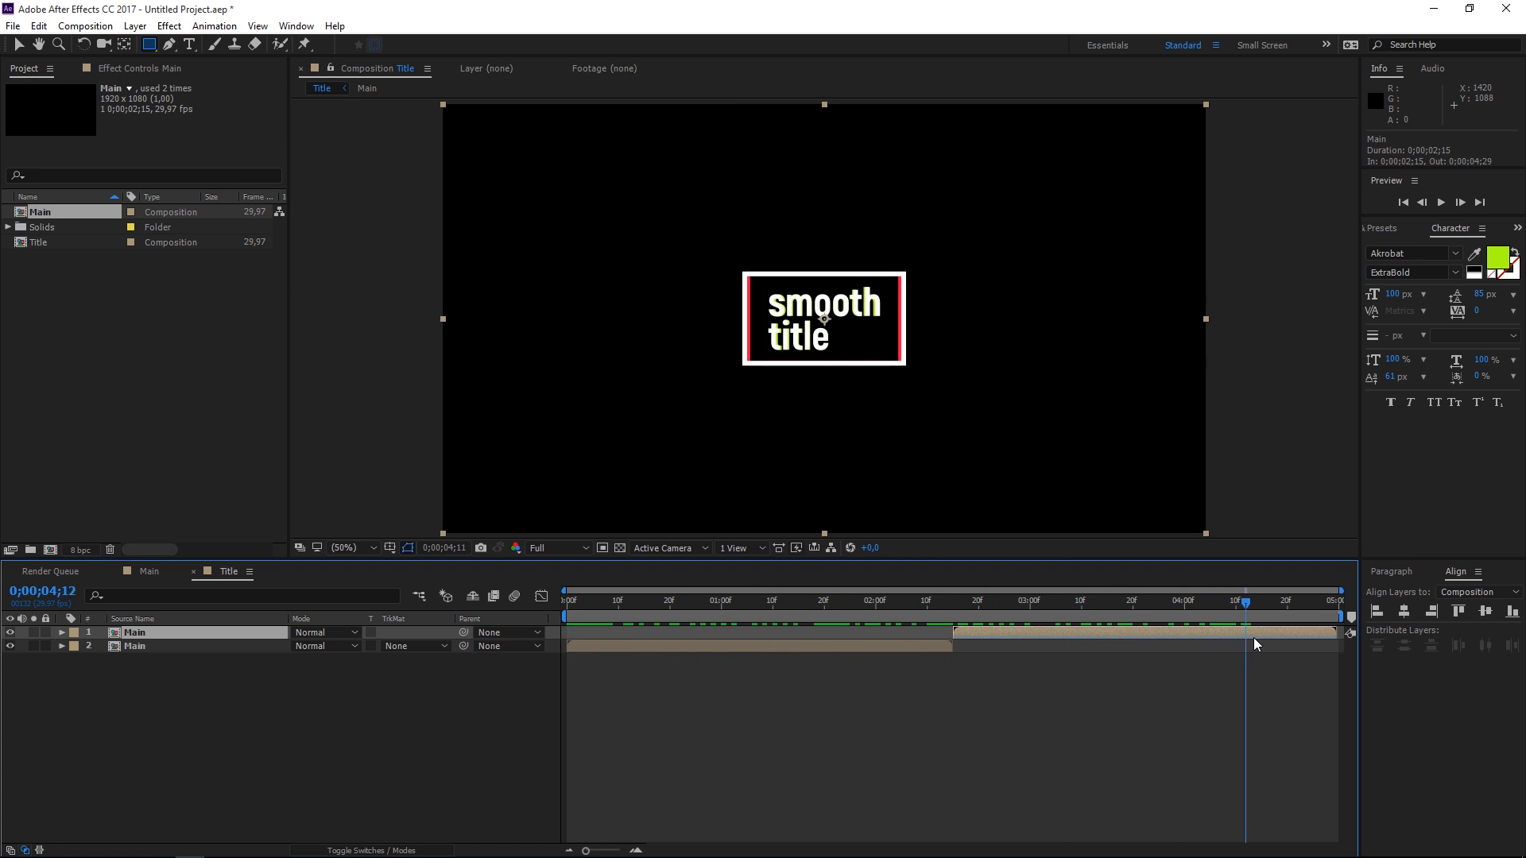
left_click(1334, 601)
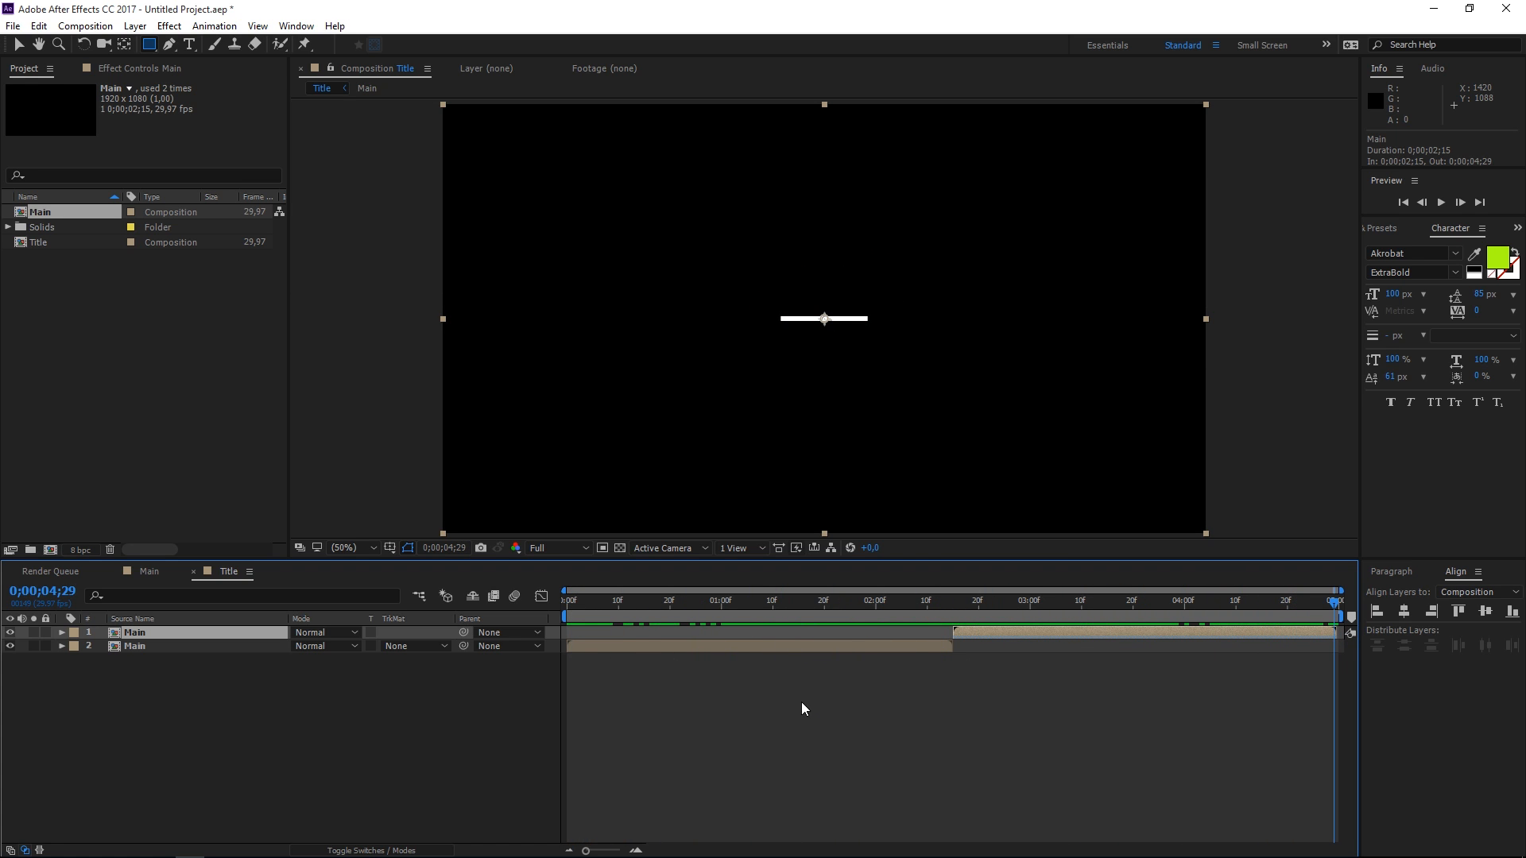
mouse_move(760, 722)
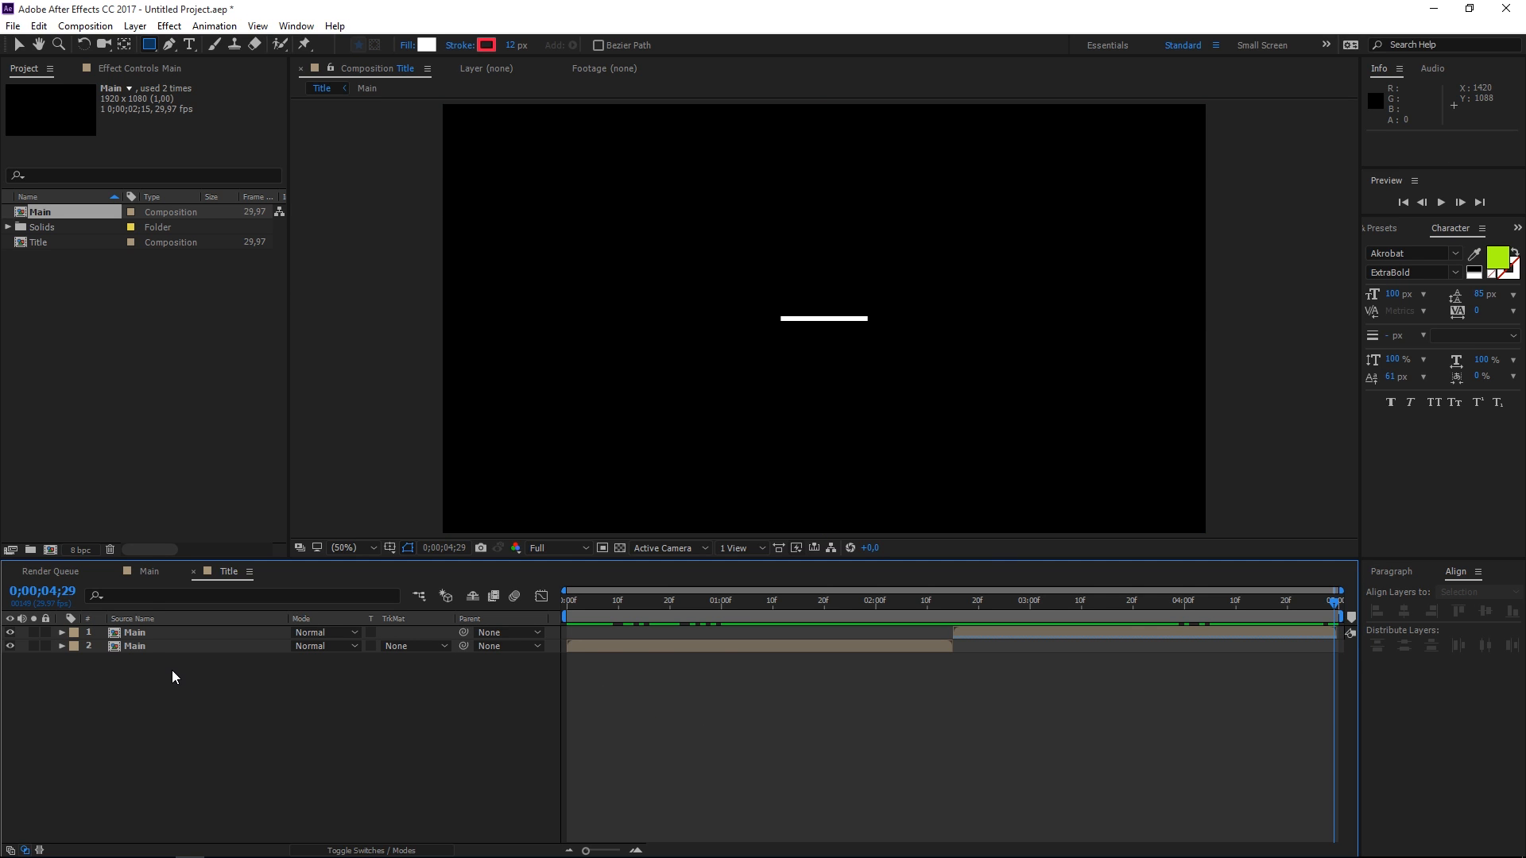
mouse_move(205, 704)
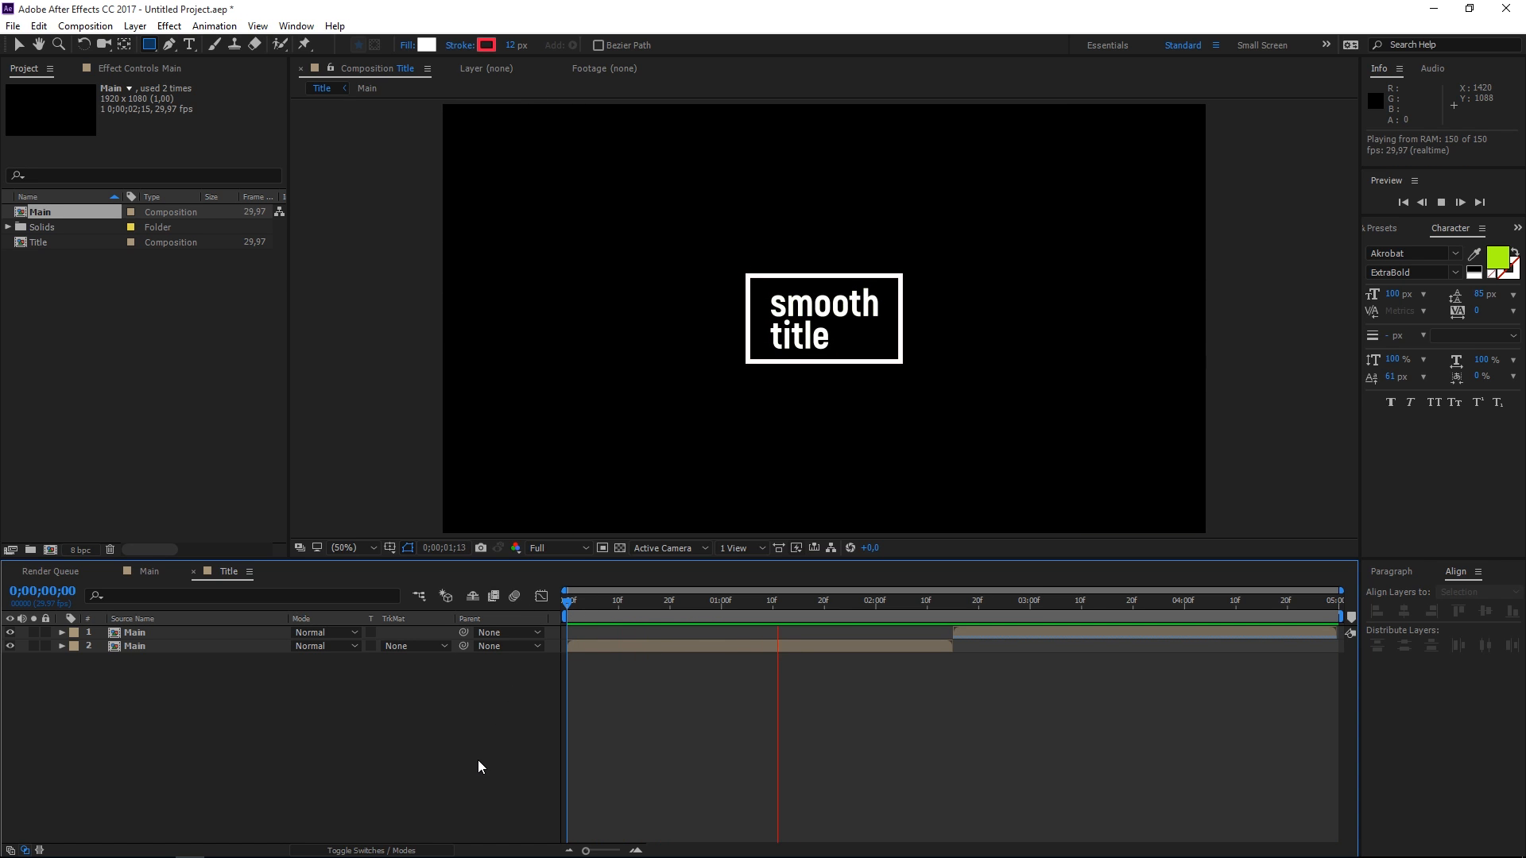
left_click(1098, 601)
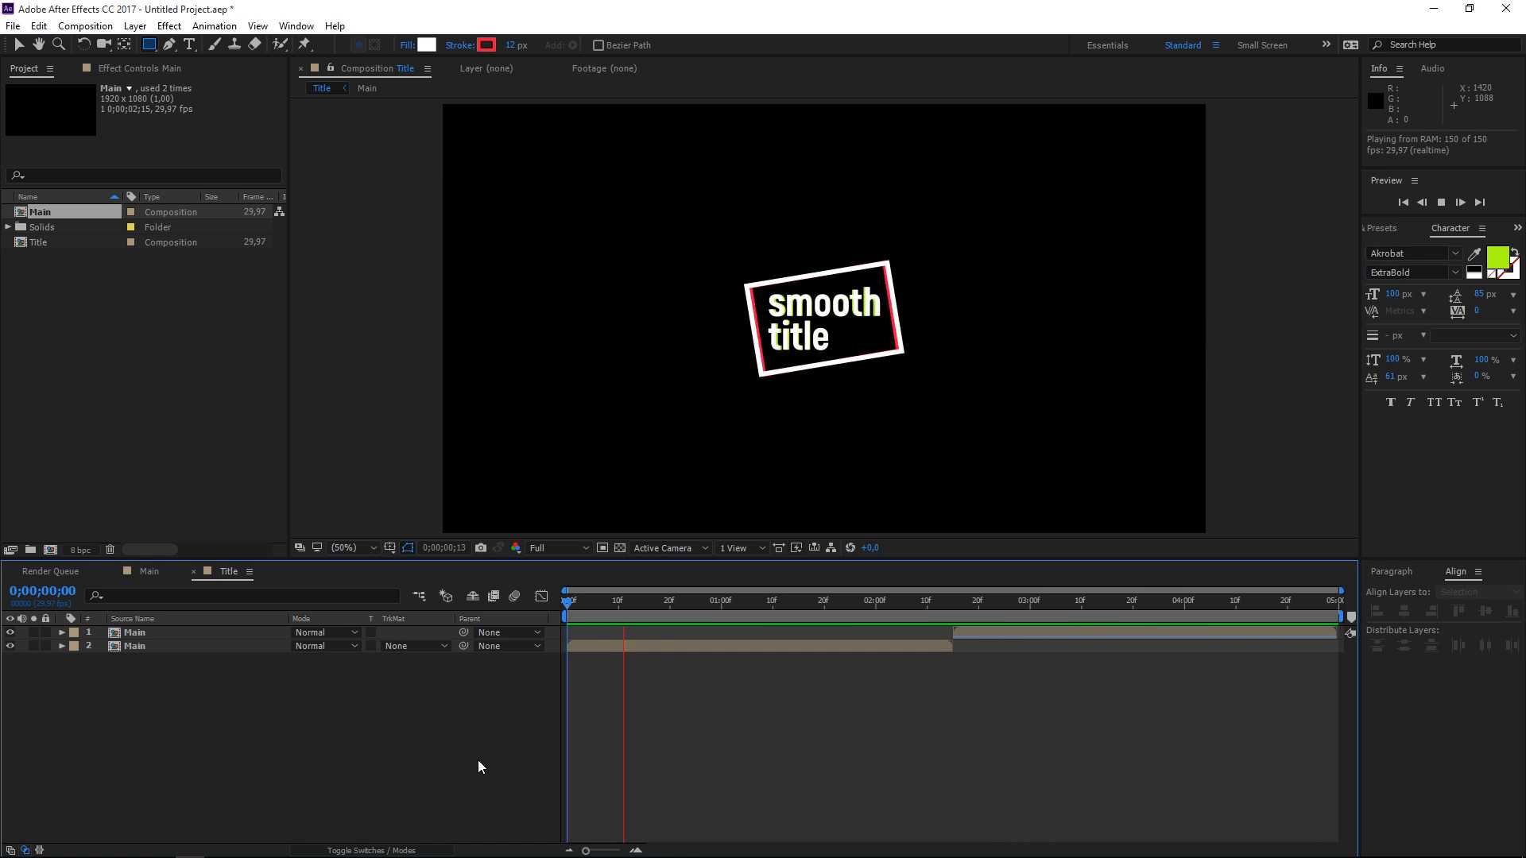
left_click(935, 599)
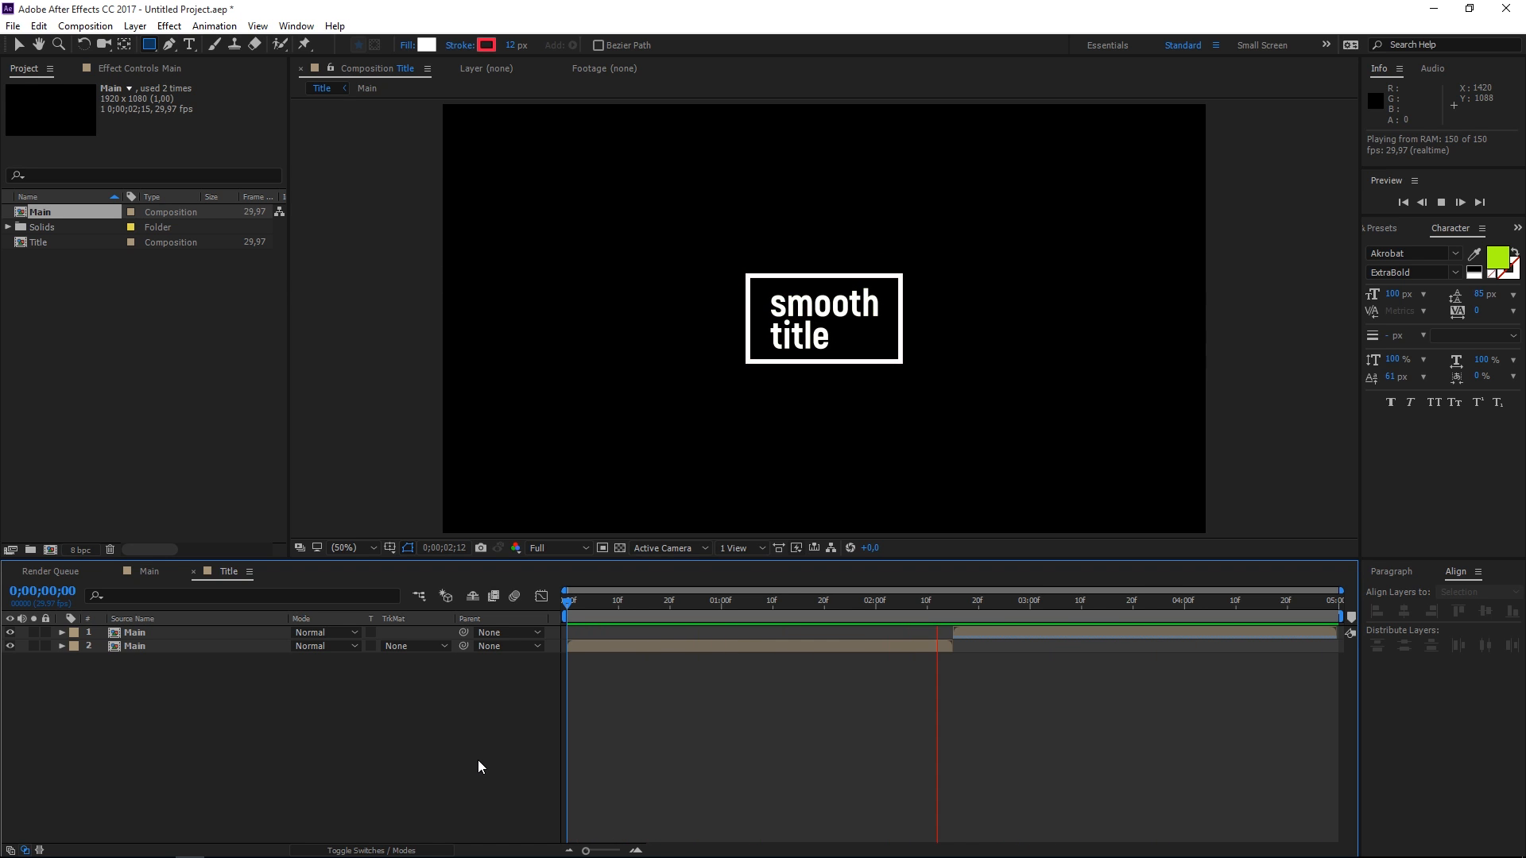